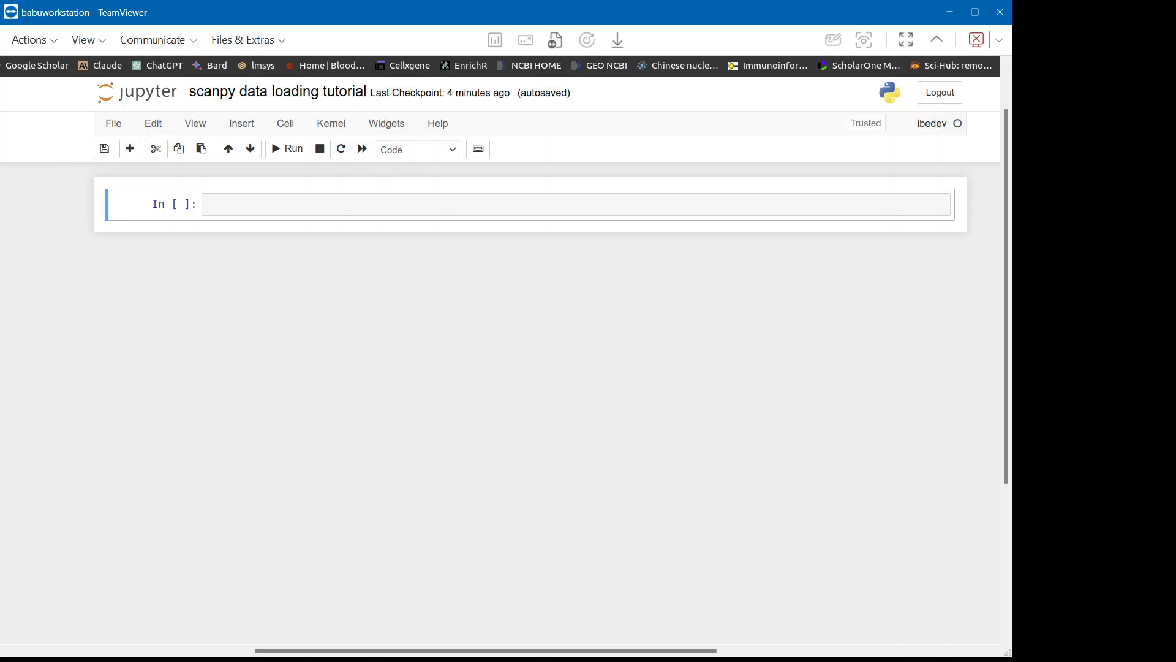
mouse_move(562, 235)
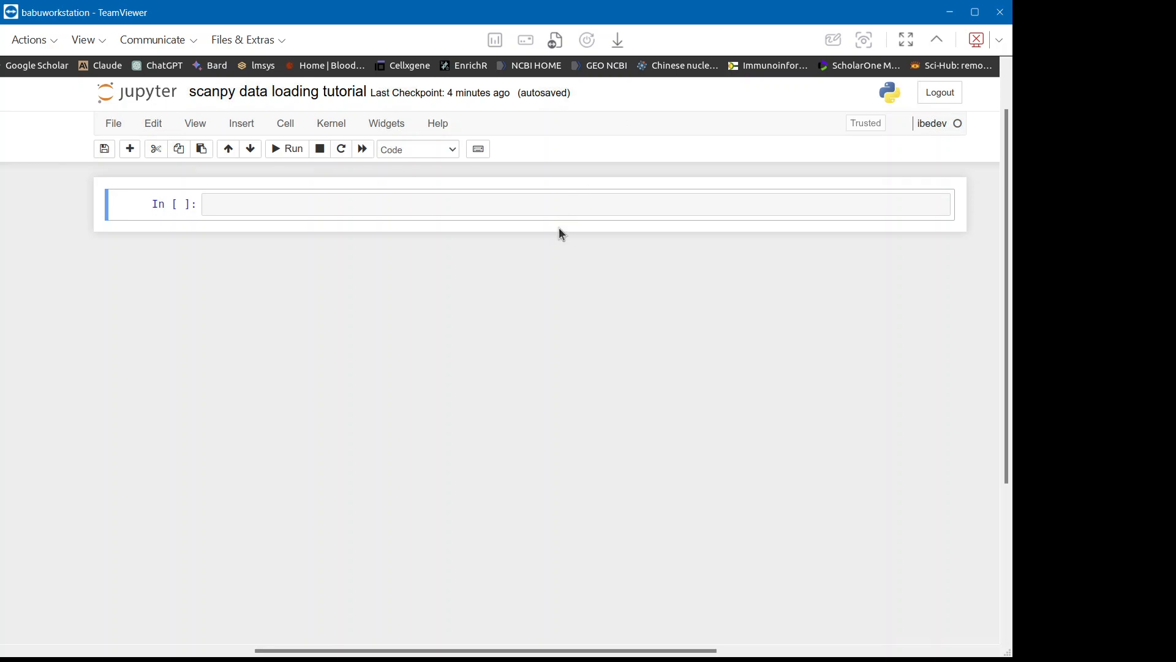
mouse_move(531, 334)
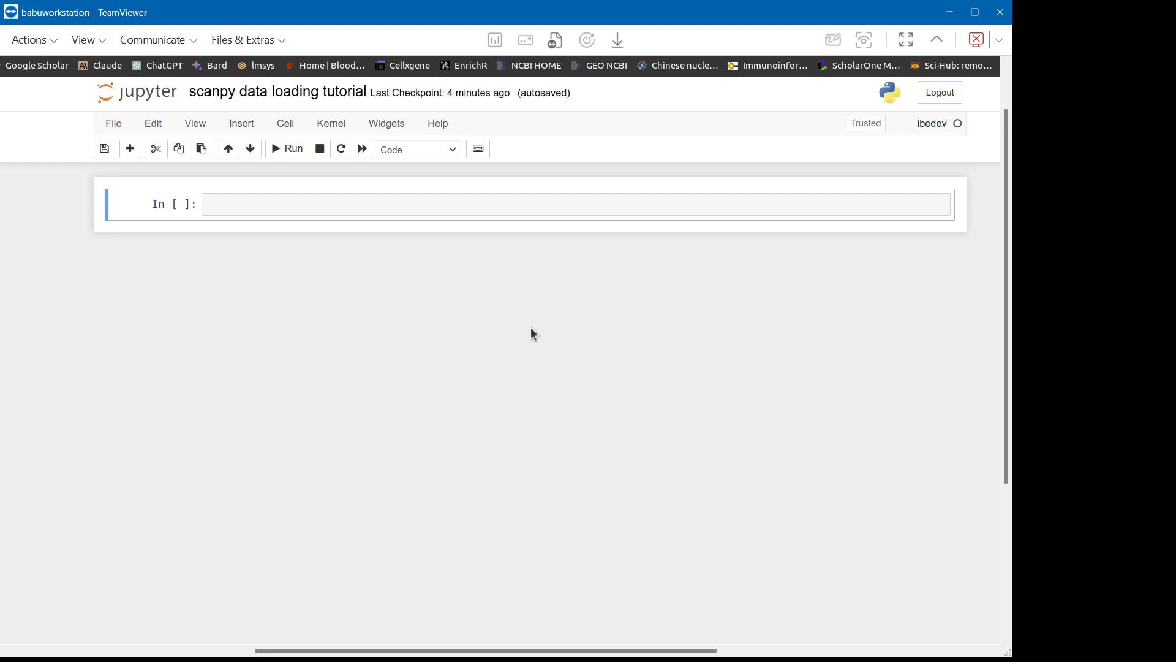
Write 'import scanpy as sc' and 'import anndata' in the first cell and run it.
scroll(up, 3)
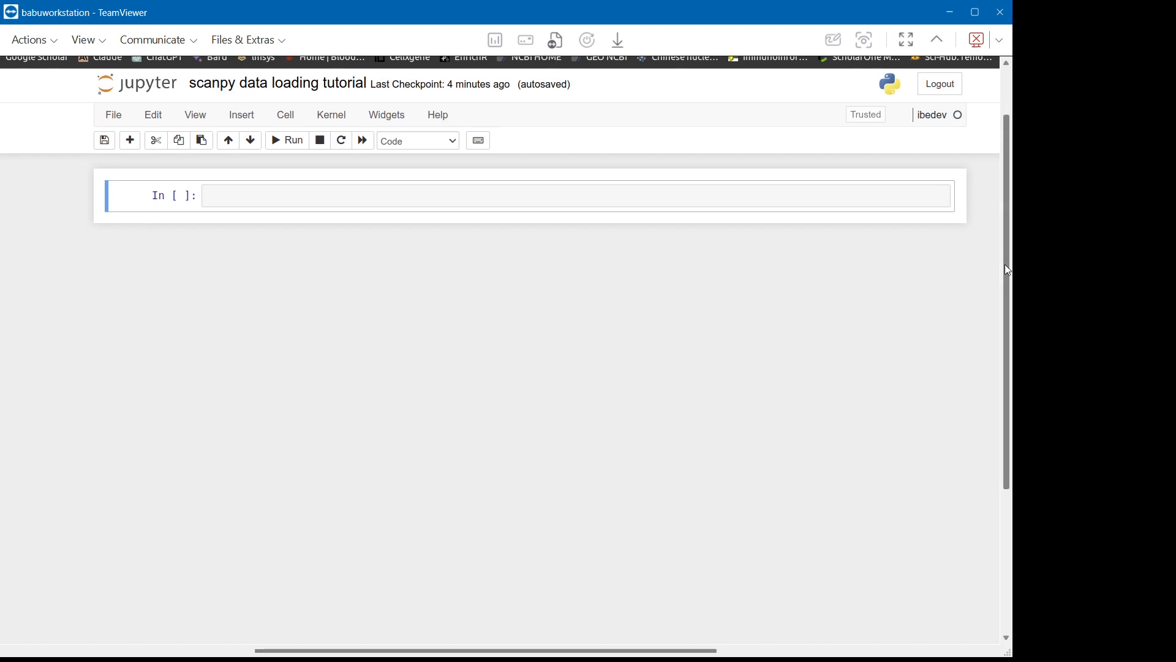
scroll(up, 3)
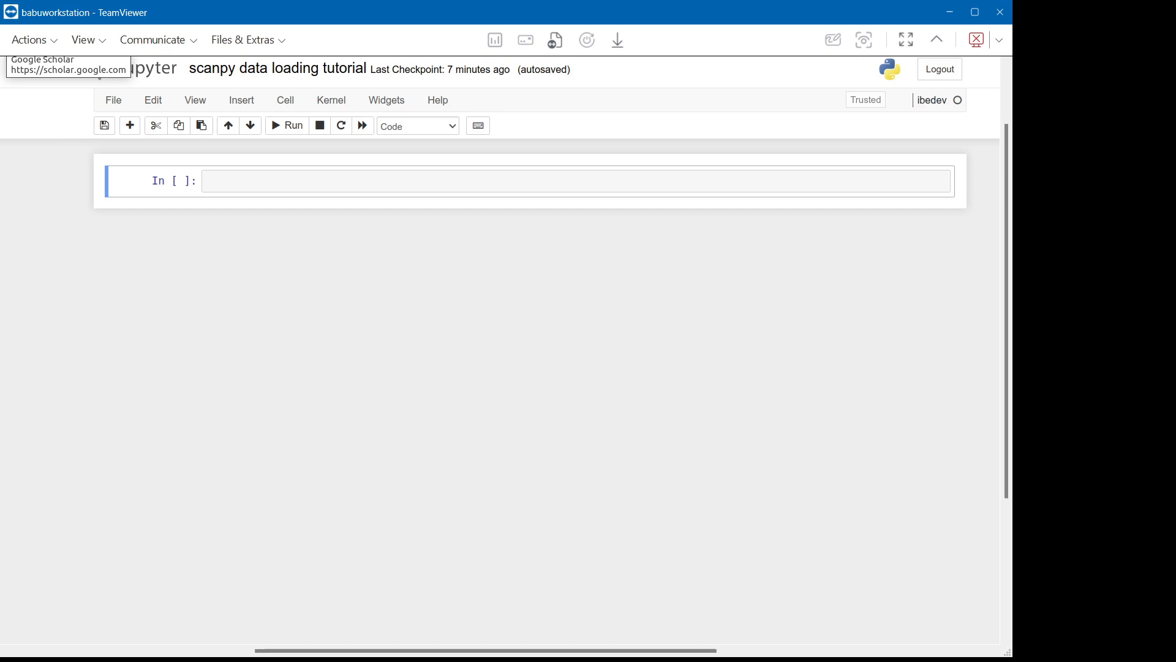
mouse_move(53, 253)
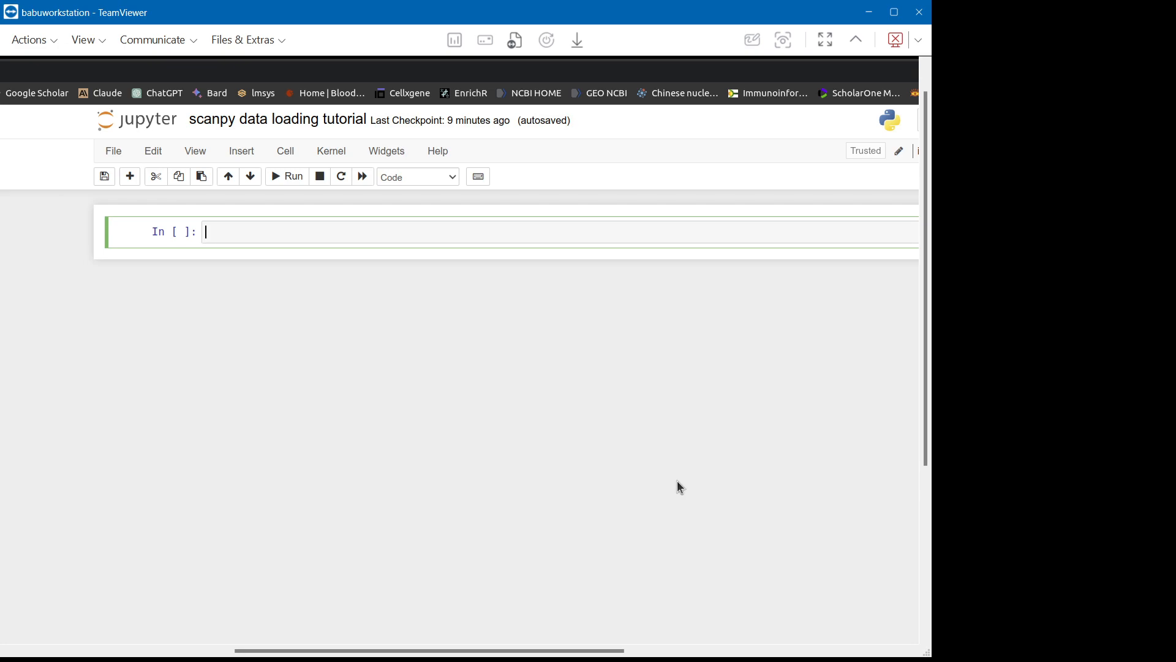
text(import)
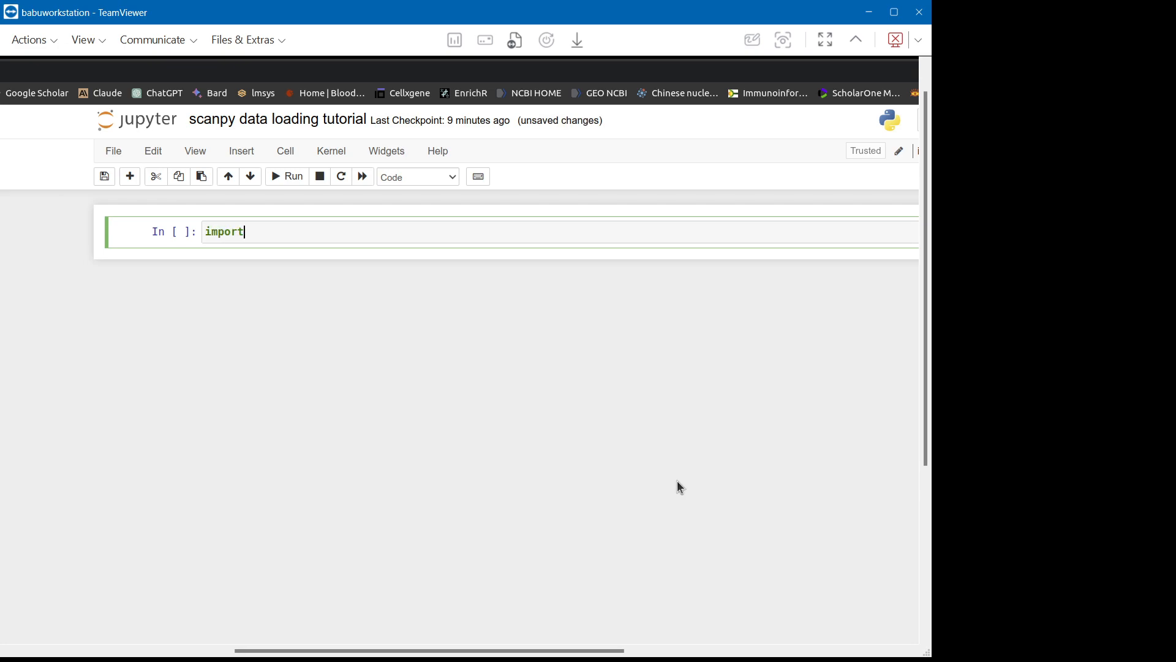
text(scan)
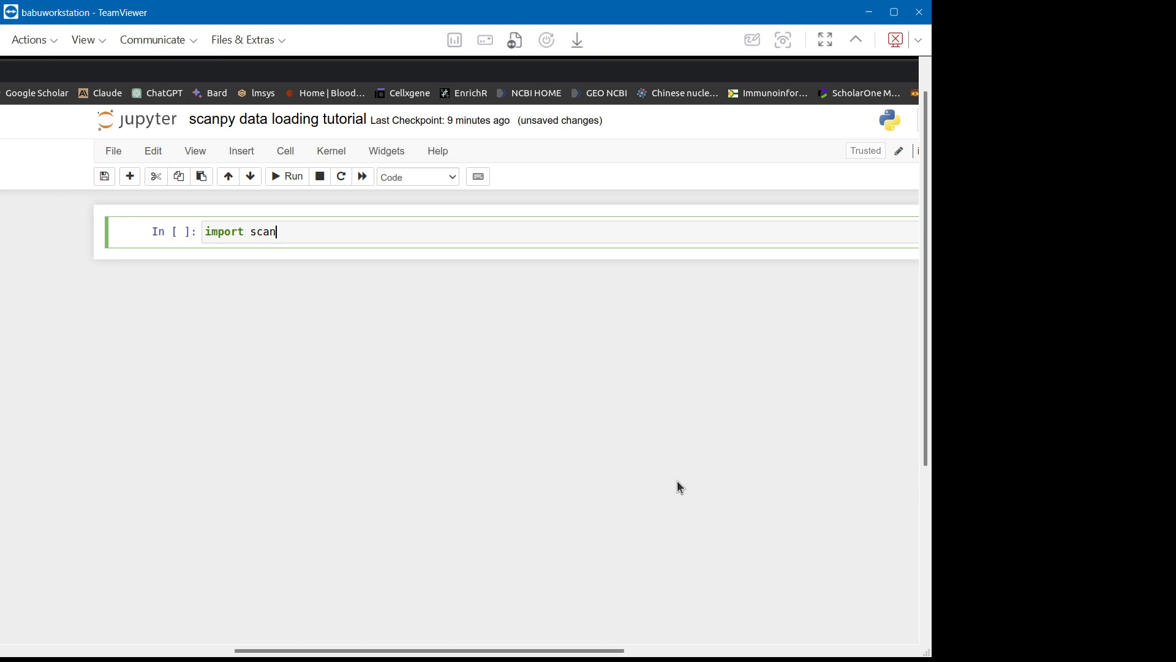
text(py as)
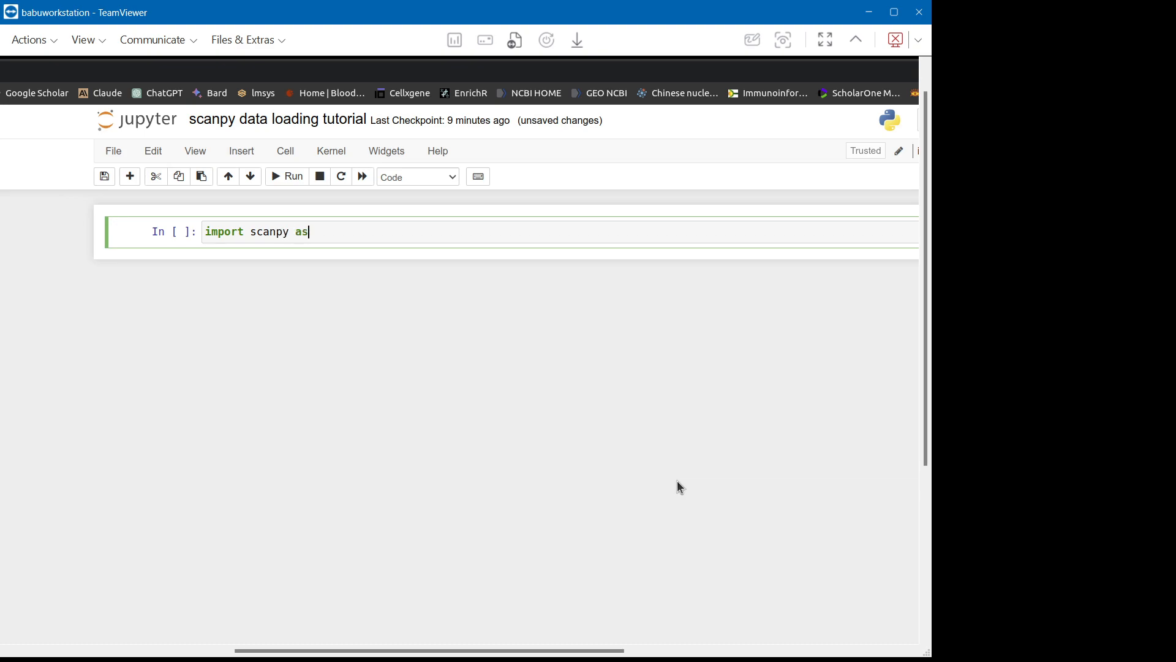
text(sc)
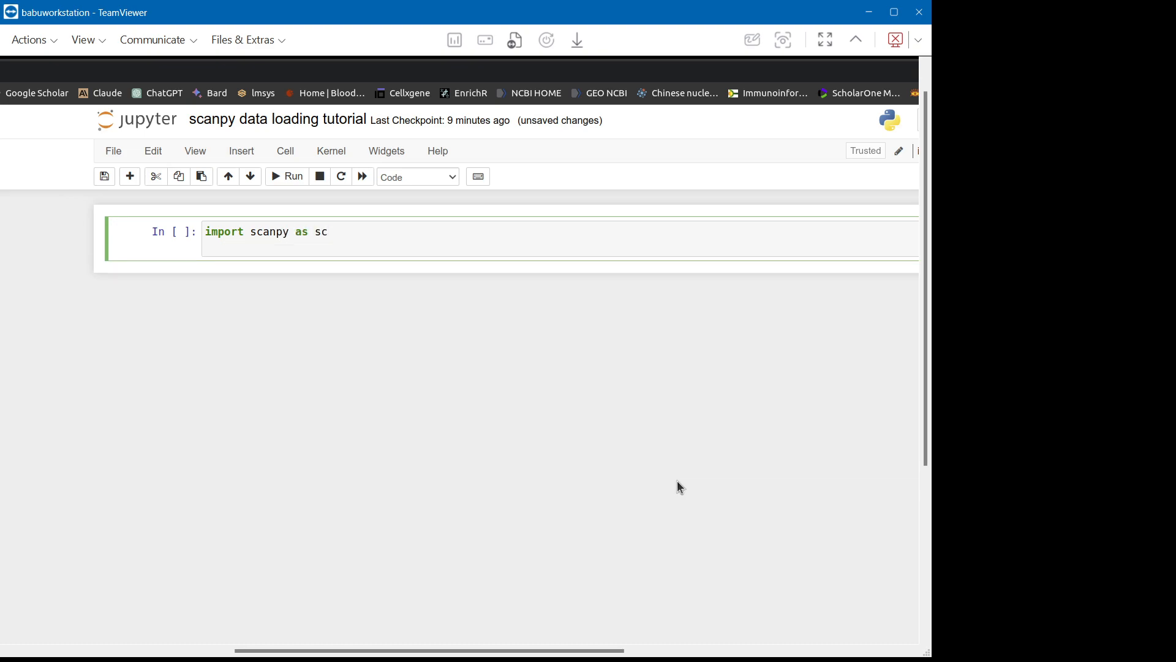
text(im)
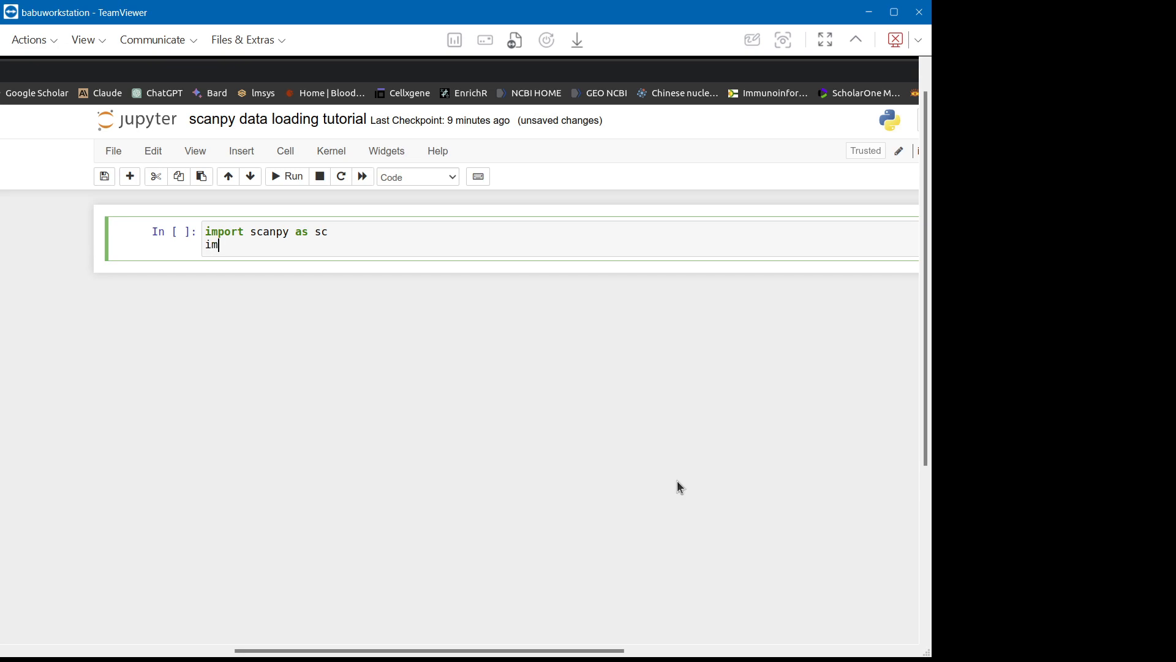
text(port anndat)
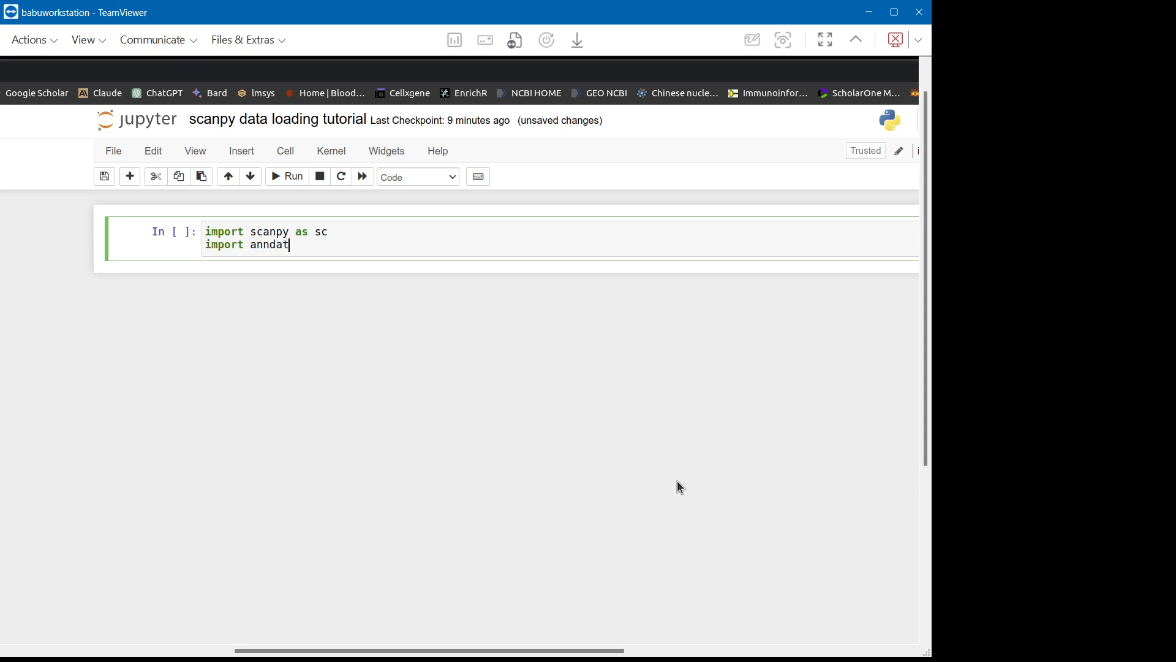
text(a)
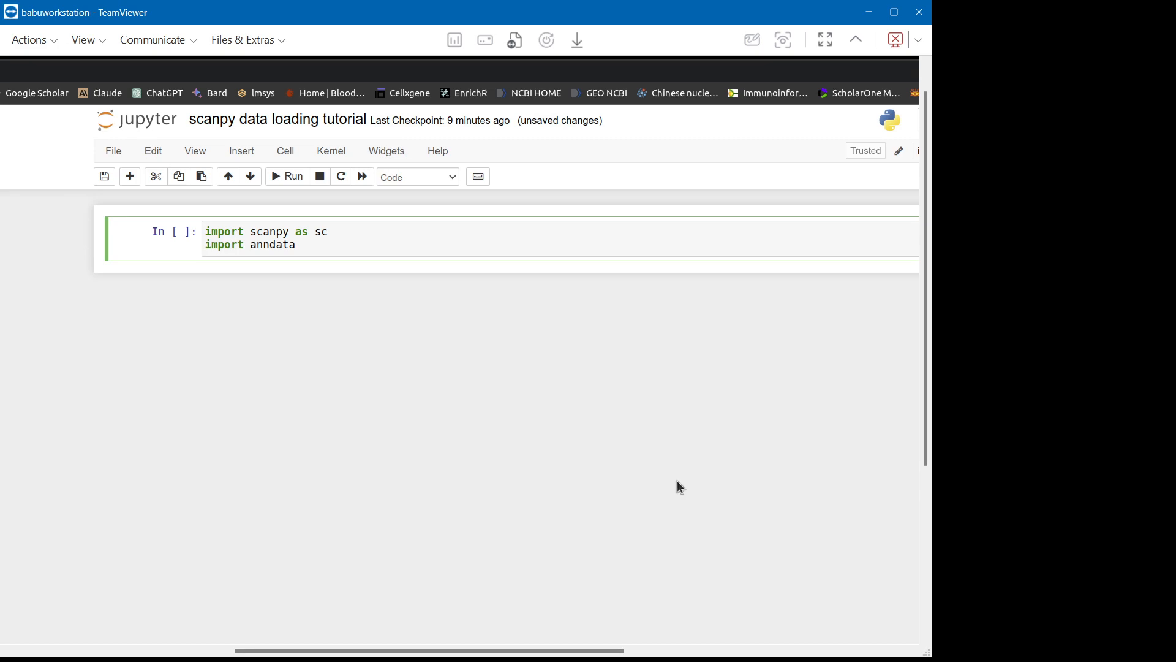
click(291, 176)
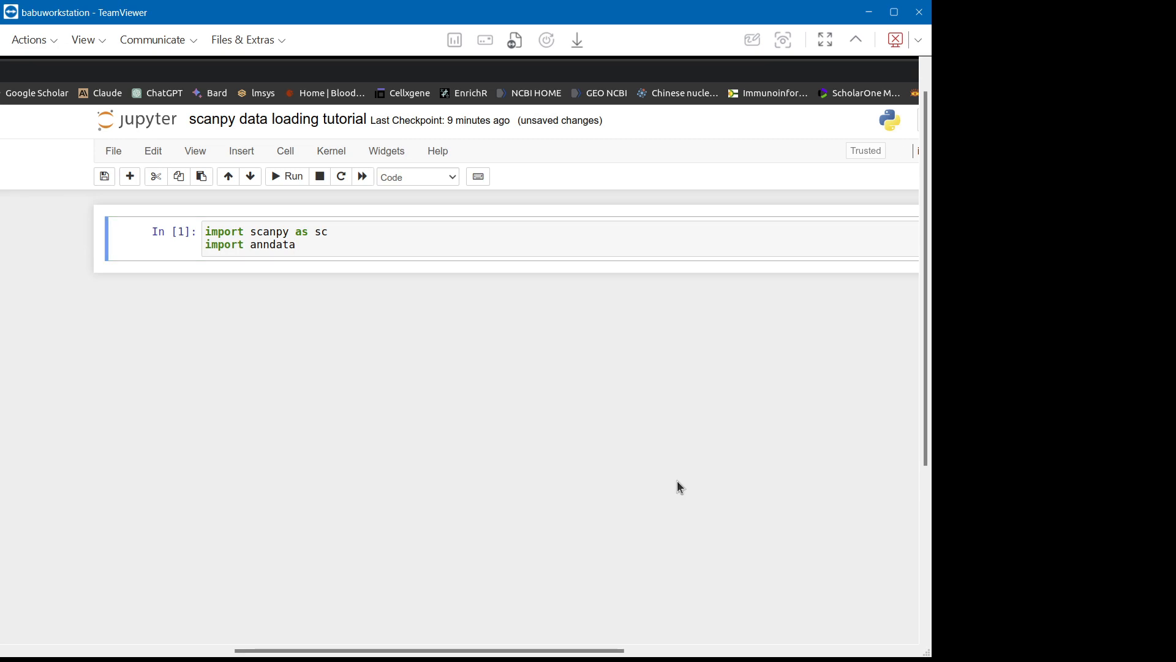
mouse_move(474, 342)
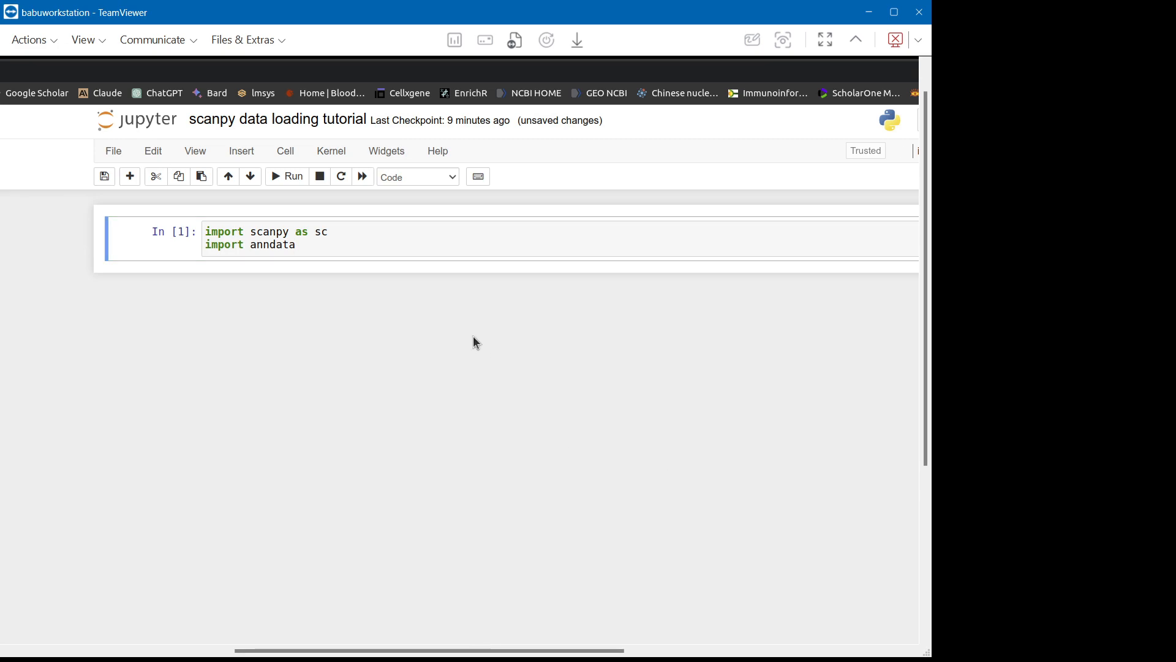
mouse_move(129, 177)
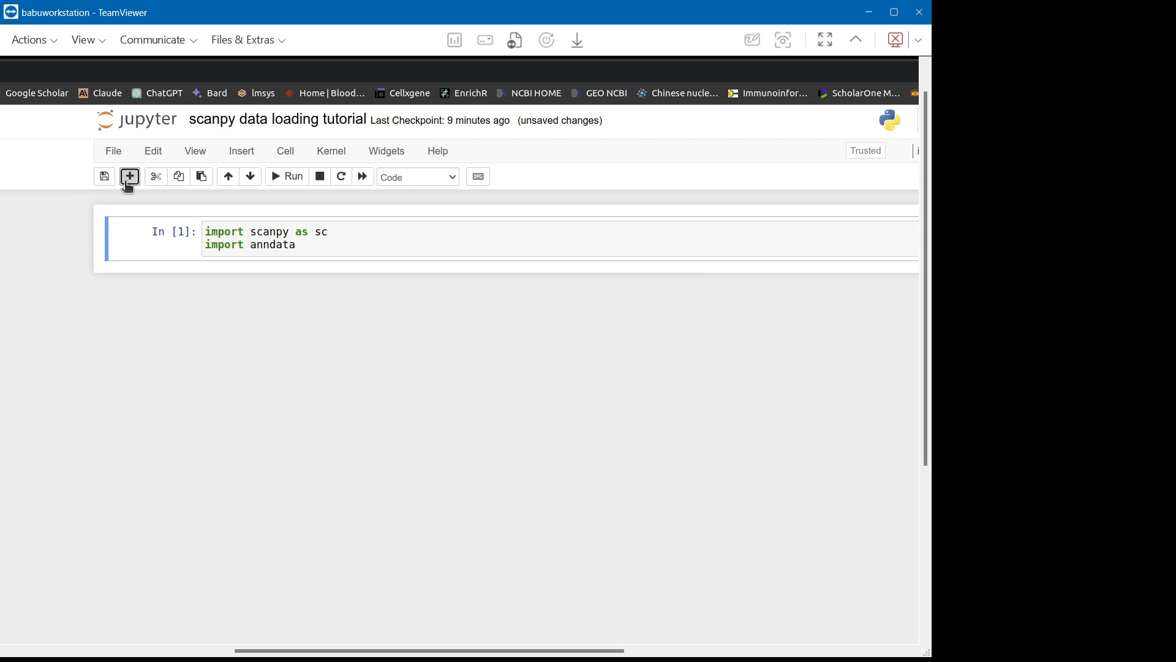
Insert an empty code cell below the executed import cell.
click(129, 176)
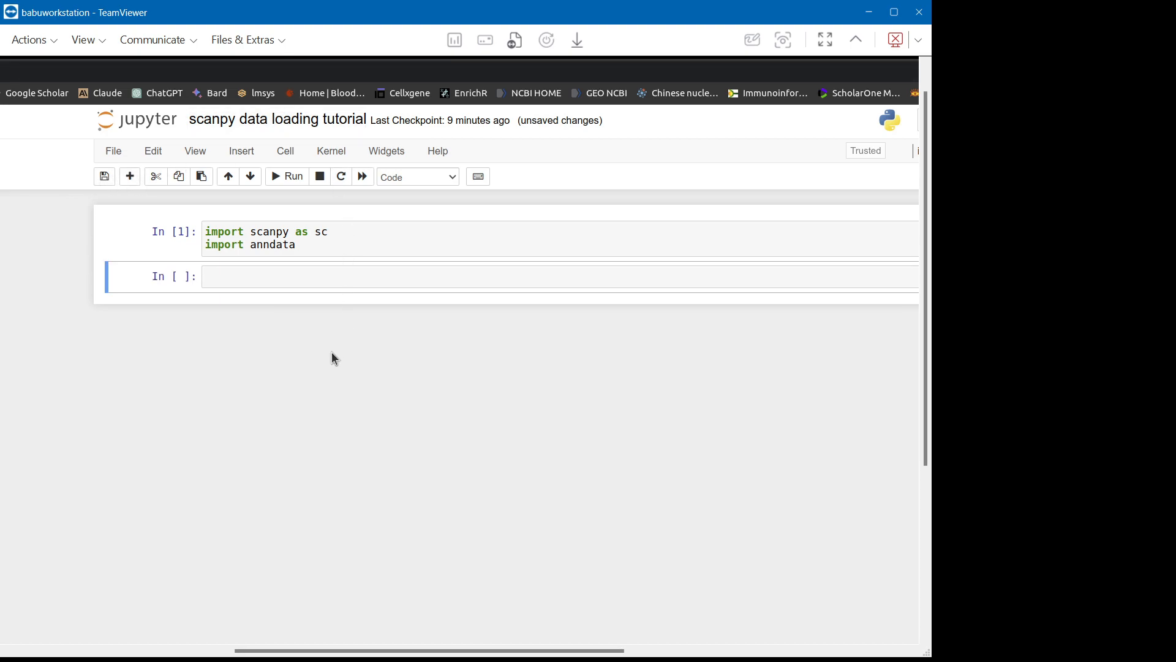
mouse_move(371, 121)
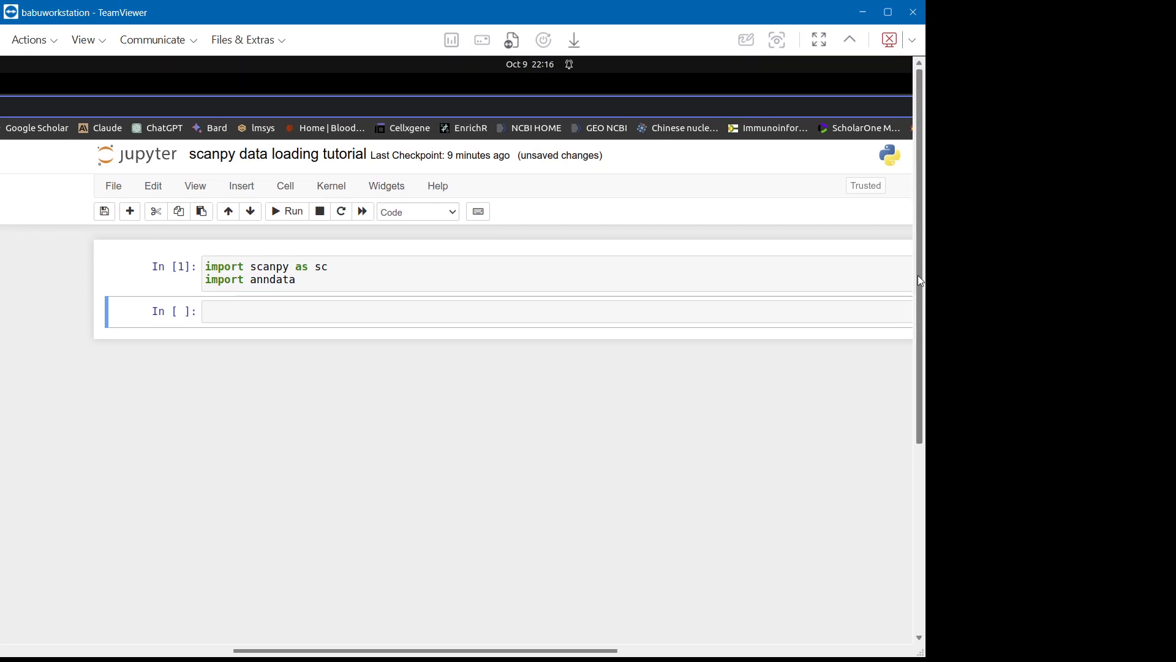
mouse_move(672, 74)
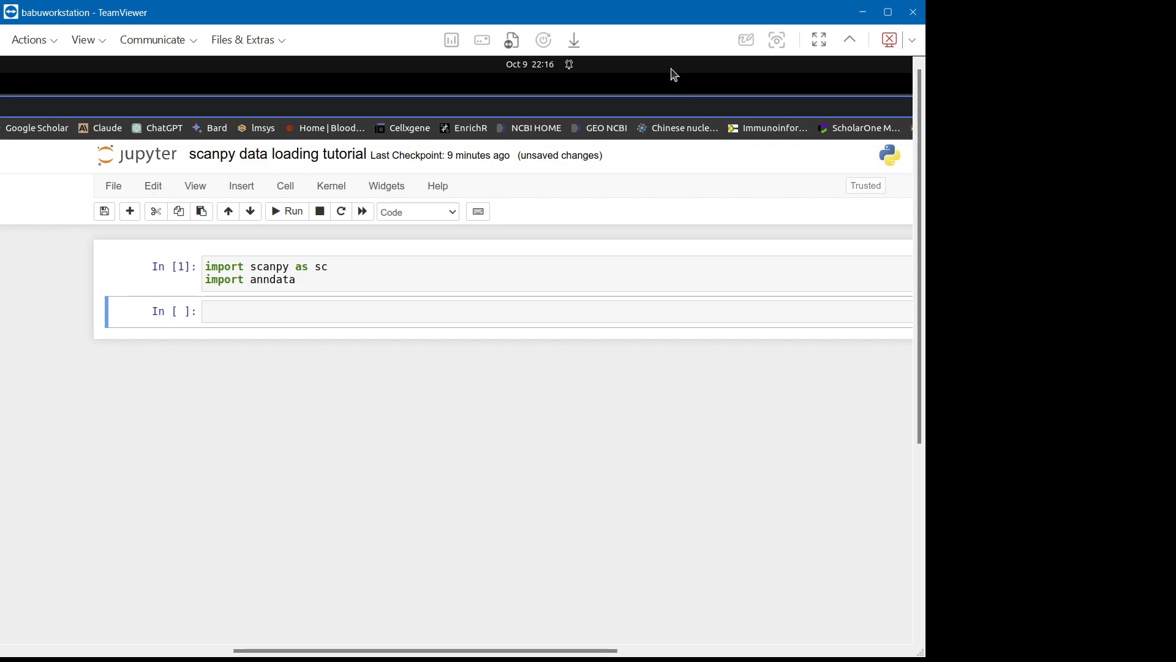
mouse_move(592, 64)
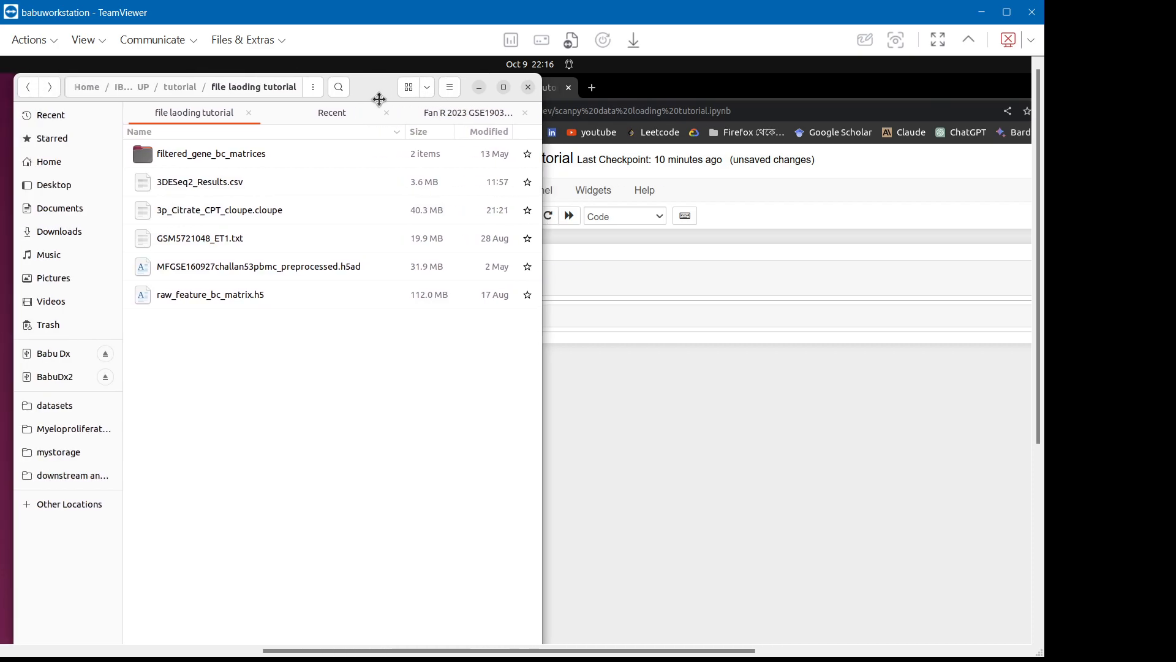
mouse_move(261, 161)
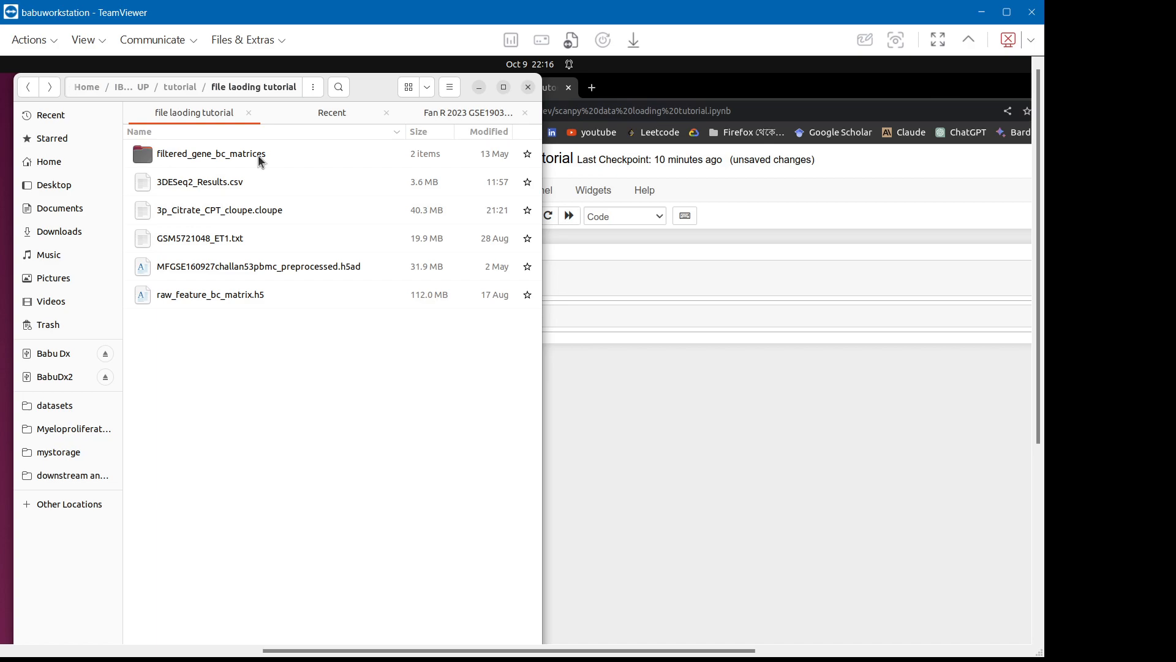
Browse into filtered_gene_bc_matrices/hg19 to view its matrix files, then go back.
double_click(211, 153)
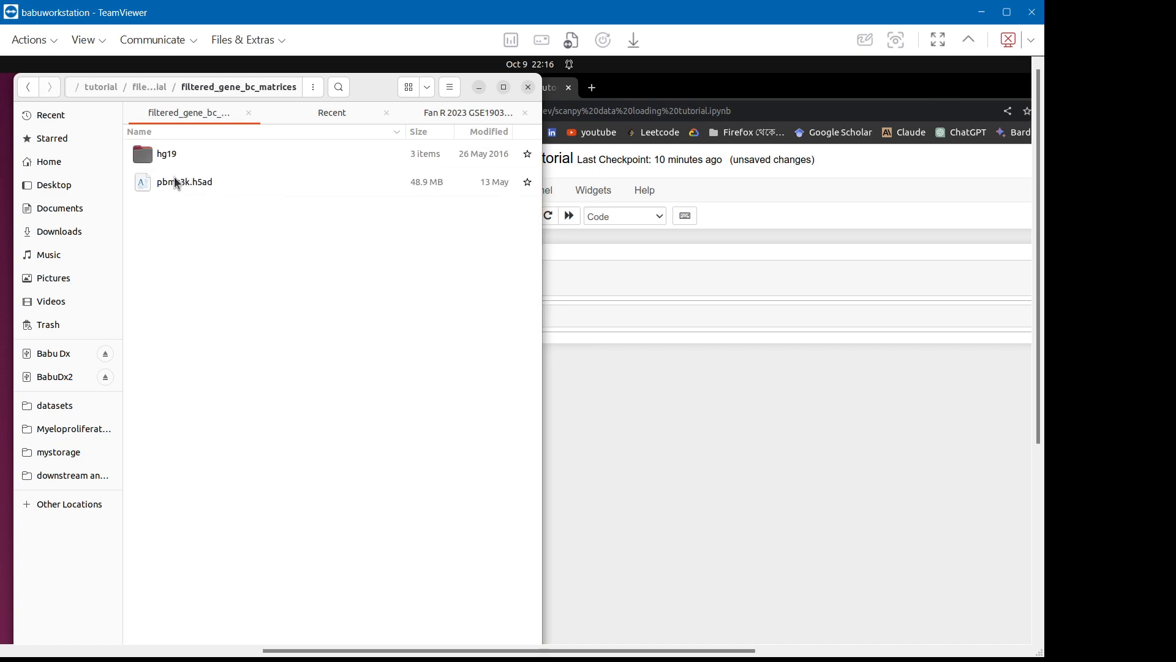
double_click(167, 154)
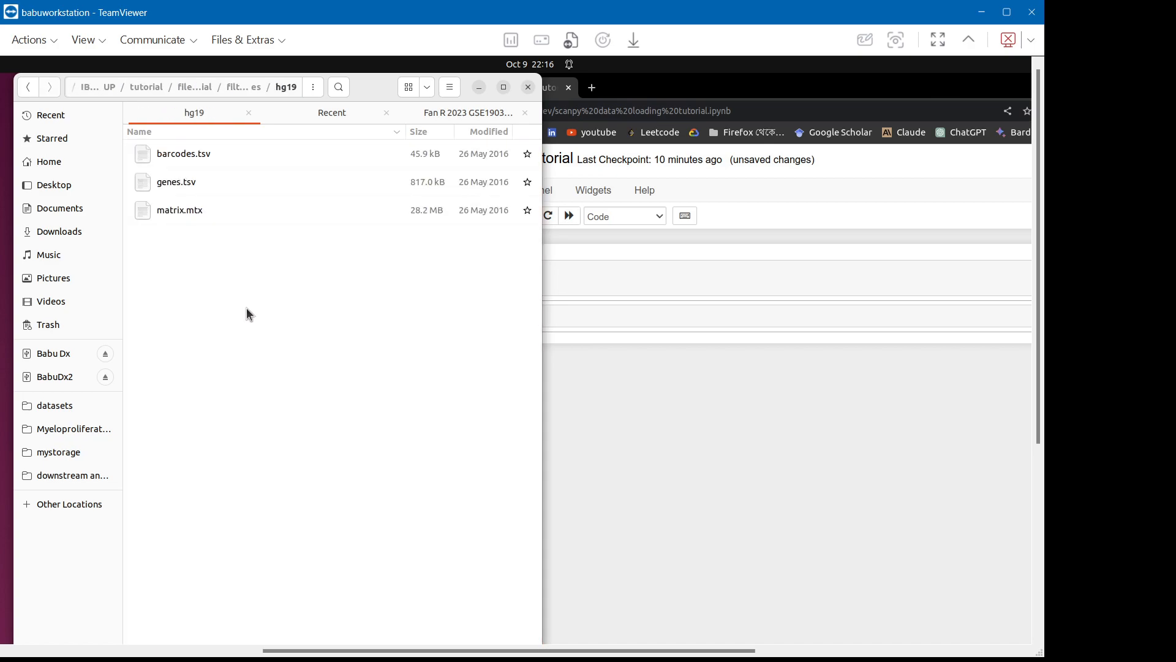
mouse_move(220, 220)
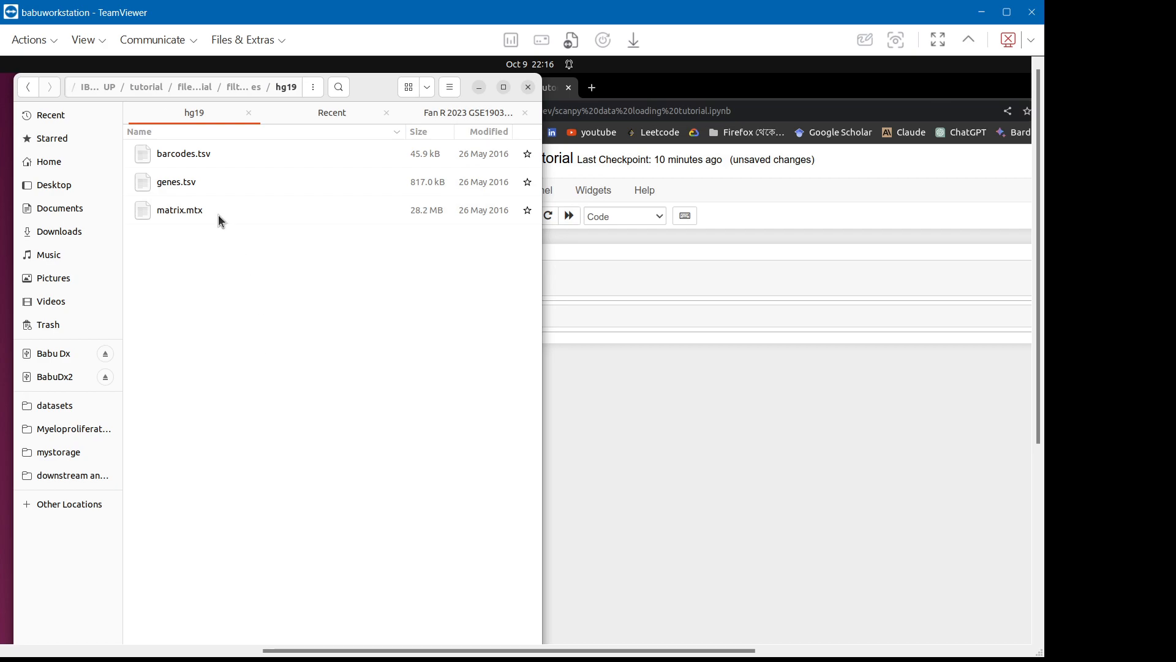
mouse_move(204, 243)
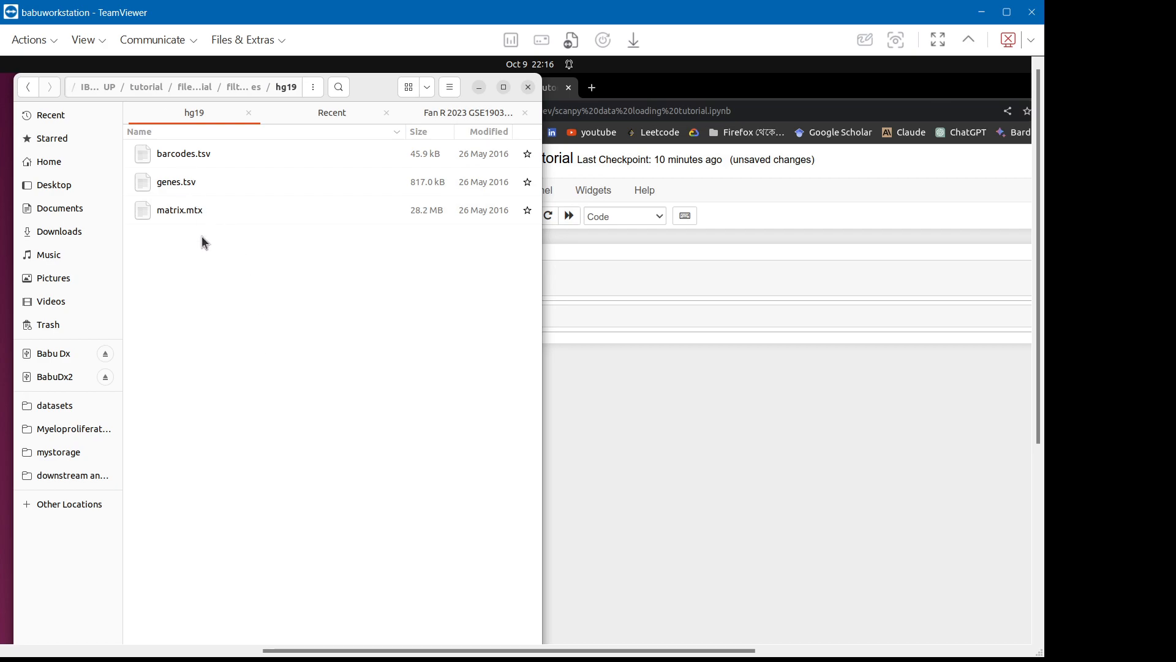
mouse_move(197, 225)
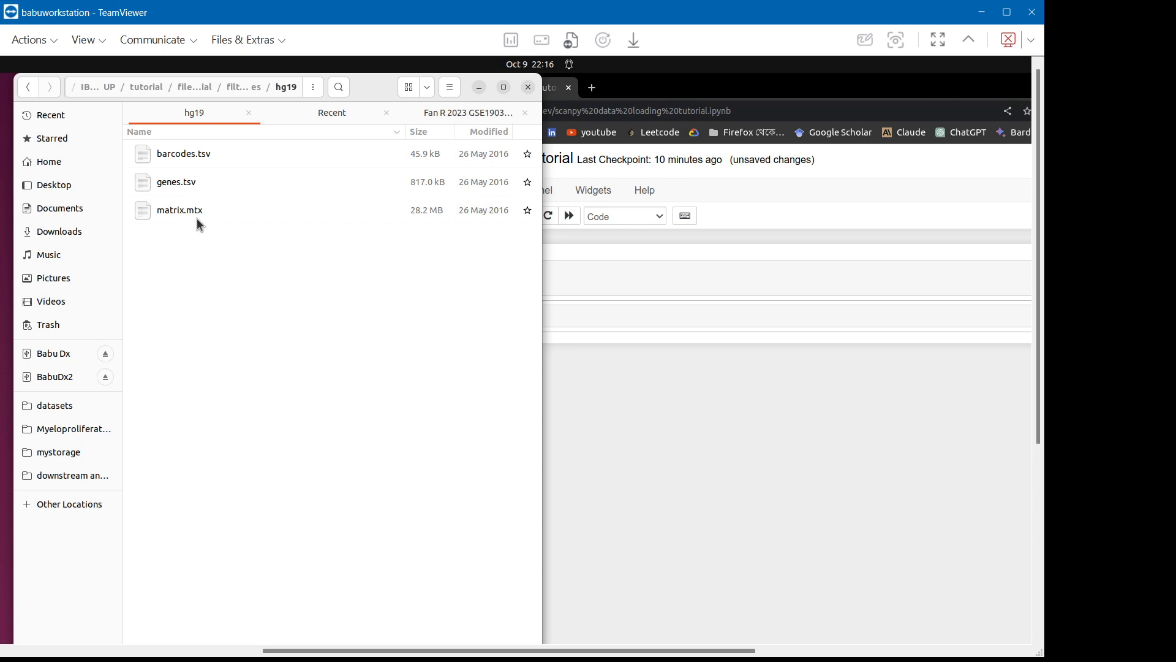
mouse_move(38, 90)
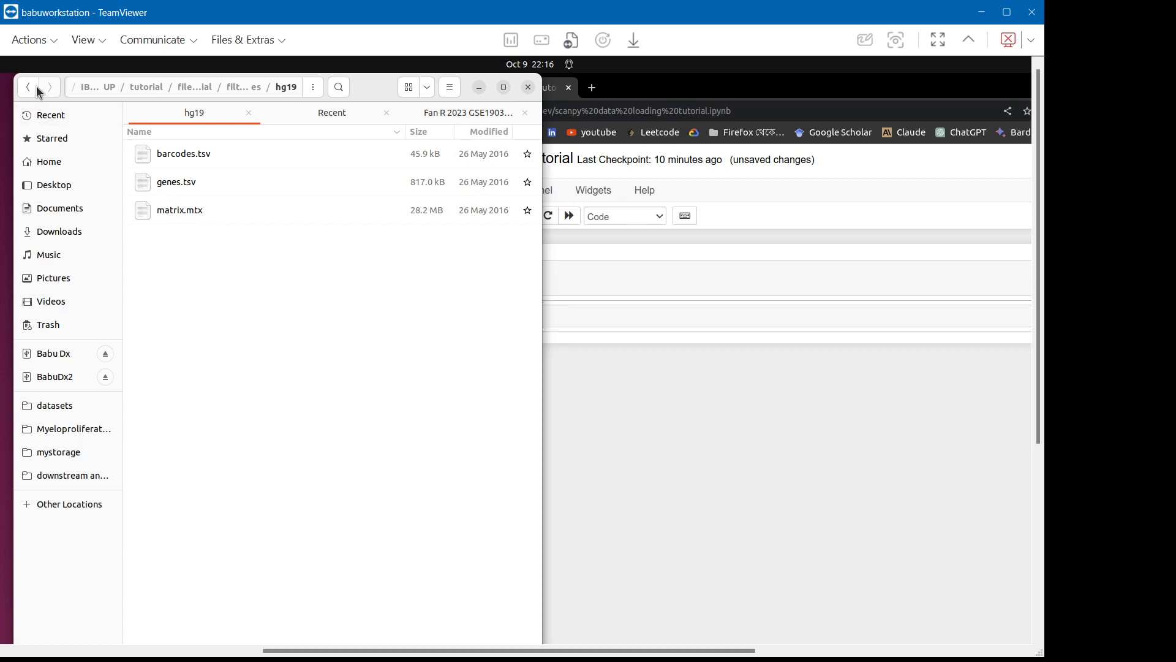
mouse_move(29, 87)
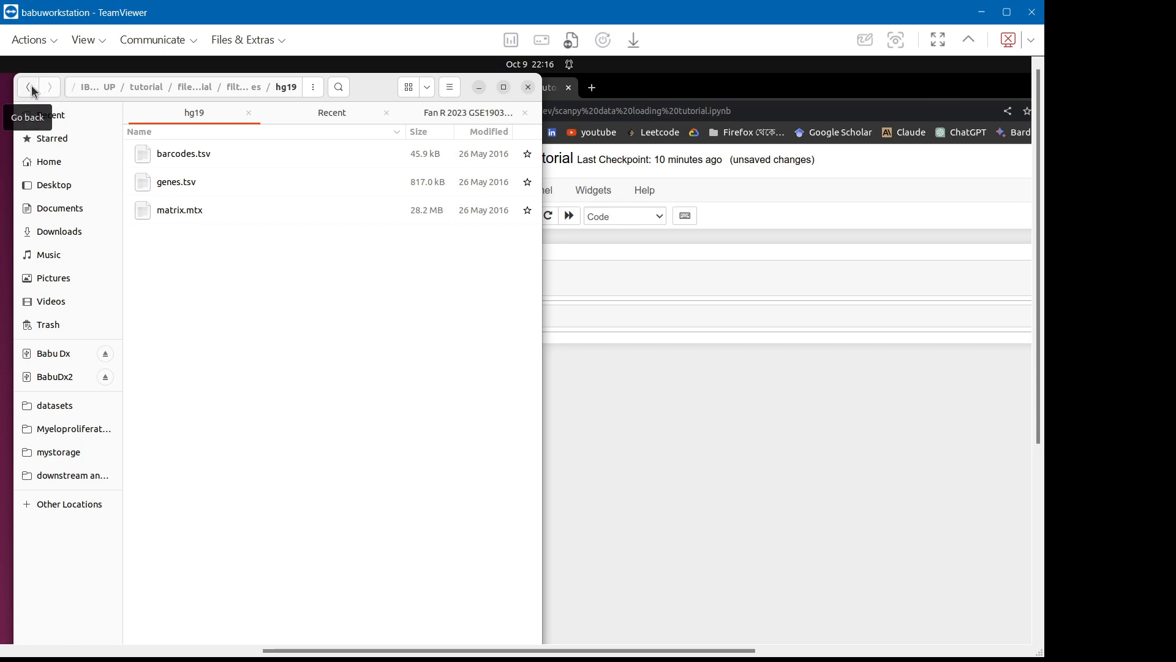
click(27, 87)
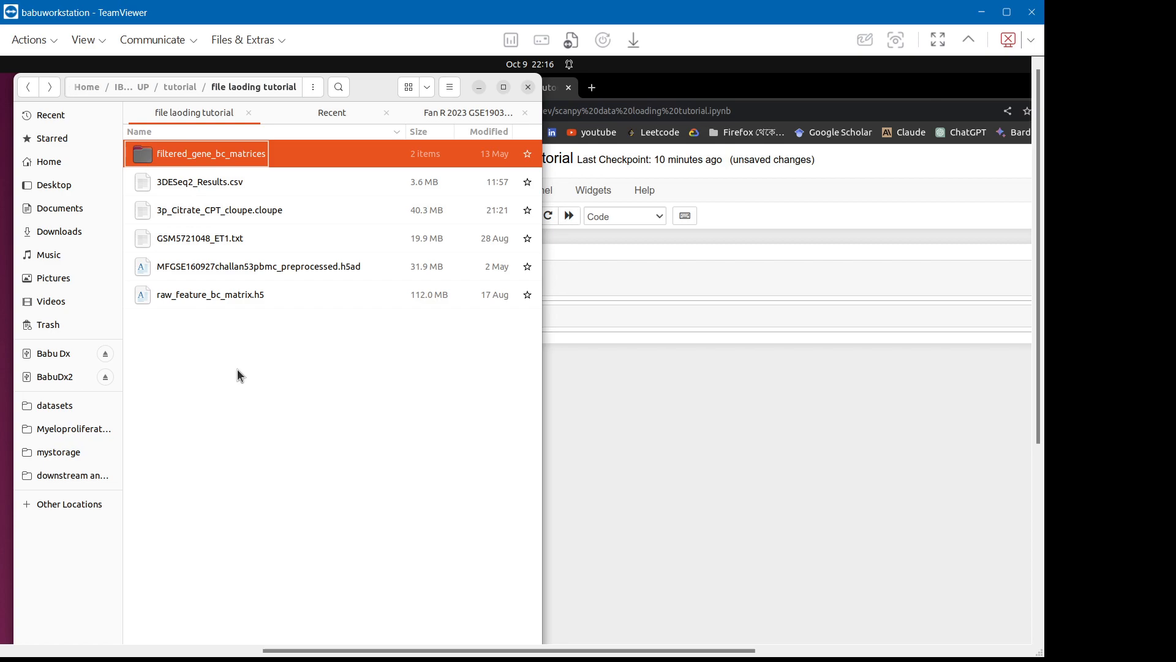
Select raw_feature_bc_matrix.h5 and the preprocessed .h5ad, then reopen filtered_gene_bc_matrices.
click(210, 294)
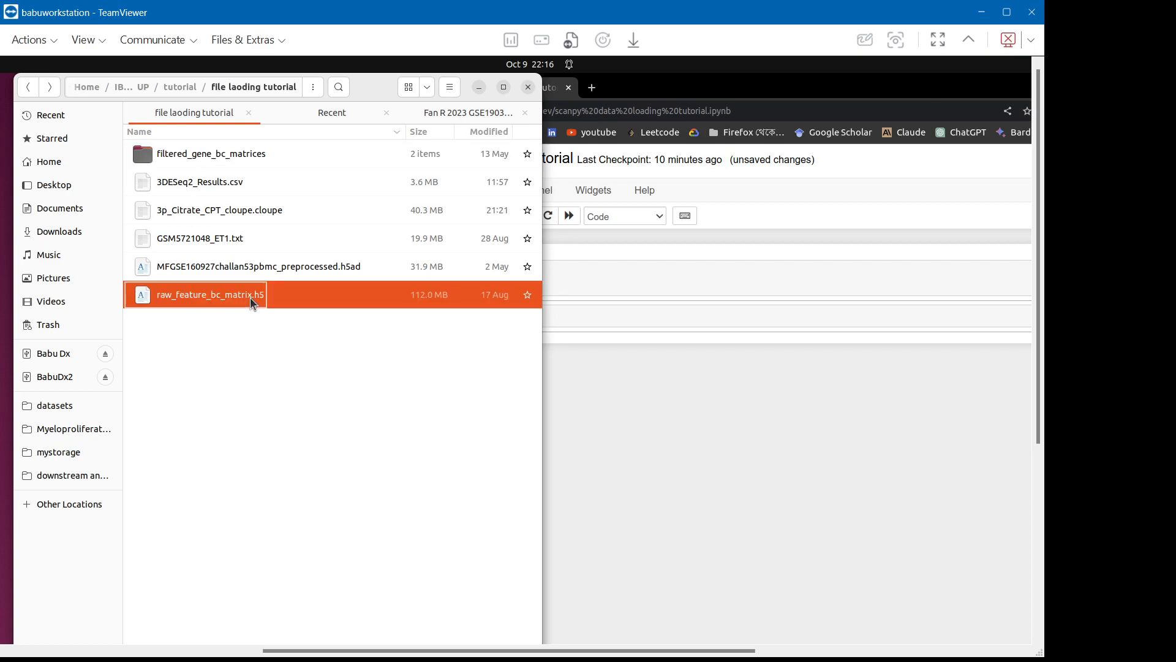
mouse_move(287, 351)
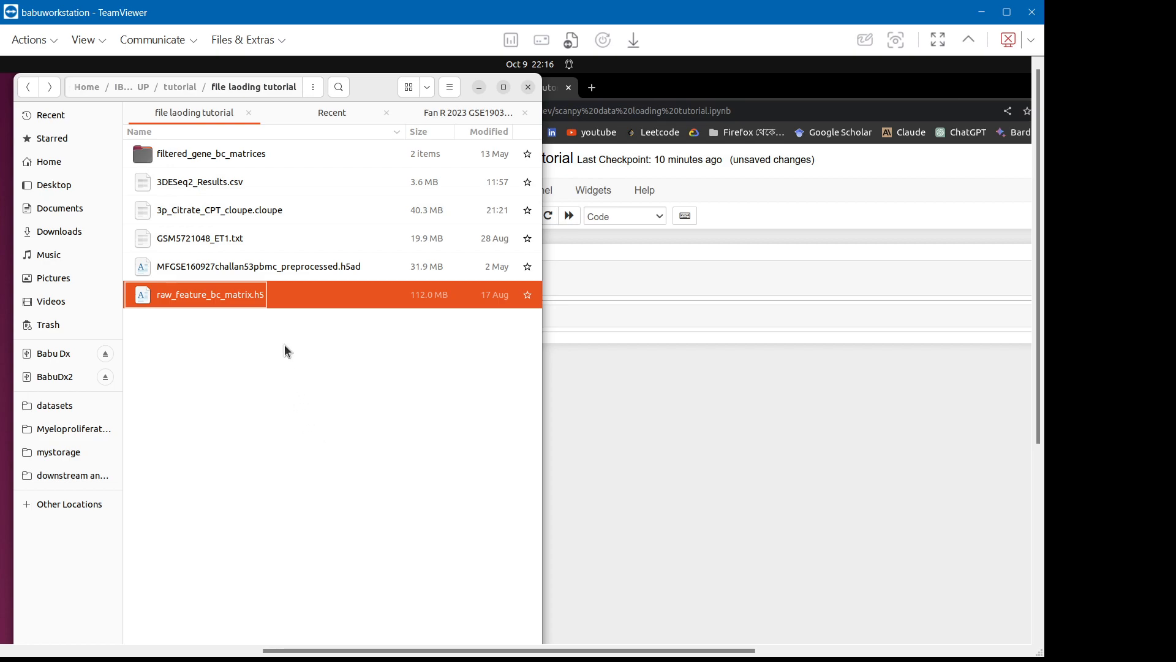
click(258, 267)
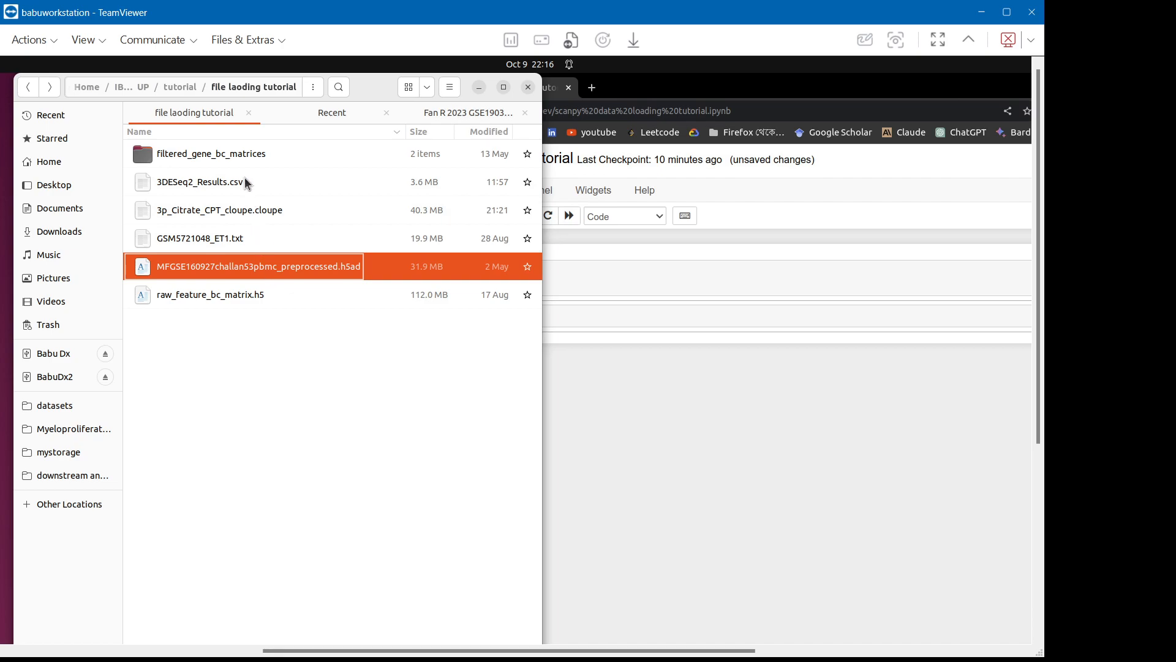
double_click(211, 153)
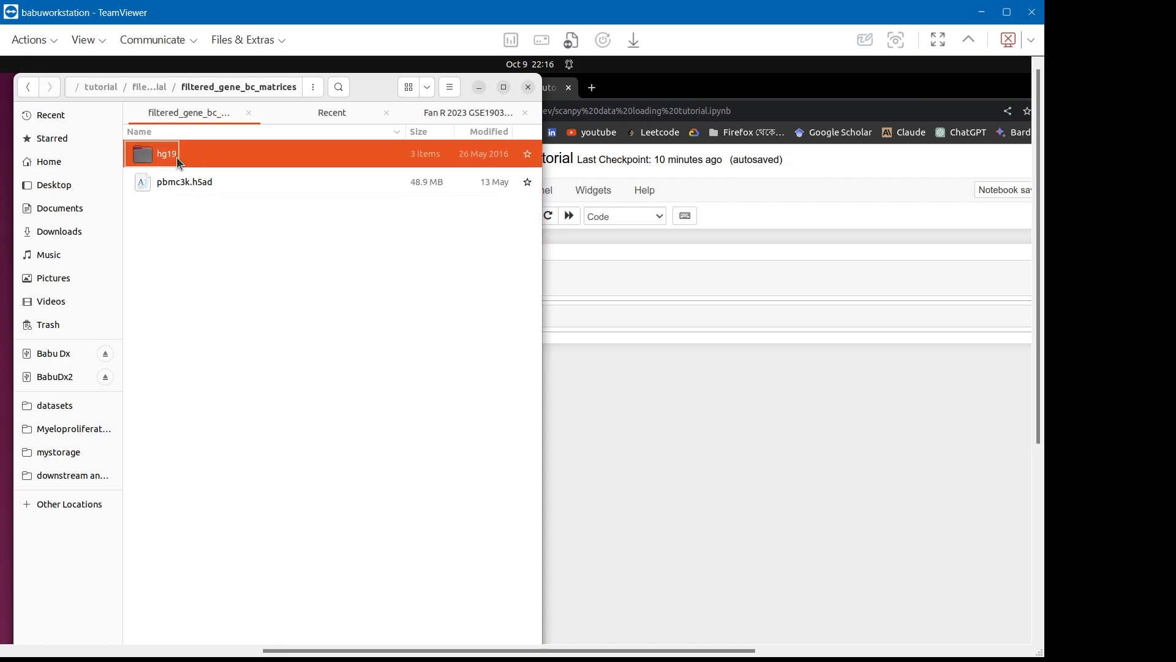
Return to the notebook and type 'adata' into the empty second cell.
click(503, 87)
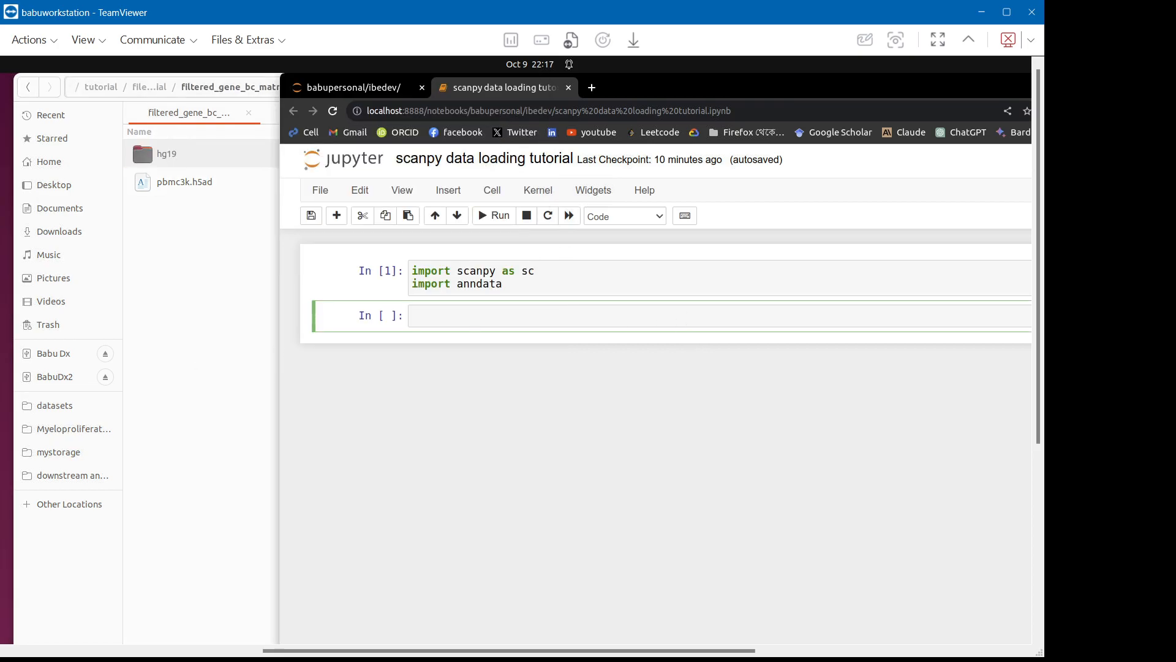
click(525, 315)
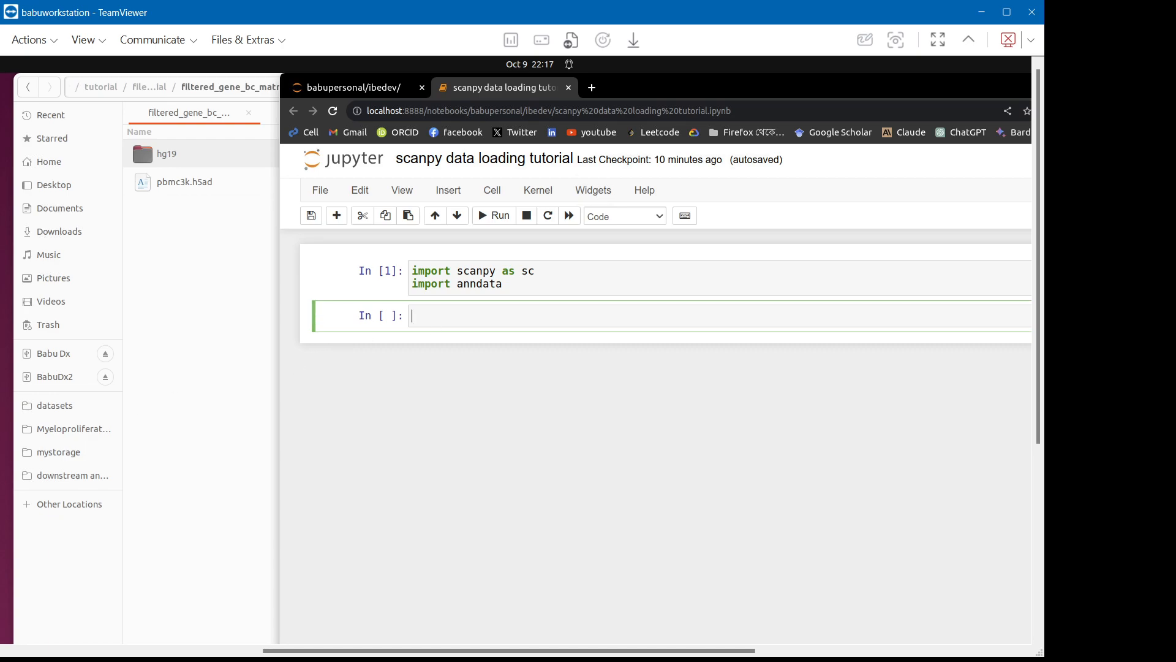
text(ad)
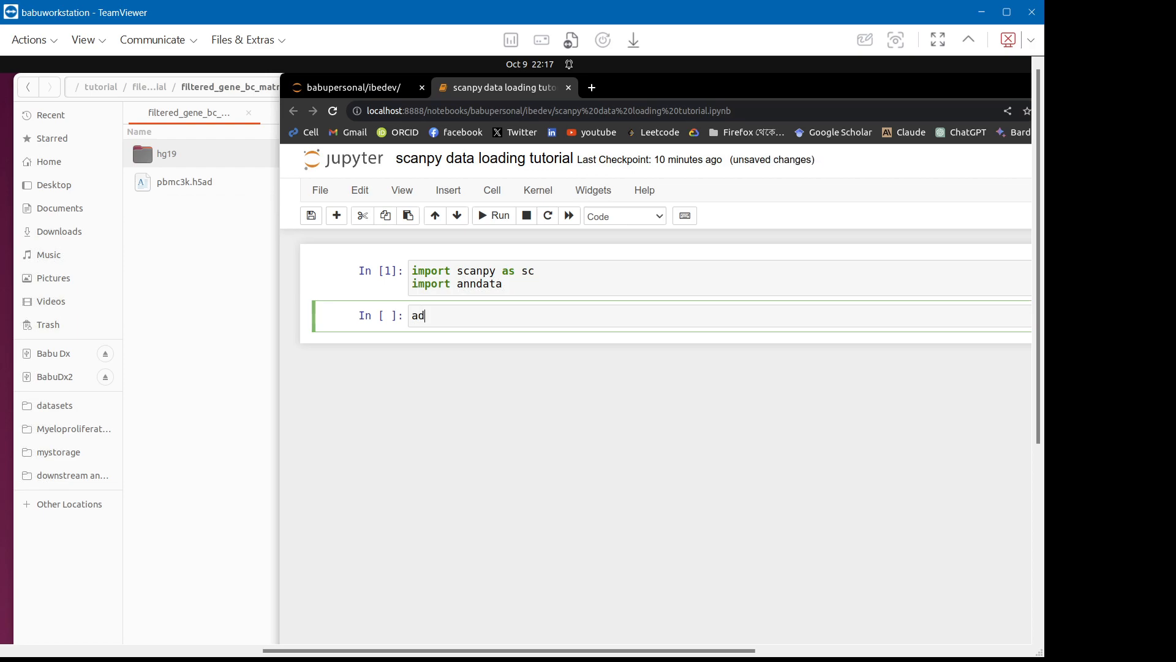
text(ata)
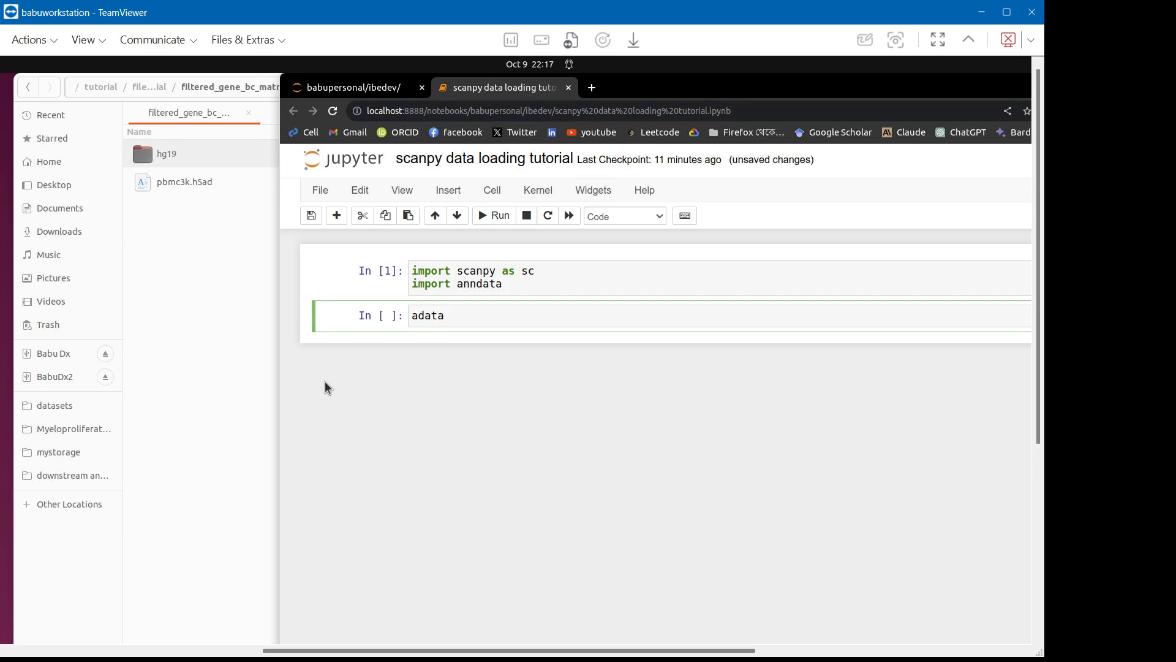
mouse_move(171, 164)
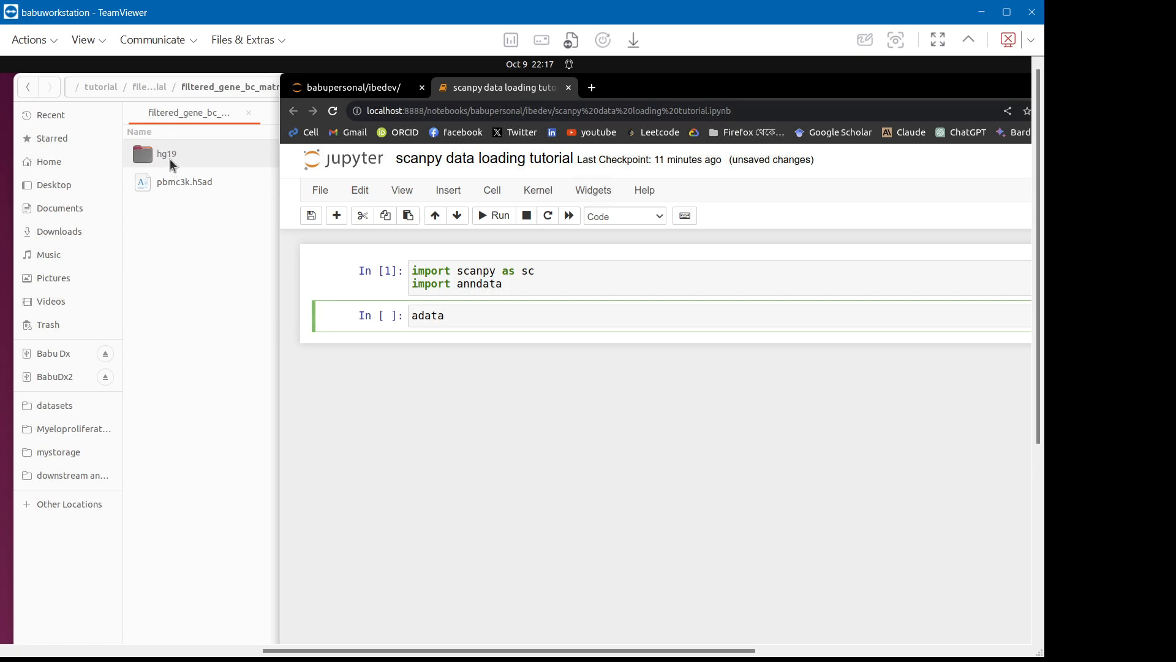
click(166, 153)
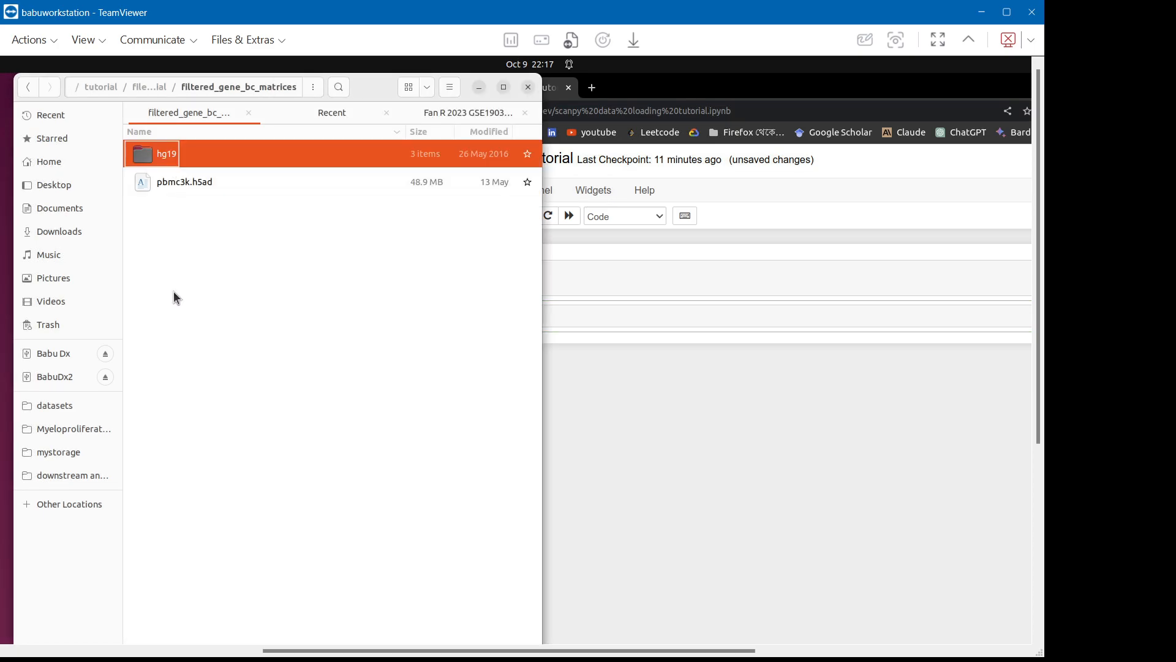
double_click(166, 153)
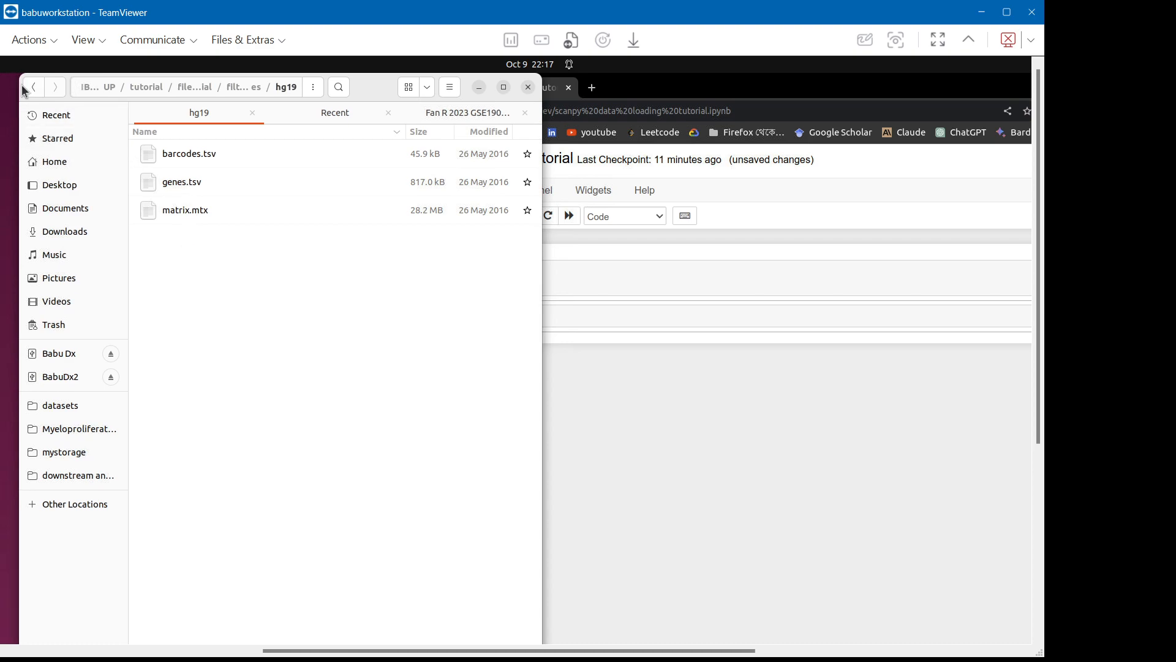
click(32, 86)
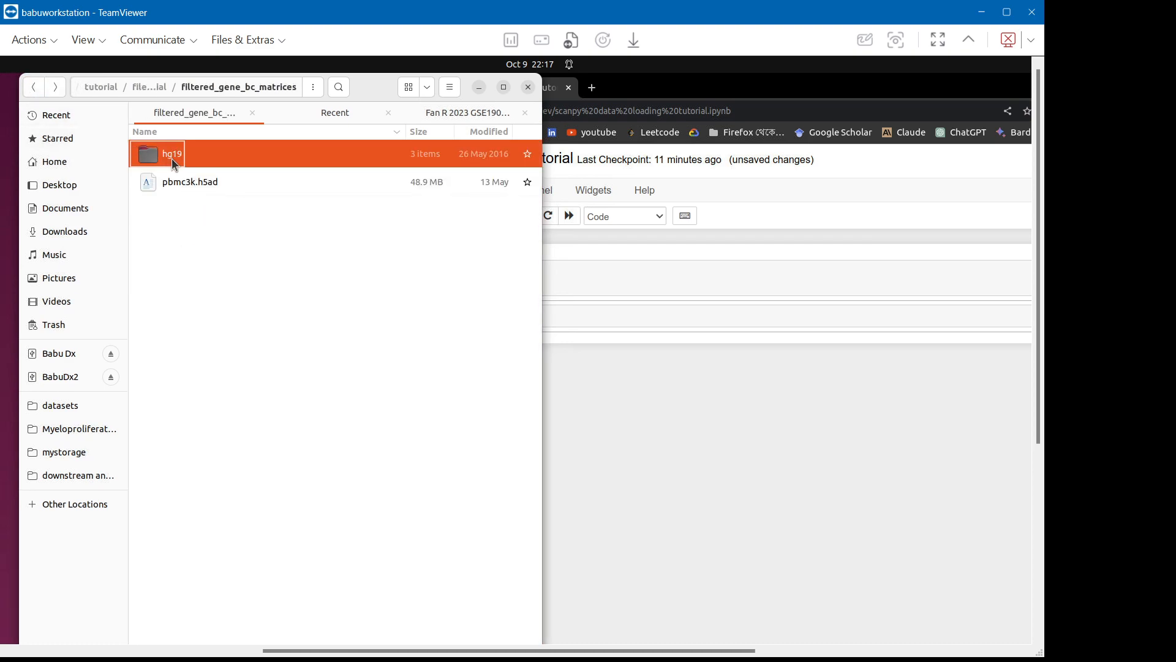
right_click(171, 154)
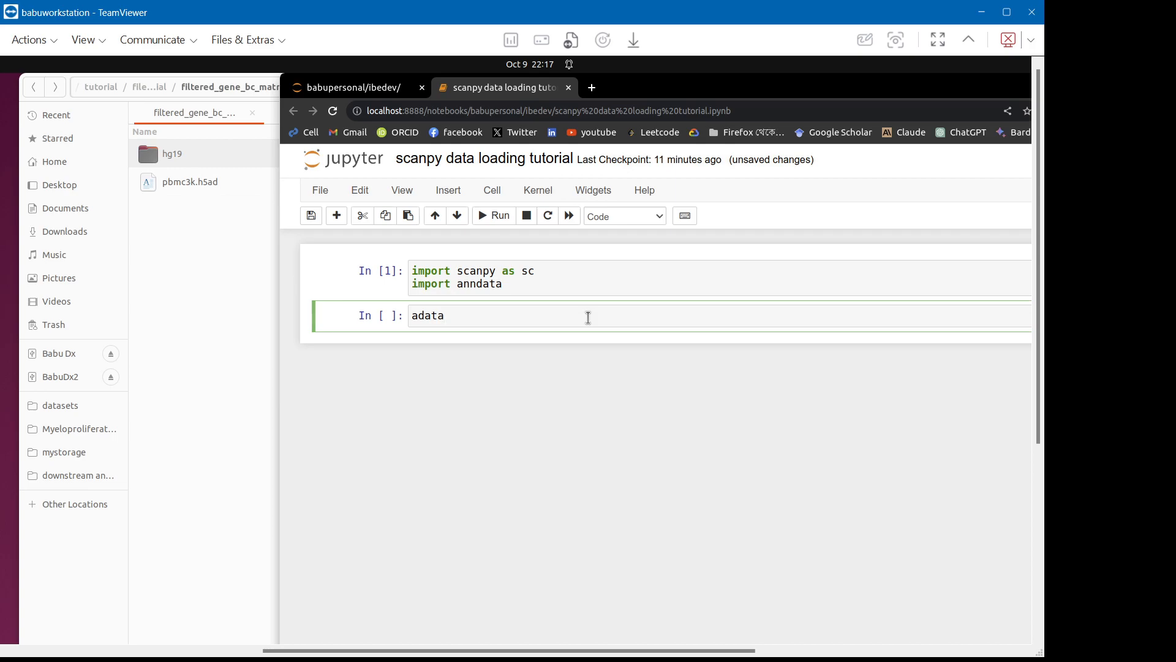
Extend the line to adata_pbmc=sc.read_10x_mtx("…/filtered_gene_bc_matrices/hg19").
text(_)
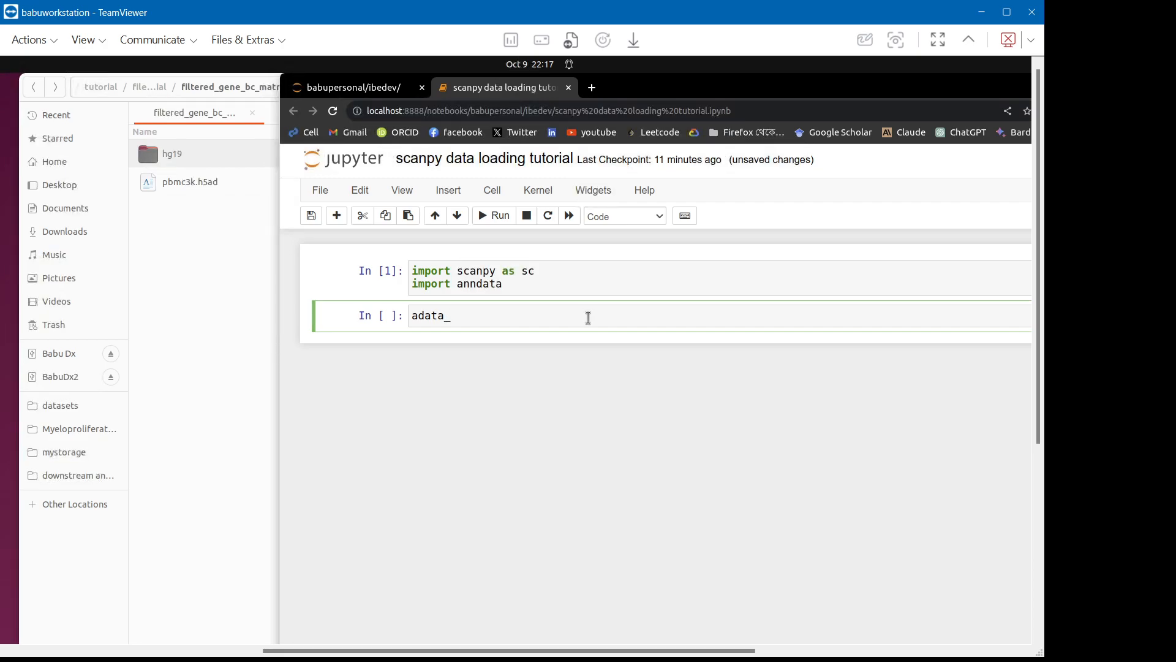
text(pbmc)
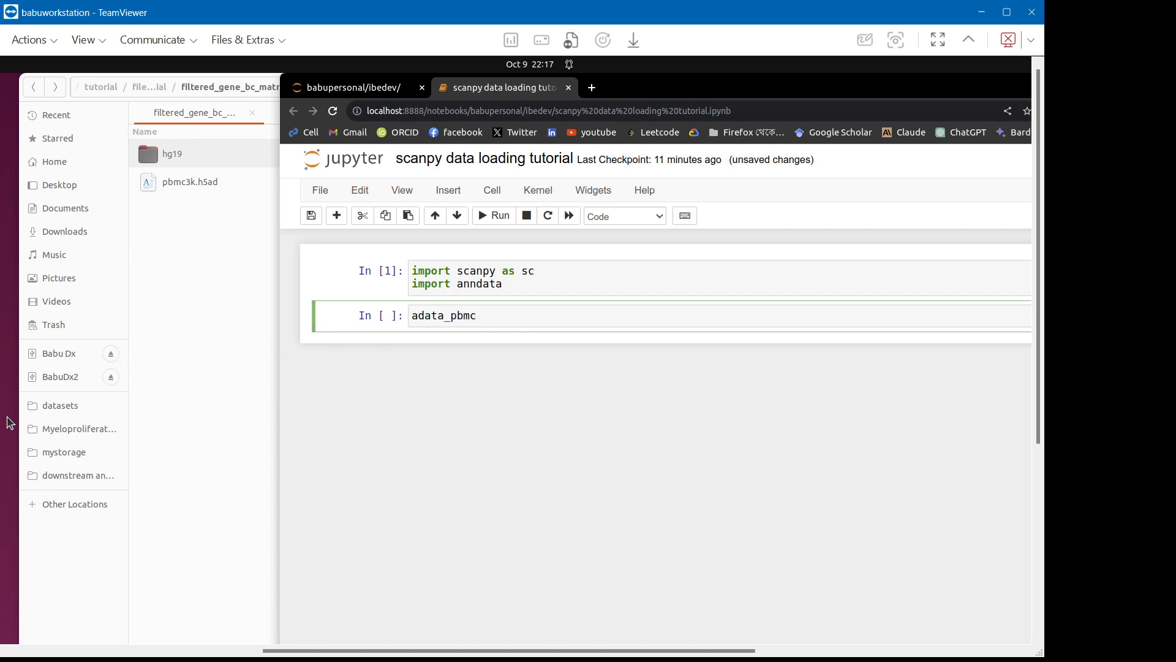
text(=)
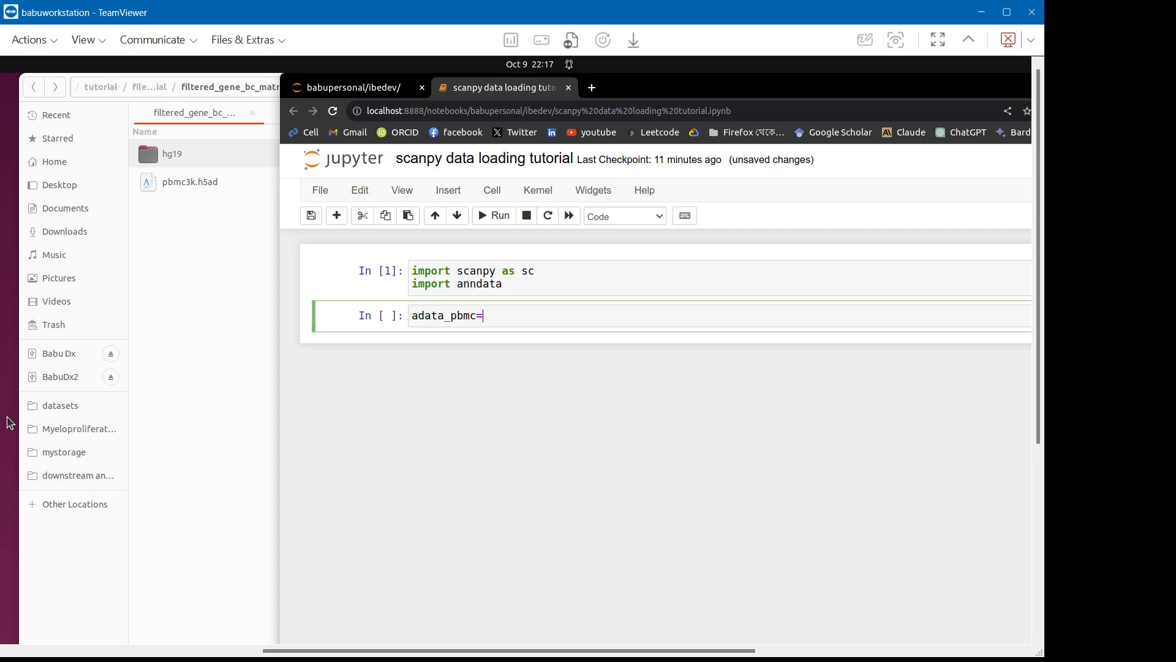
text(s)
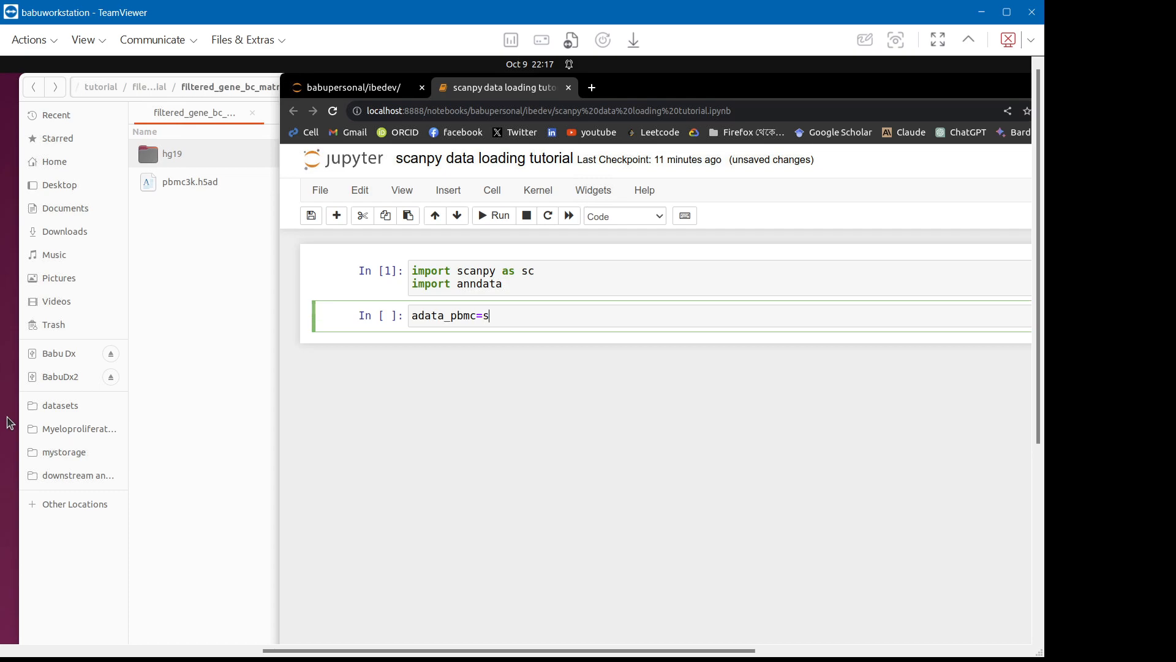
text(c)
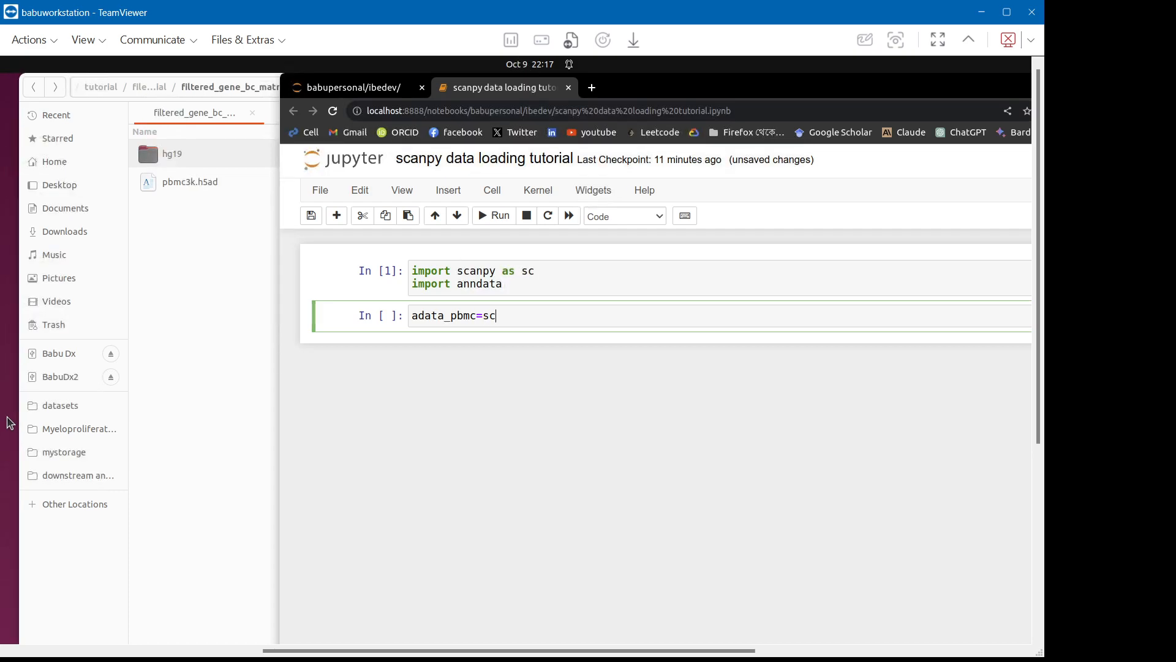
text(.rea)
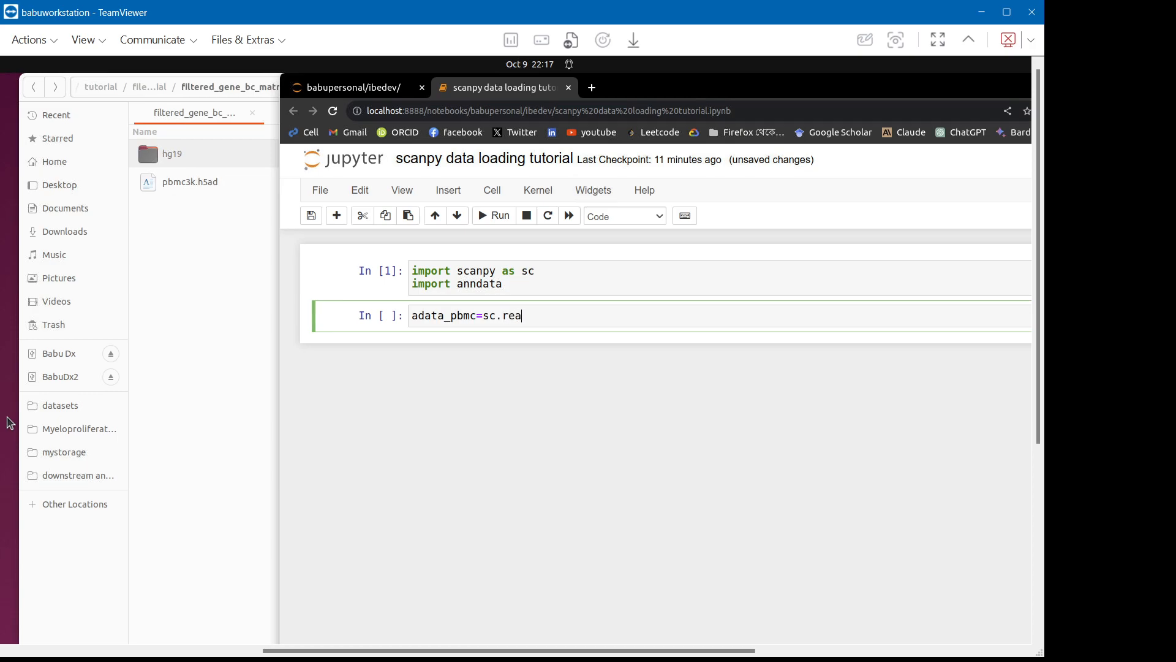
text(d_)
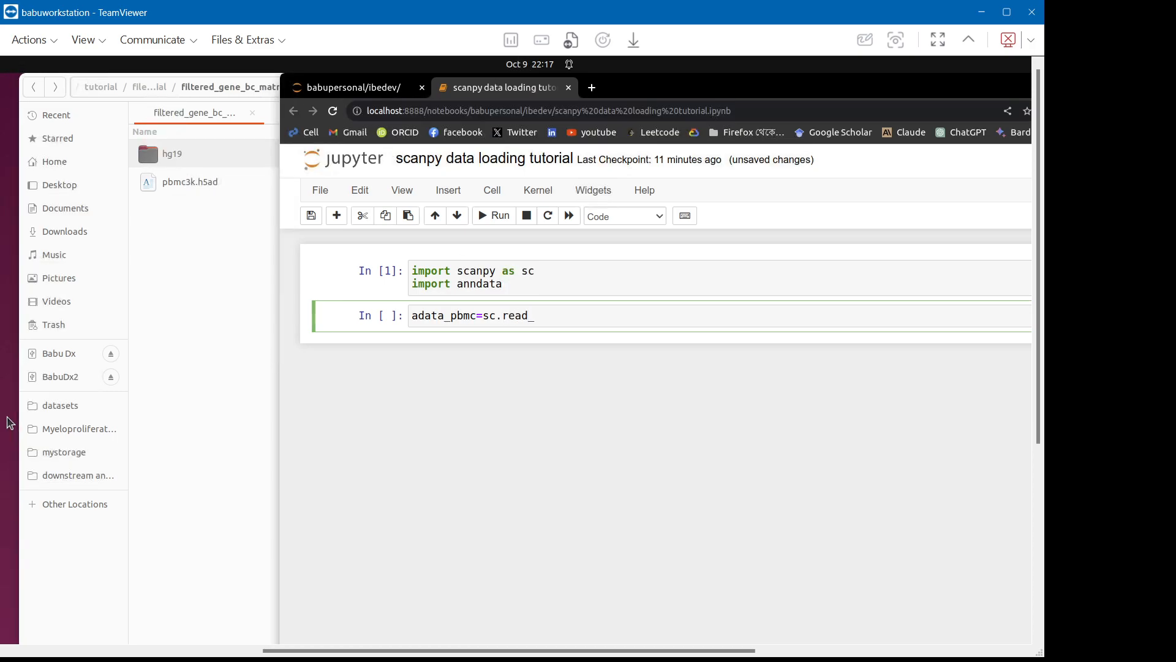
text(10x)
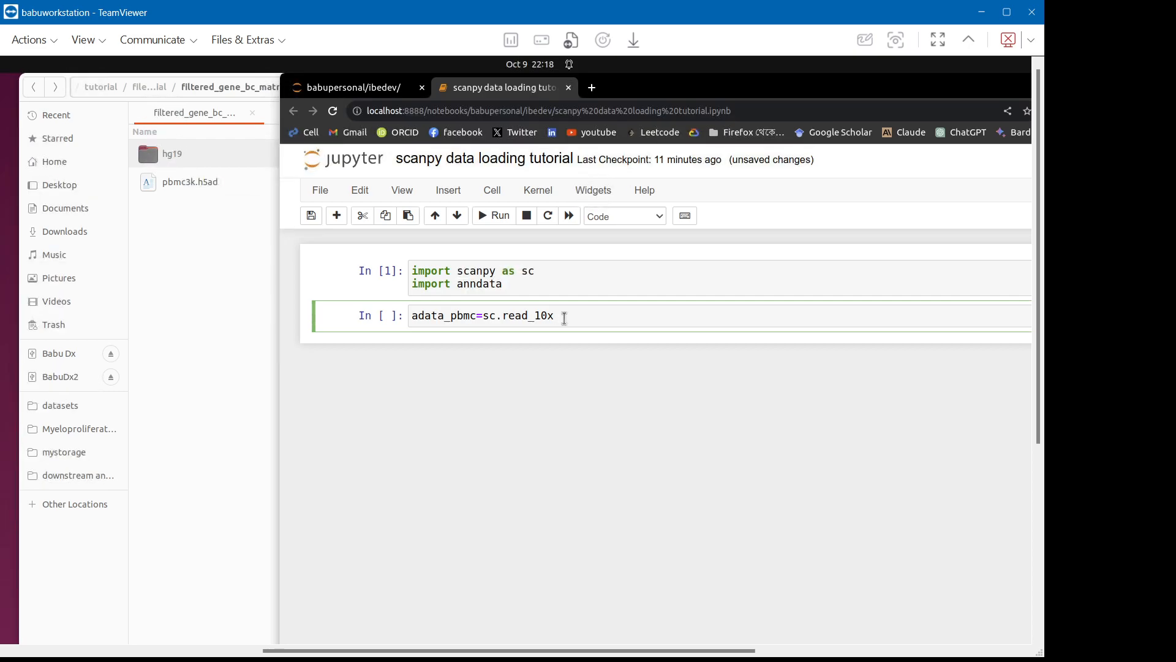
text(_mt)
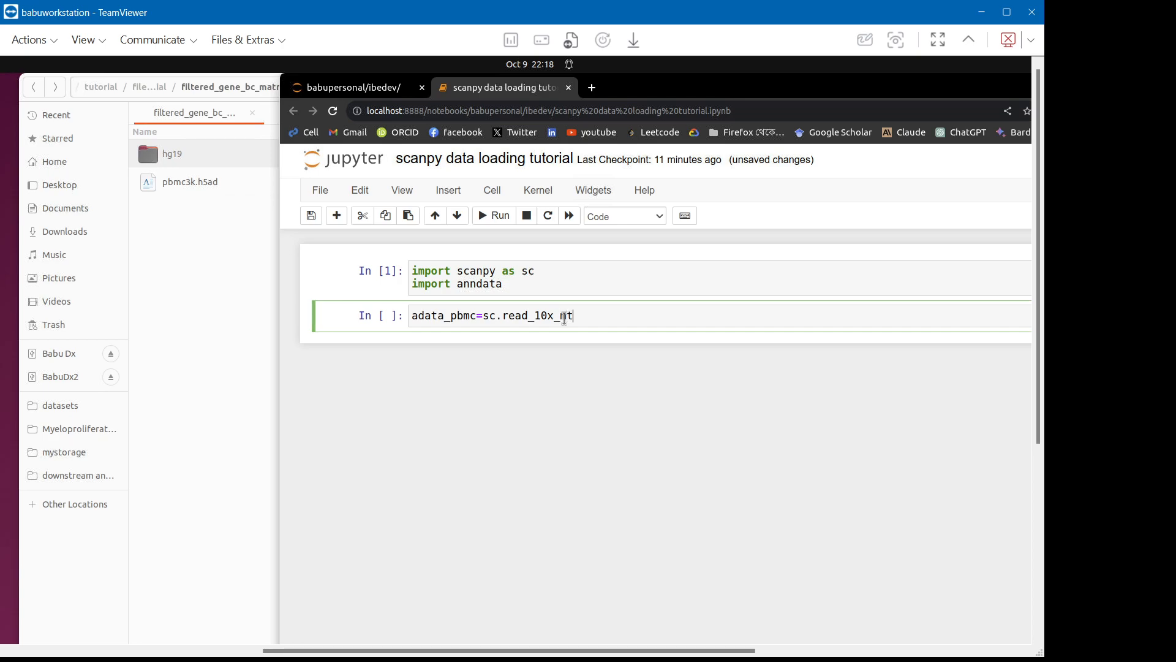
text(x())
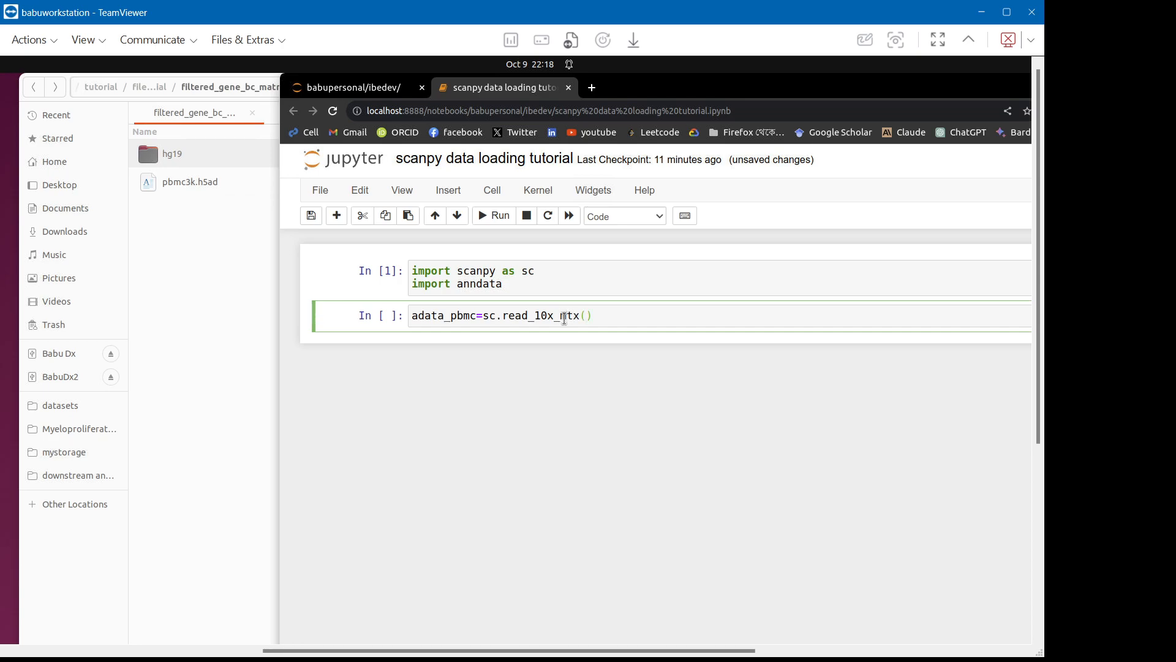
text("")
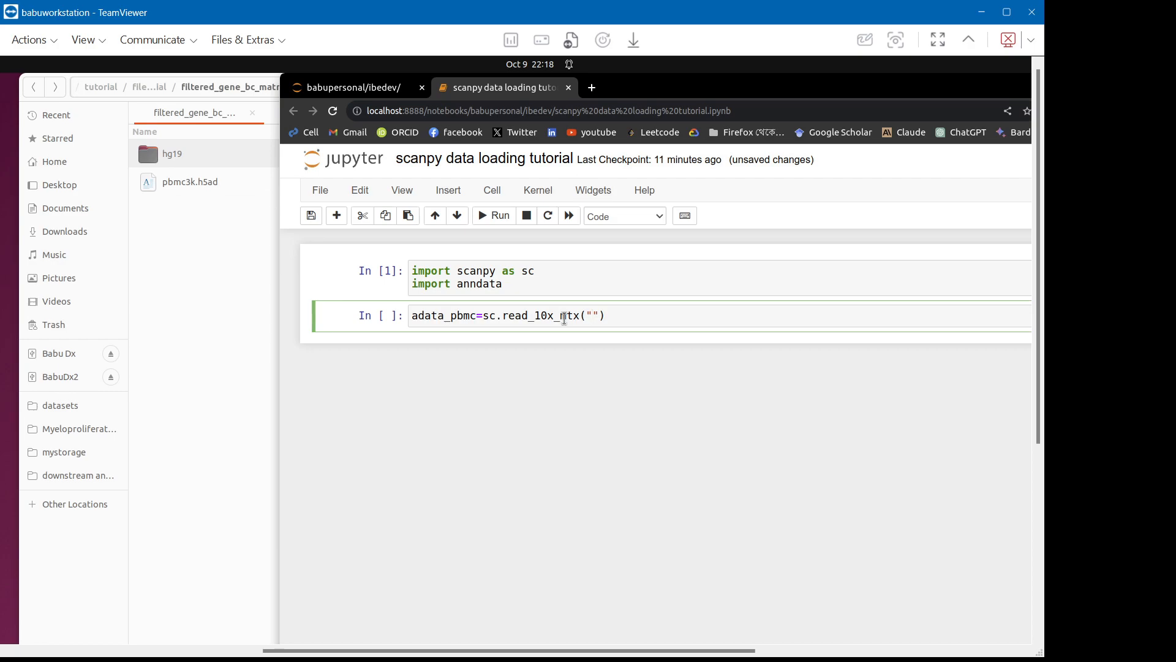
text(/home/drdx/IBE - MY GROUP/tutorial/file laoding tutorial/filtered_gene_bc_matrices/hg19)
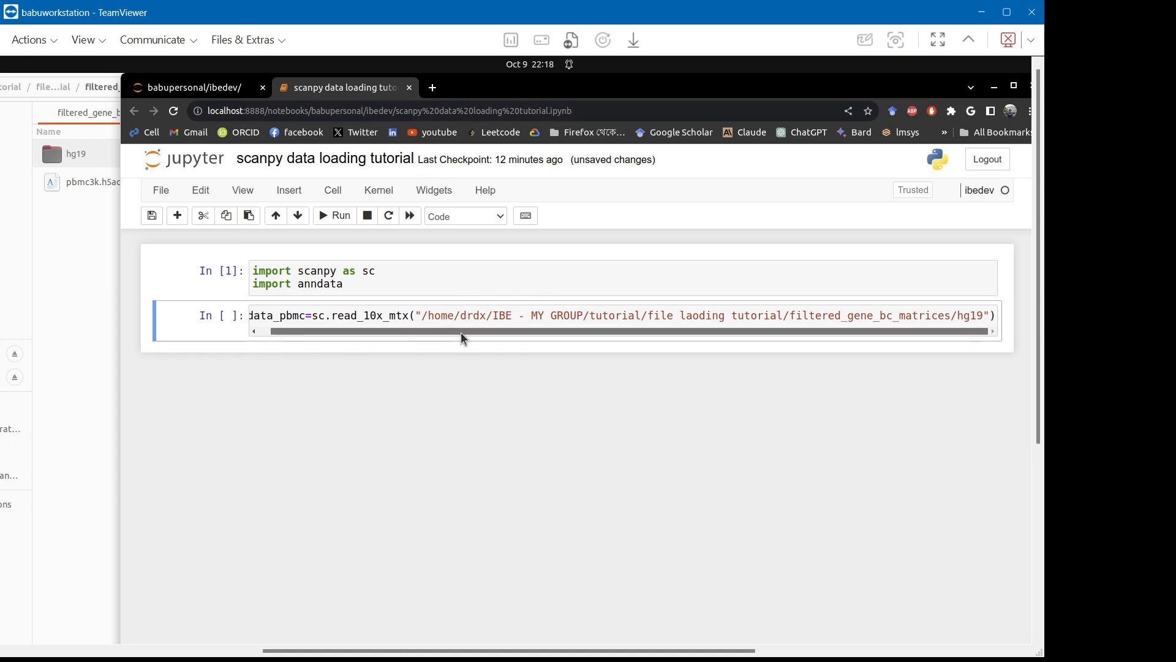
Add 'adata_pbmc' on a new line to display the loaded object.
click(994, 315)
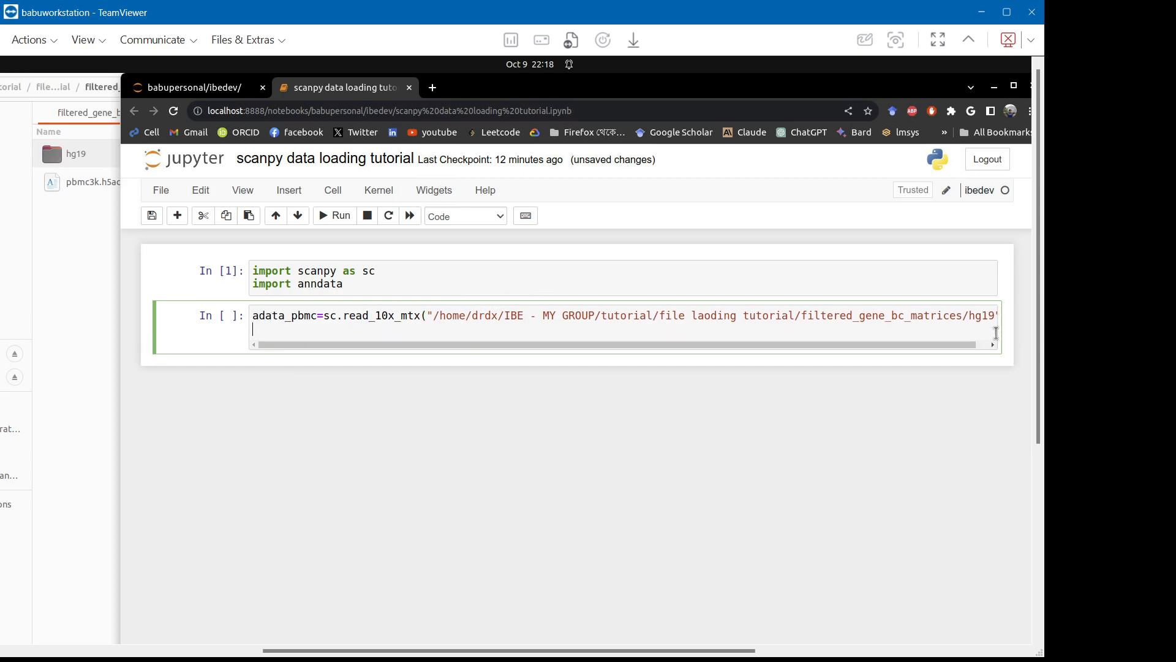
text(data)
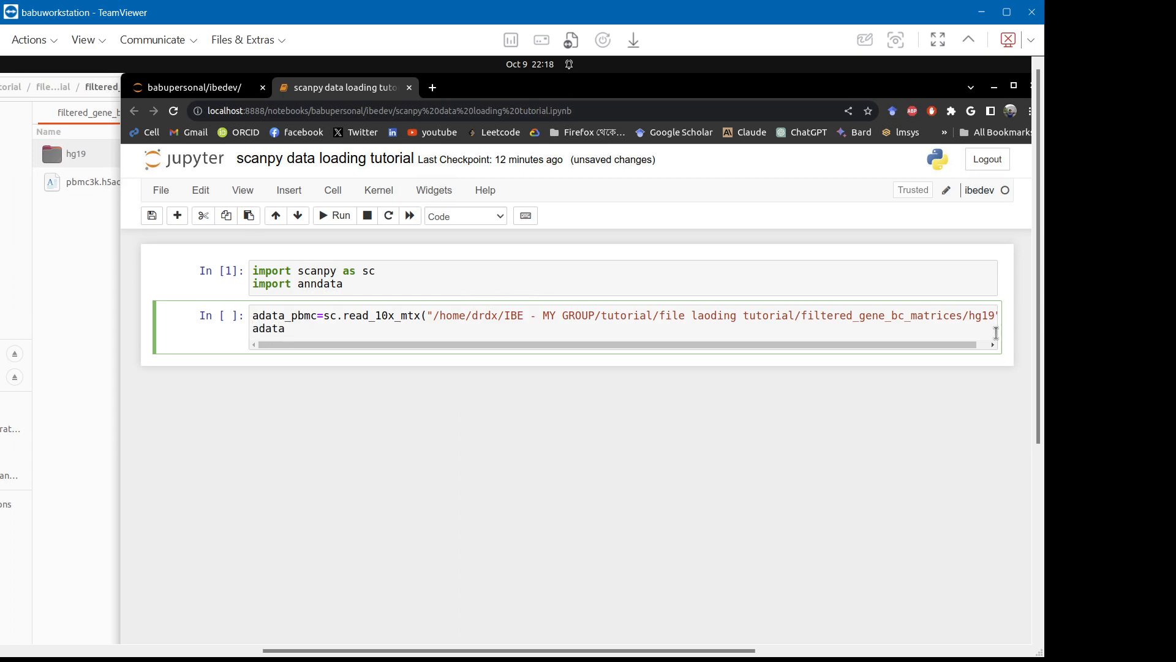
text(_pbmc)
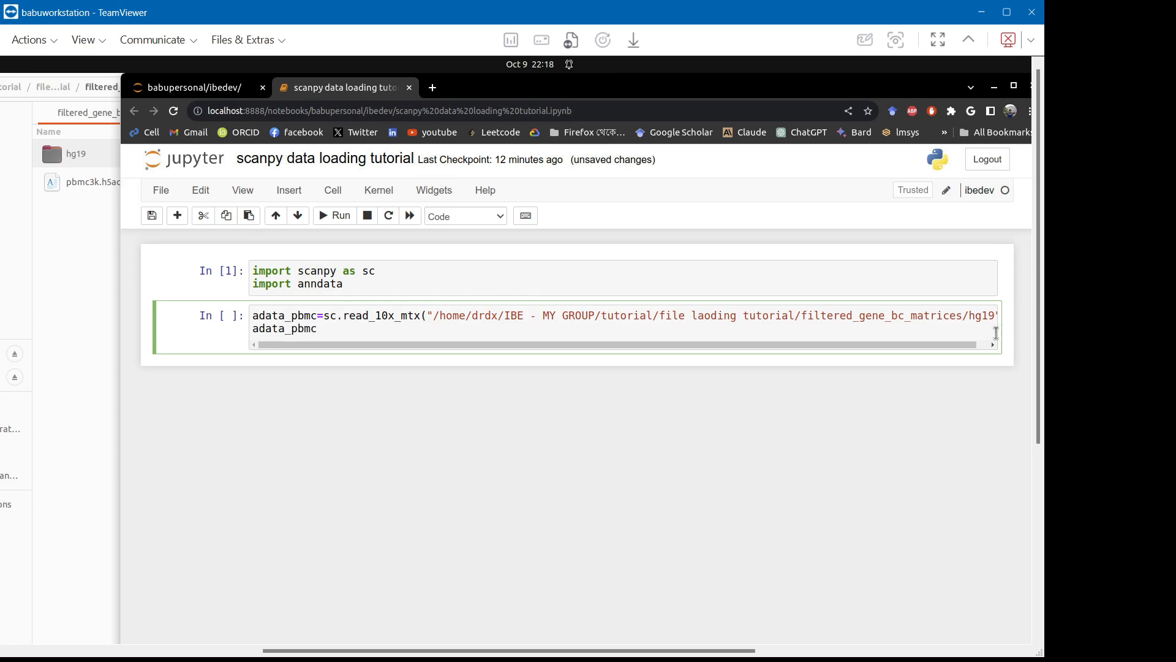
Run the loading cell, producing a 2700 × 32738 AnnData, and add an empty cell below.
click(334, 216)
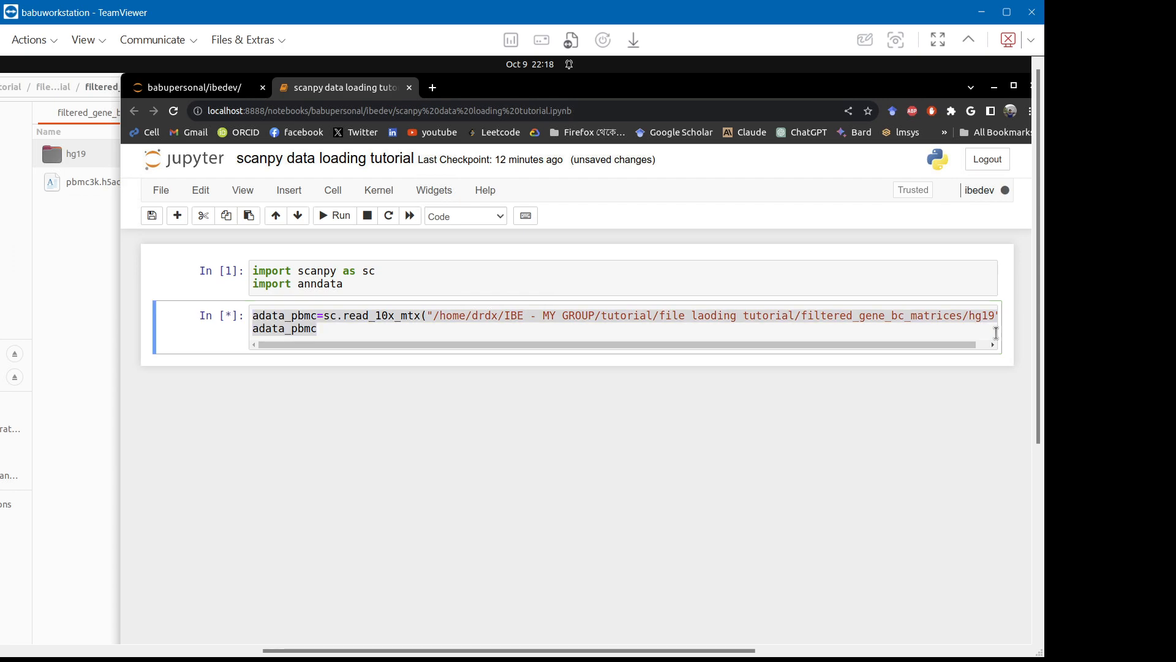
click(333, 215)
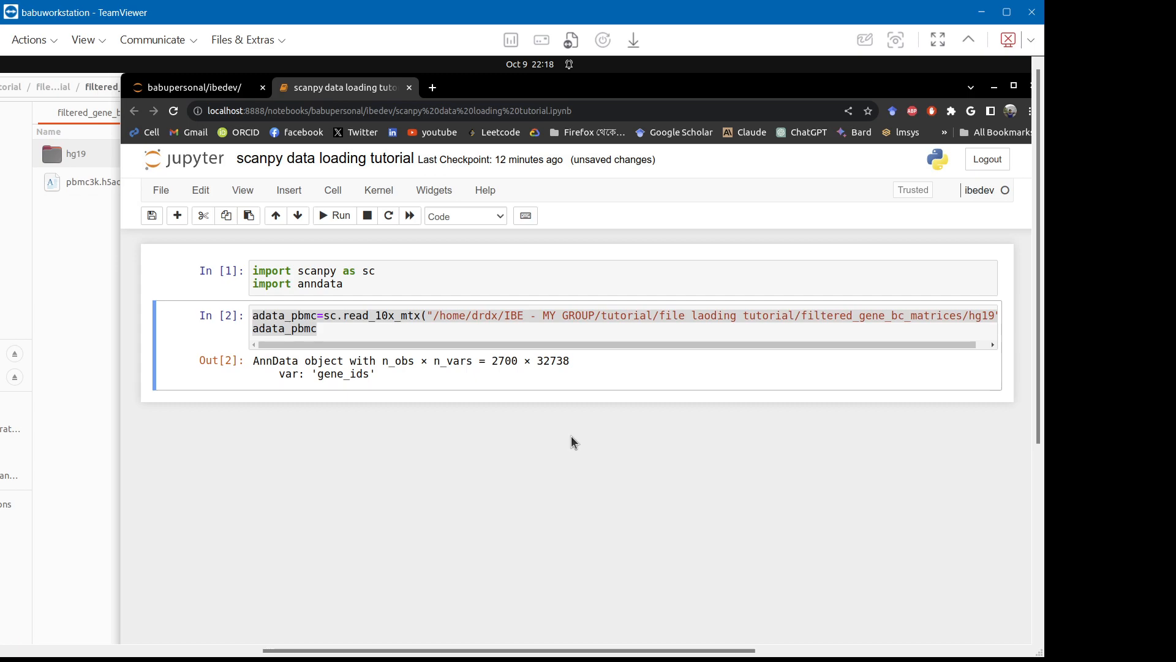
mouse_move(492, 382)
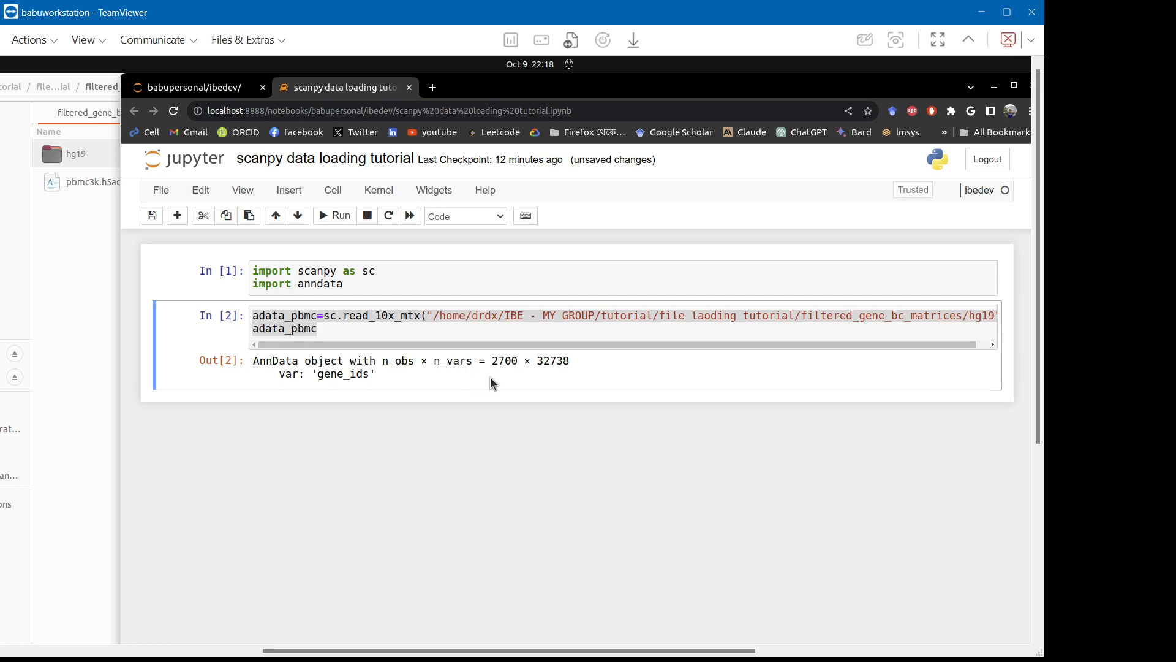
mouse_move(449, 381)
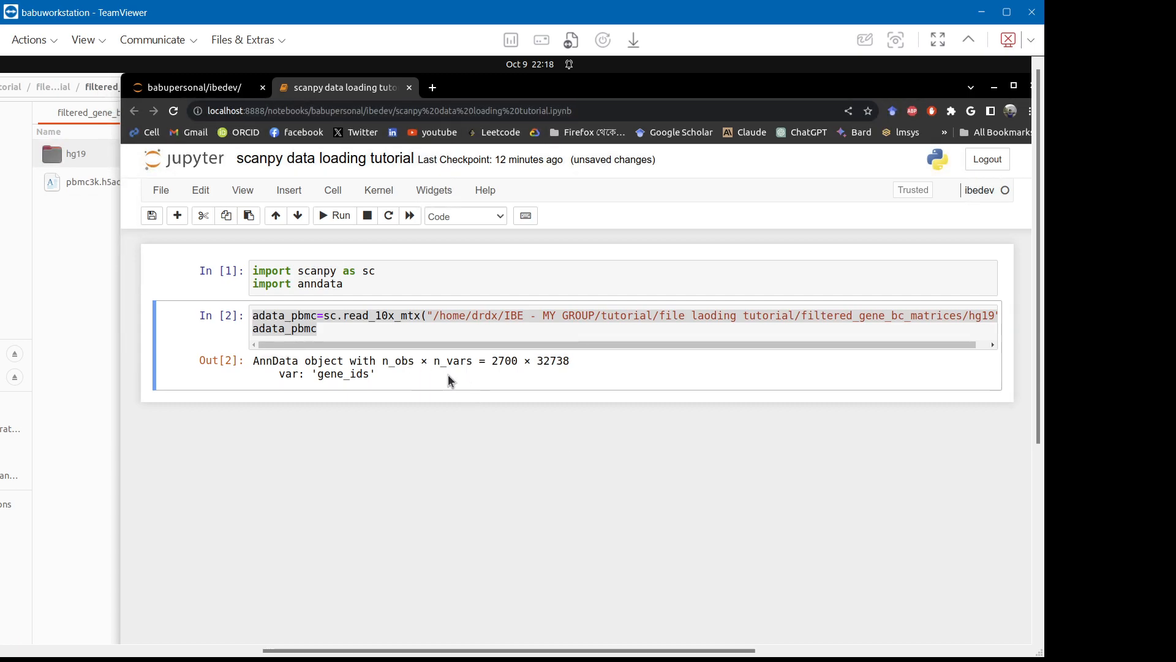
click(405, 329)
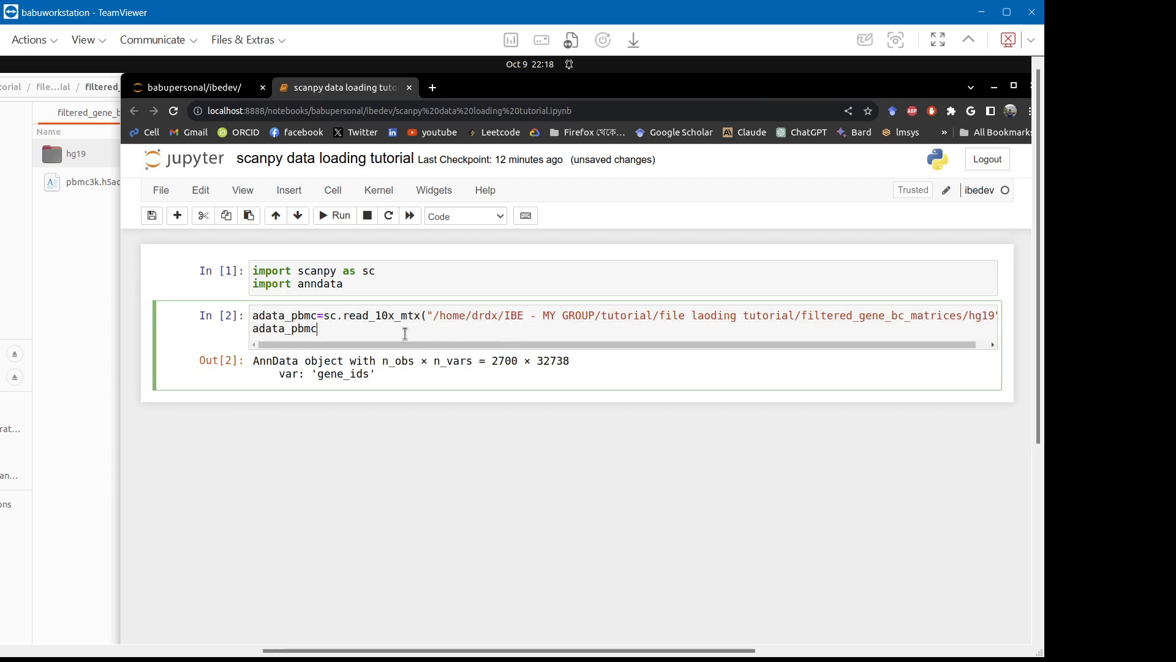
mouse_move(378, 209)
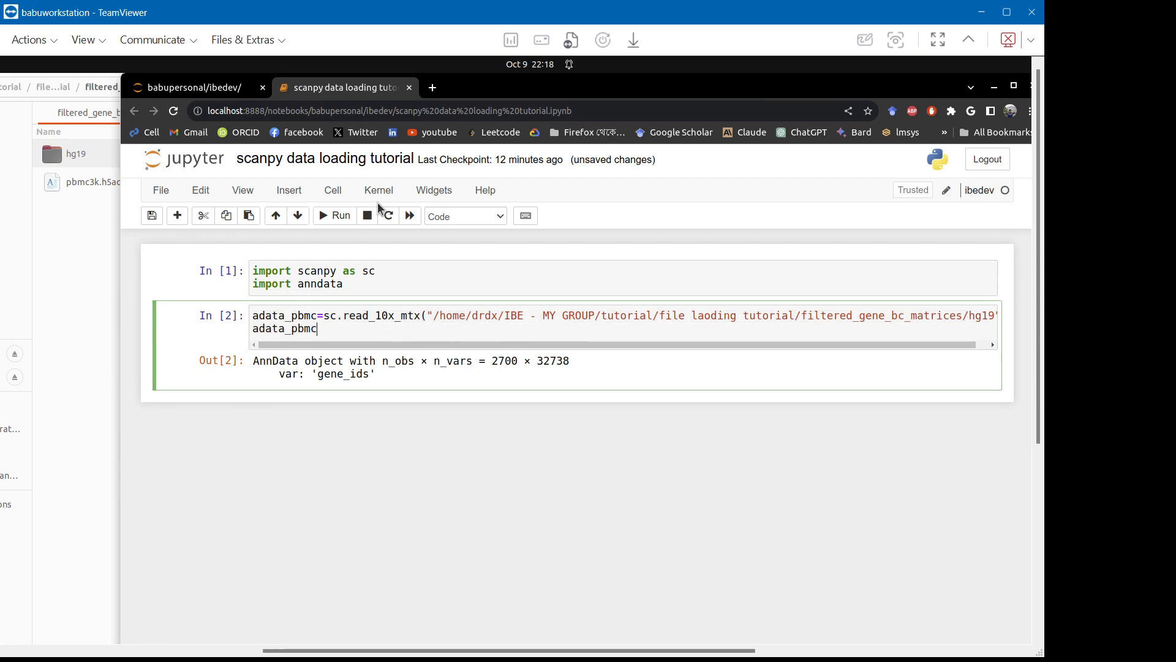
click(151, 215)
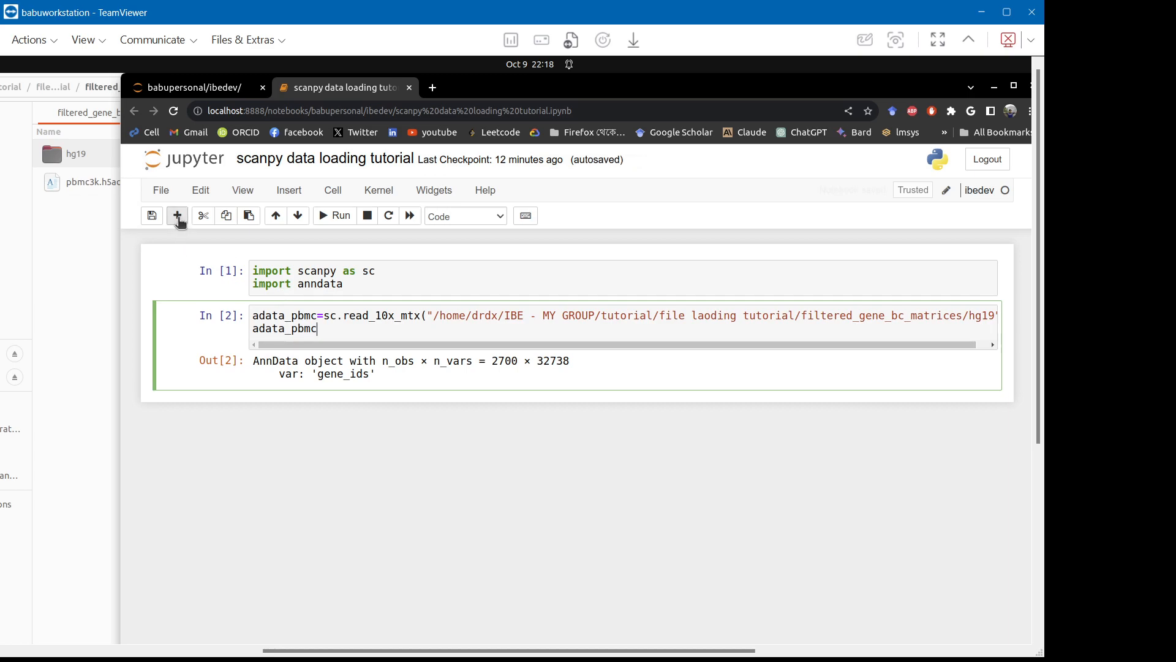
click(177, 216)
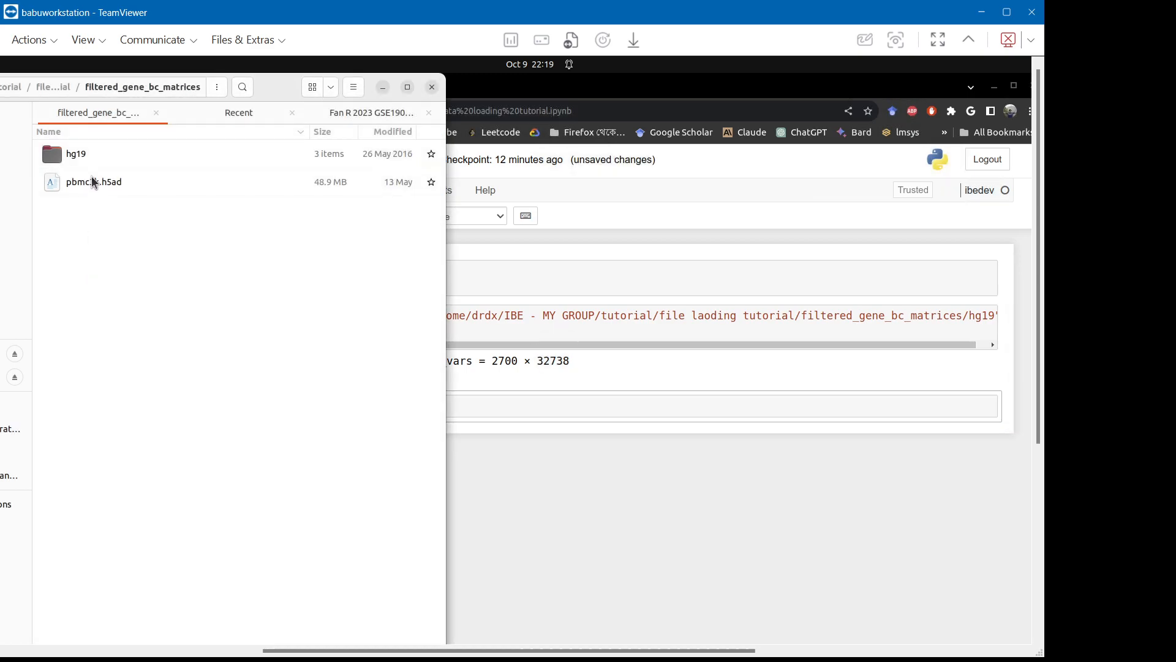
Open hg19, go up to 'file laoding tutorial', and select raw_feature_bc_matrix.h5.
double_click(76, 154)
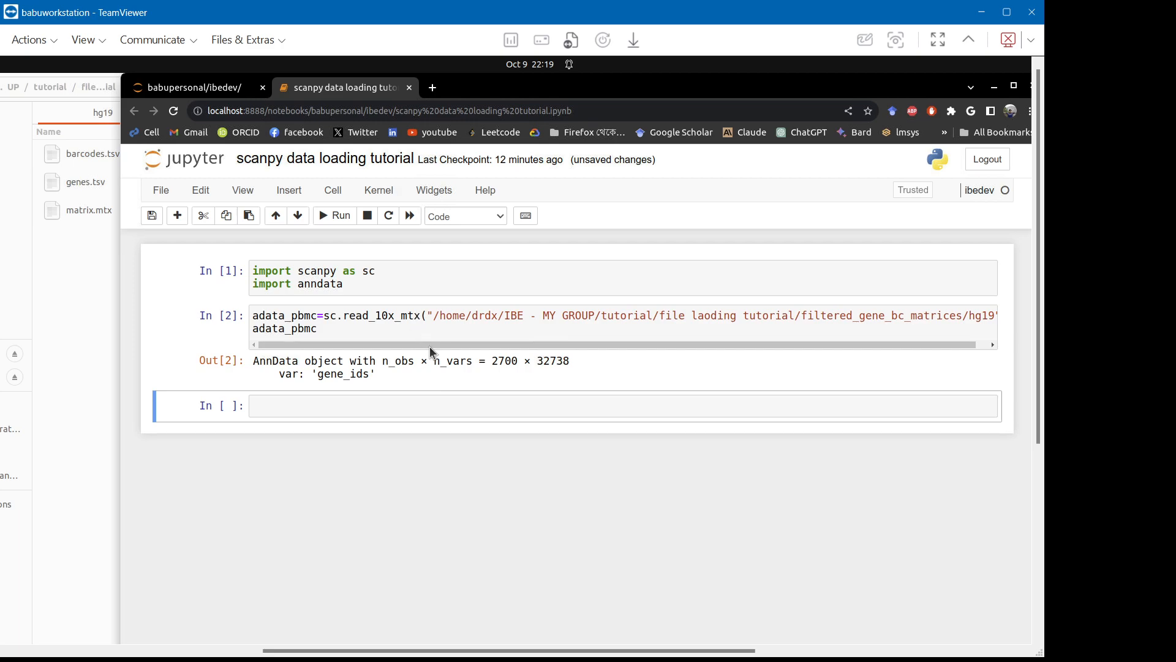
mouse_move(111, 334)
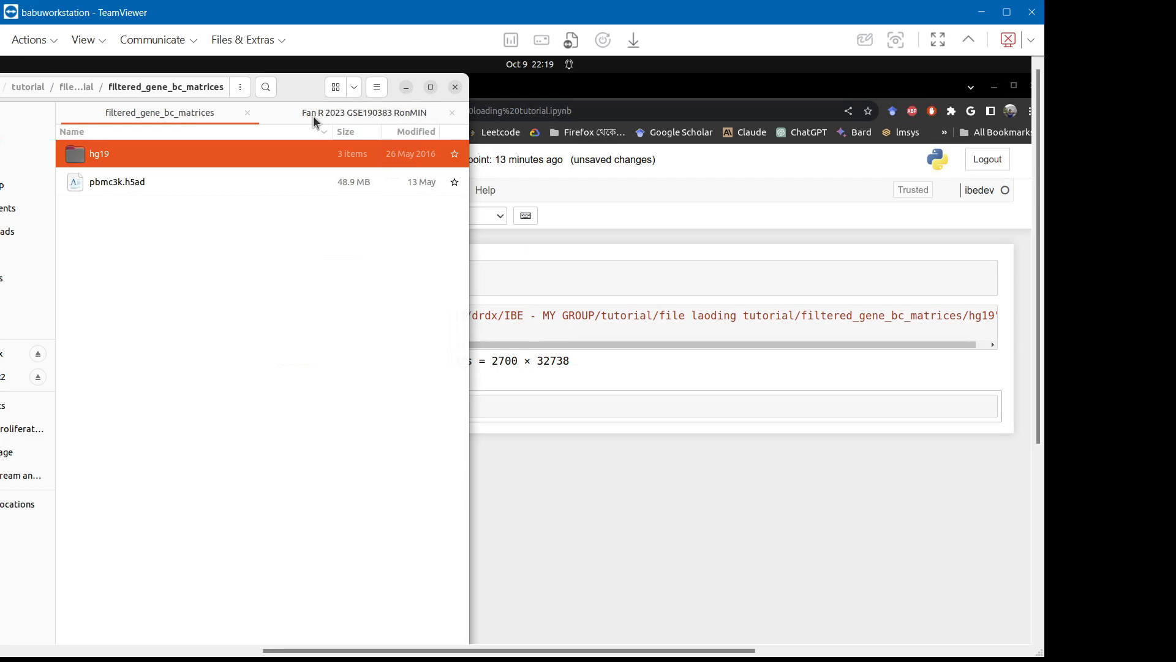
click(452, 111)
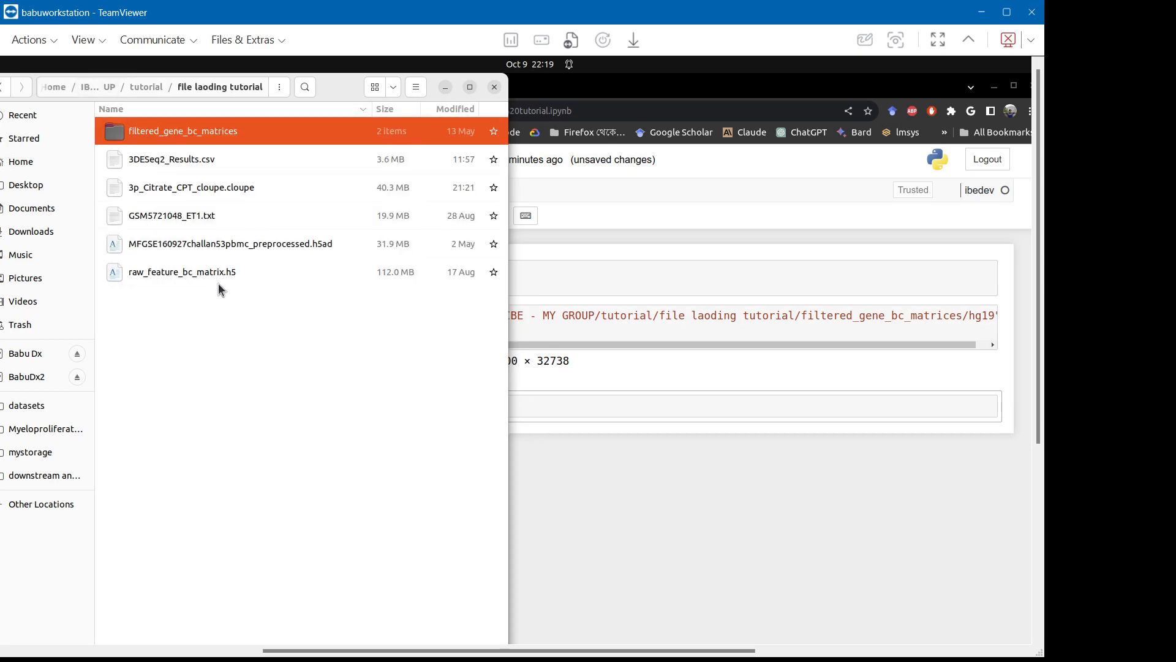
mouse_move(227, 283)
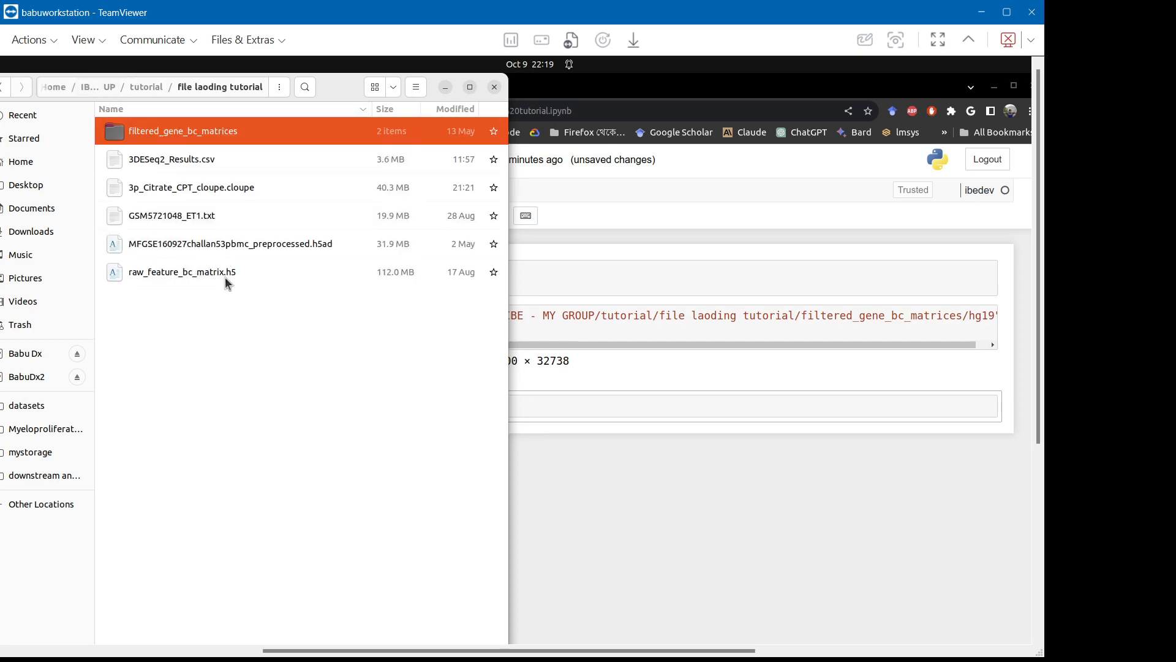
click(181, 272)
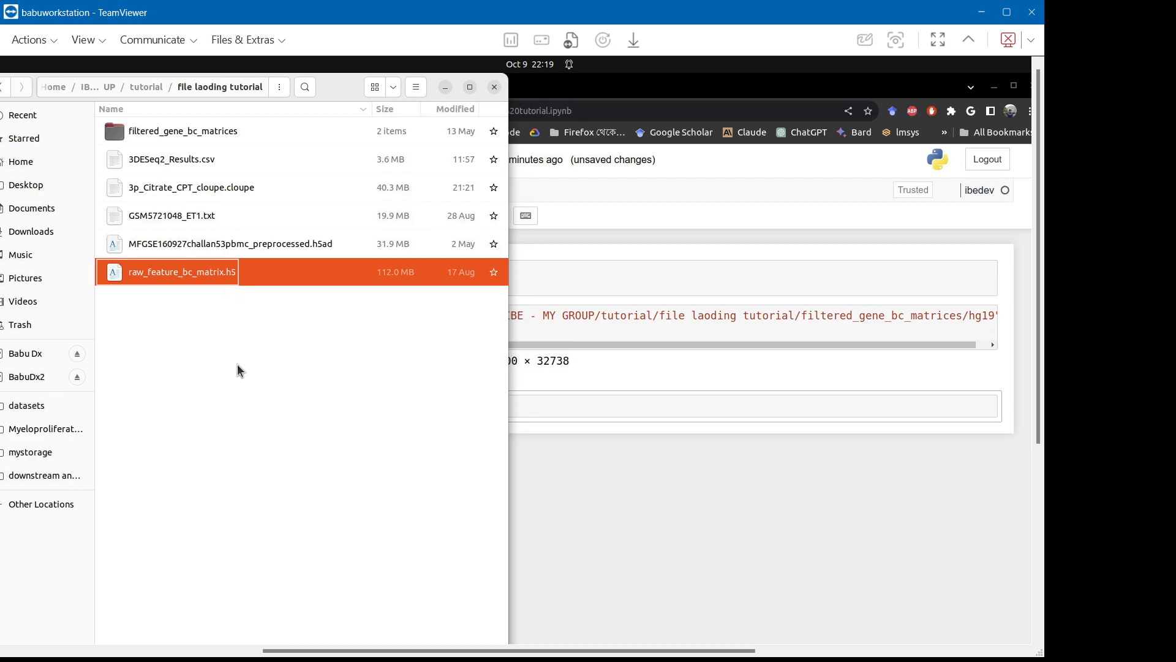
mouse_move(27, 405)
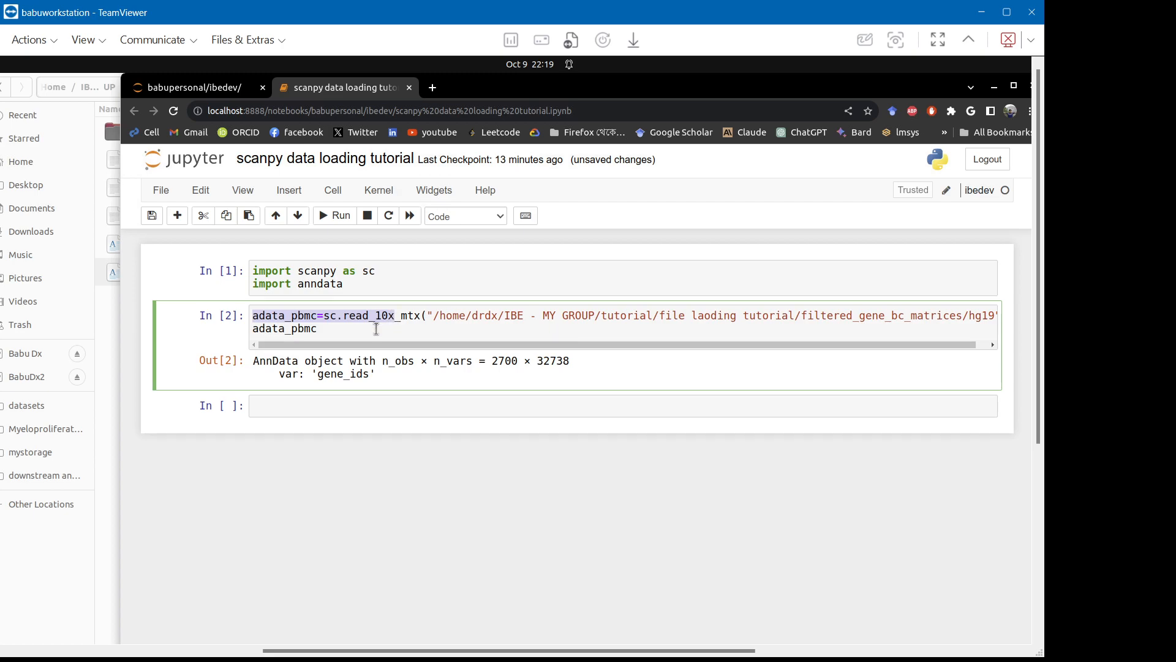
In the empty cell, write adata_pbmch5 = sc.read_10x_h5("…/raw_feature_bc_matrix.h5").
click(341, 405)
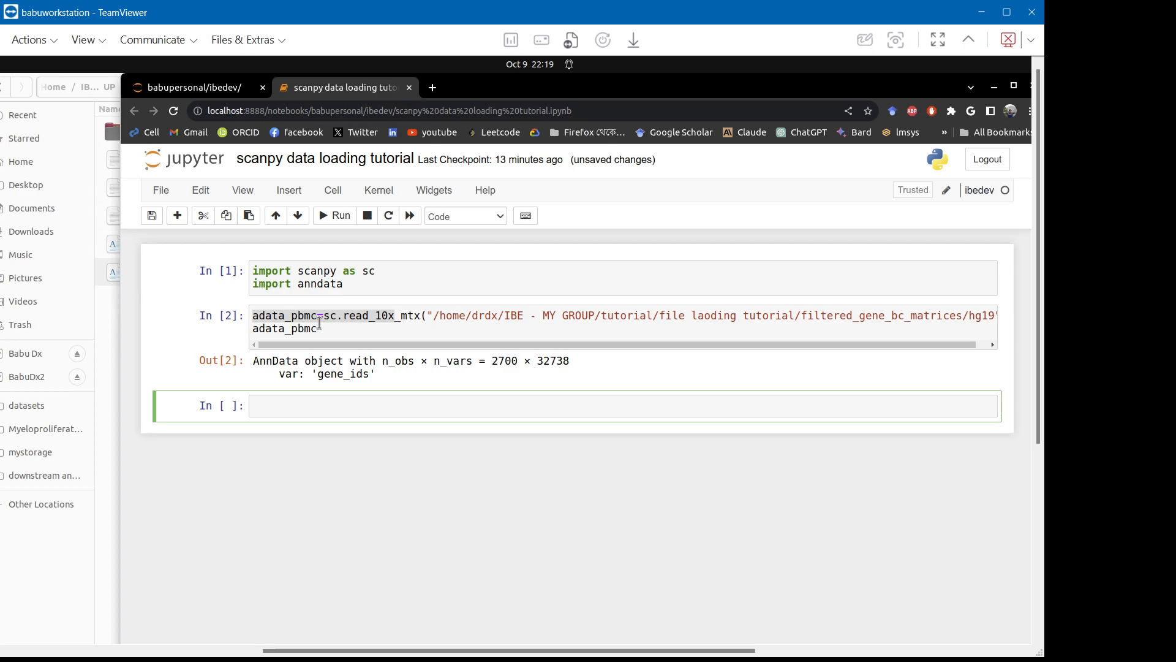
text(a)
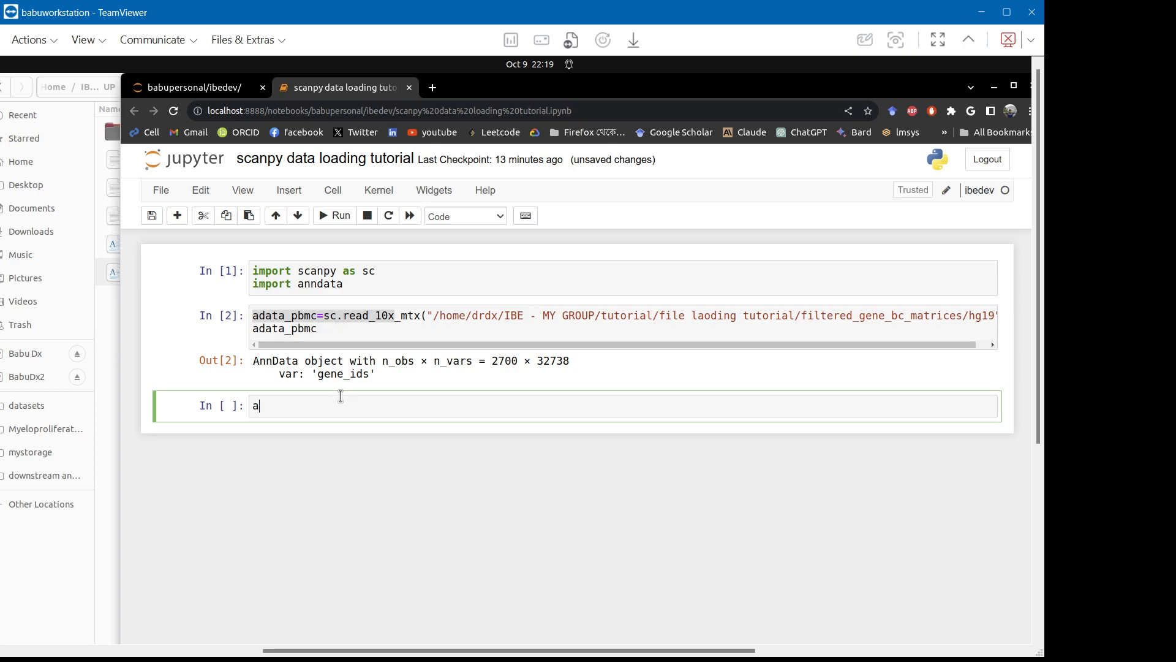
text(data)
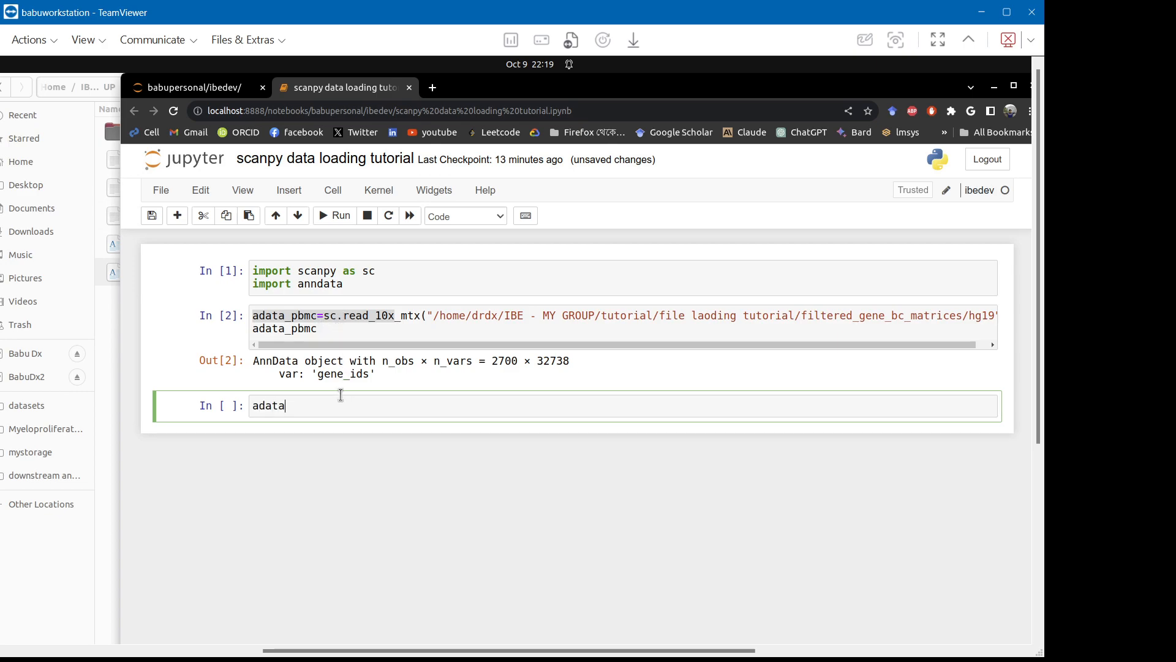
text(_)
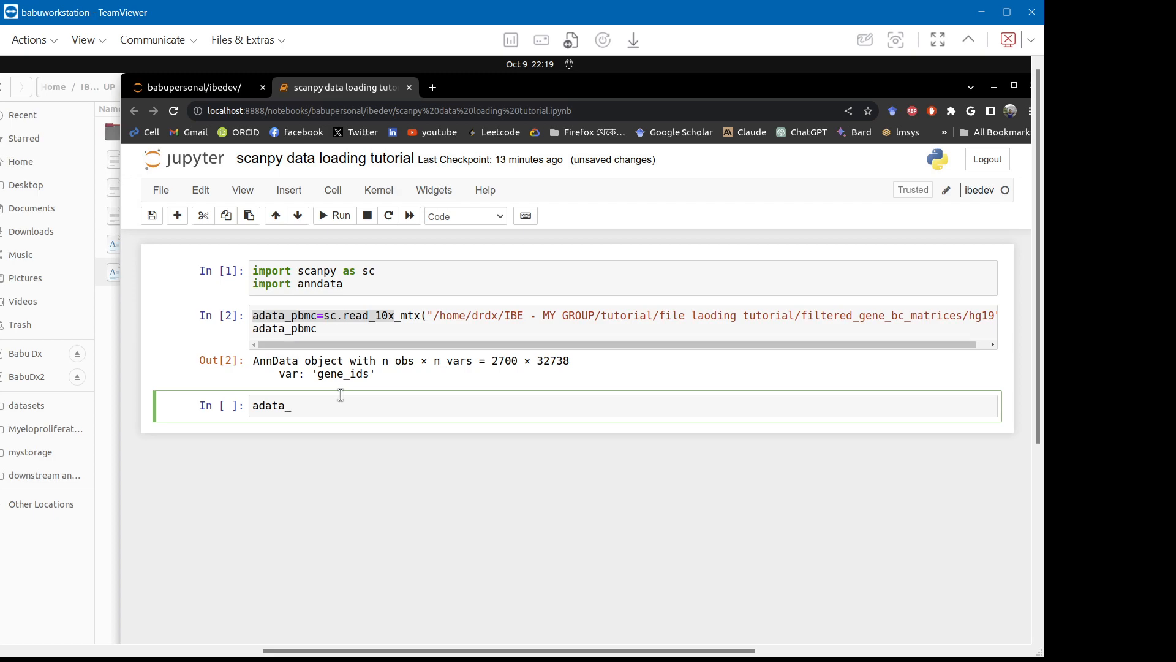
text(pbm)
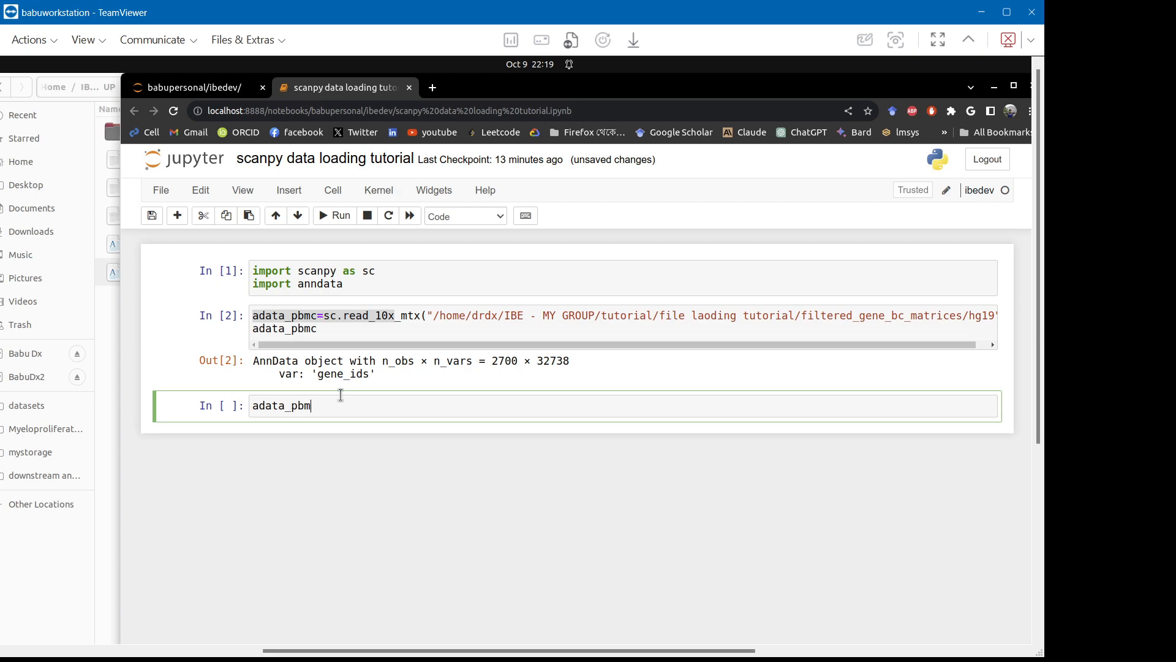
text(c)
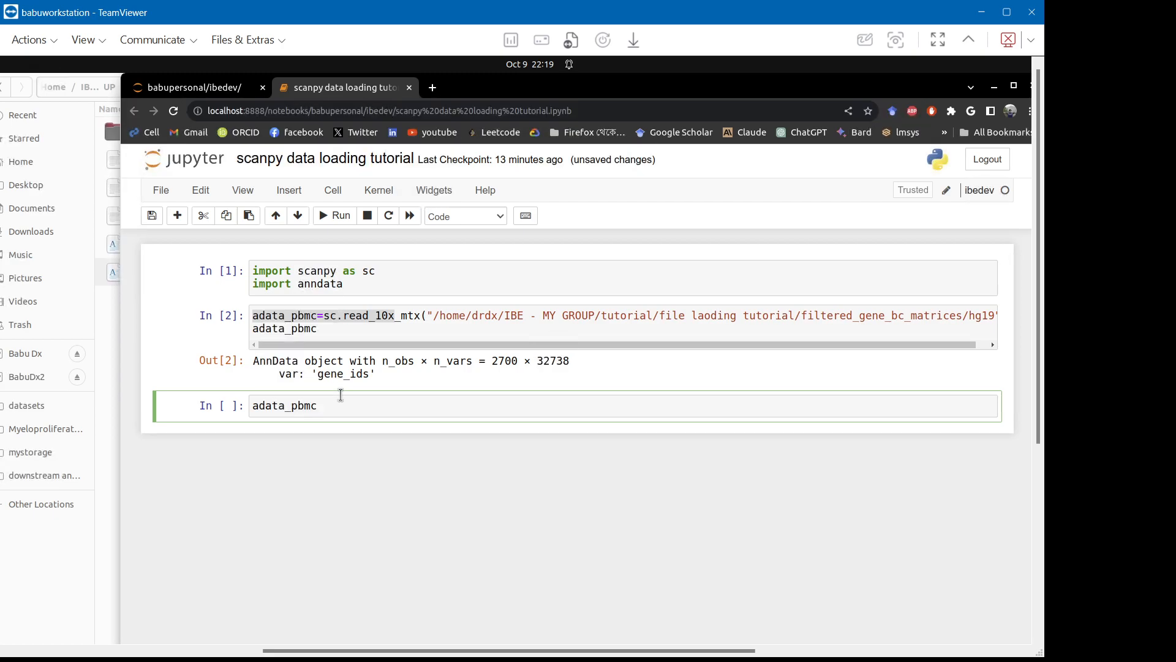
text(h5 =)
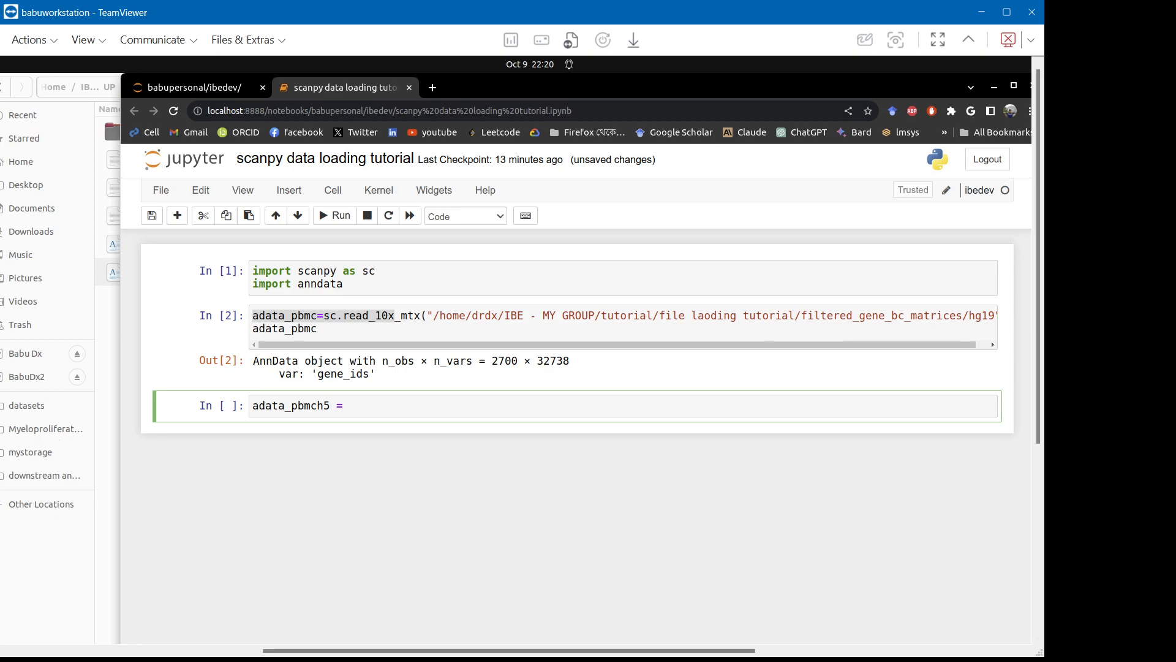
text(s)
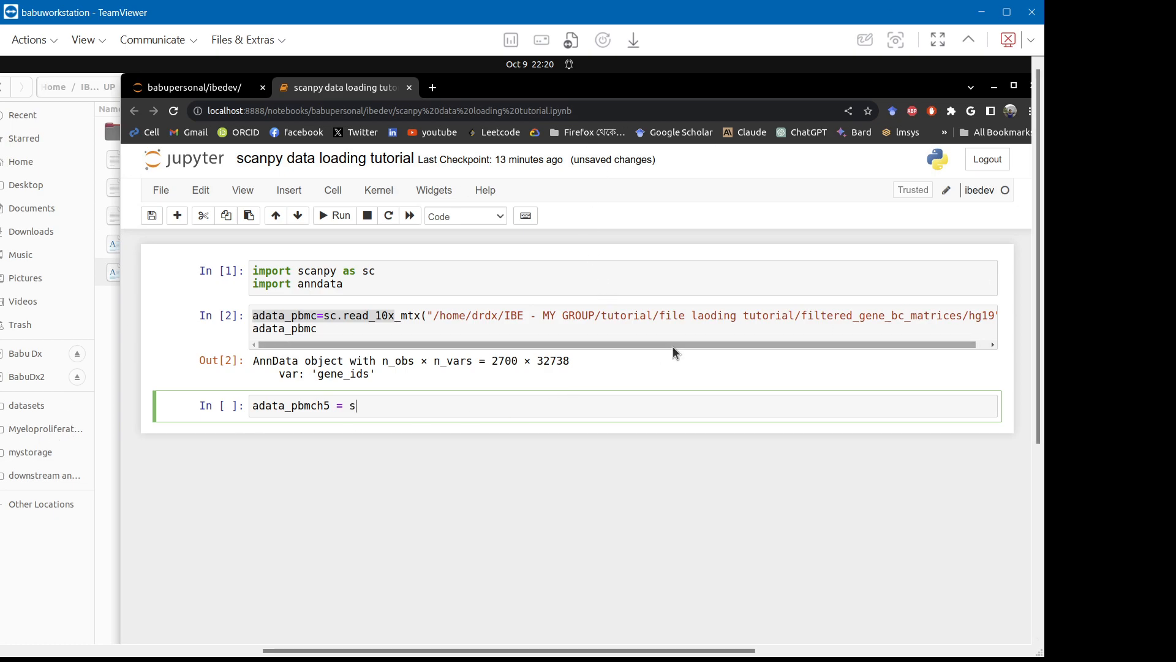
text(c.read)
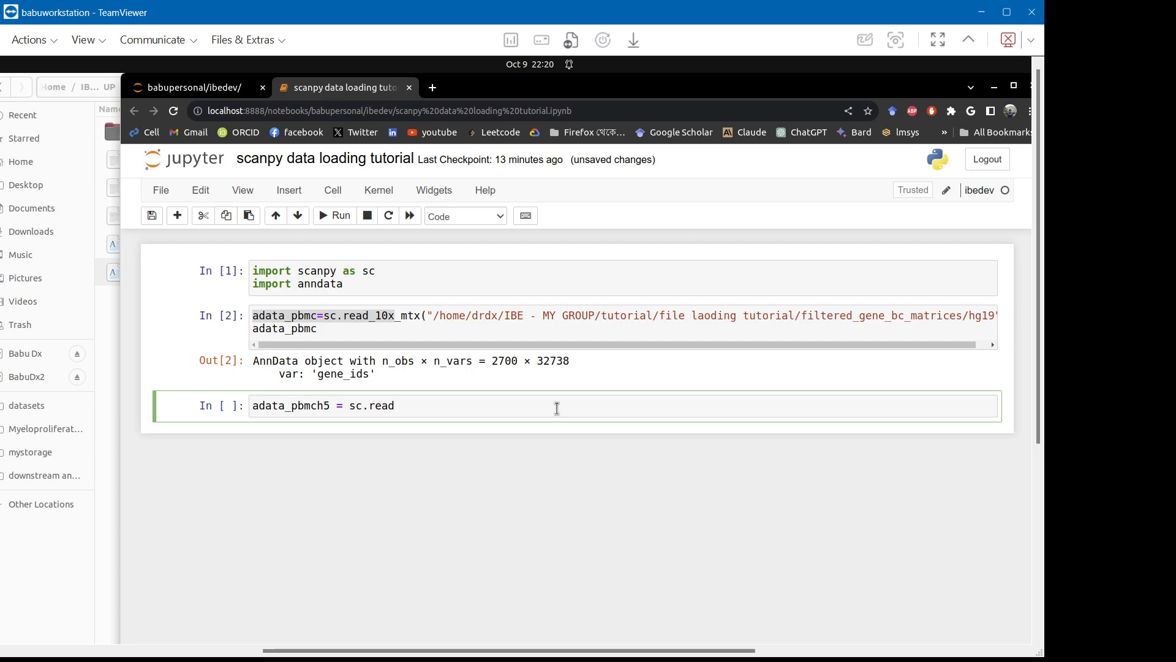
text(_10x)
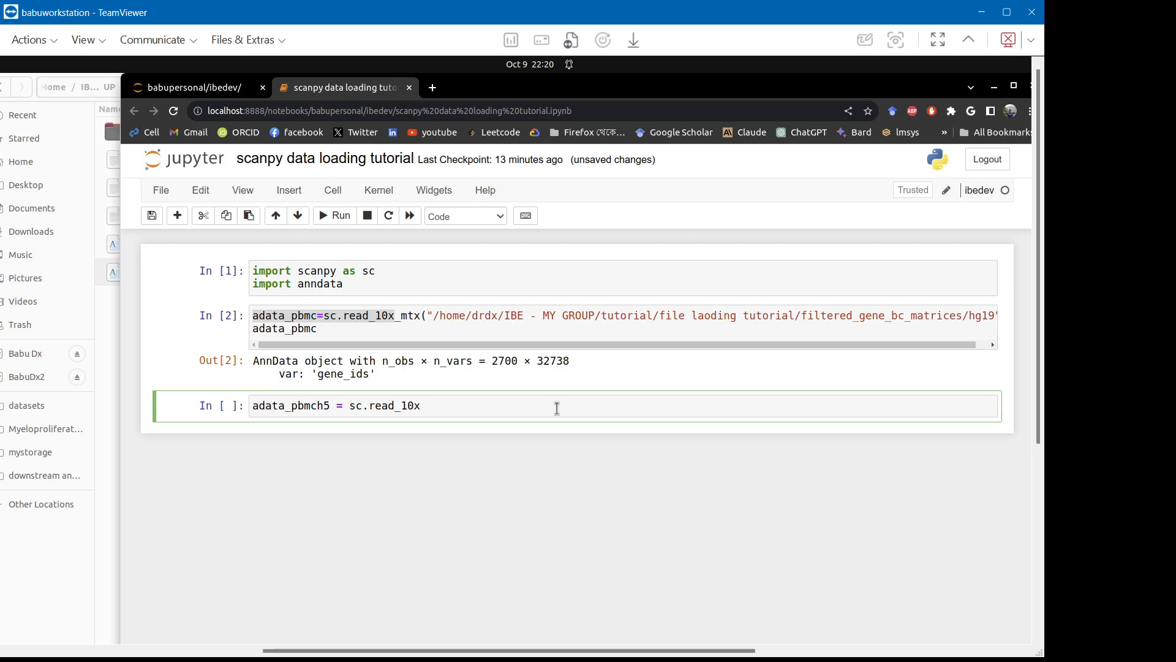
text(_h5)
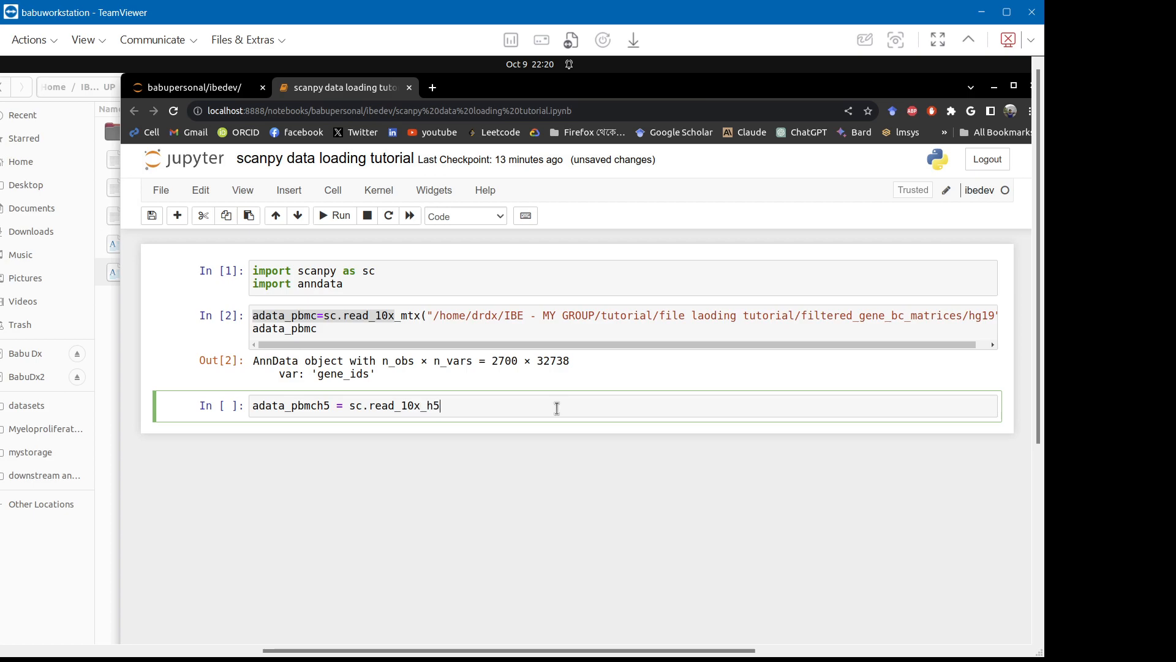
text(())
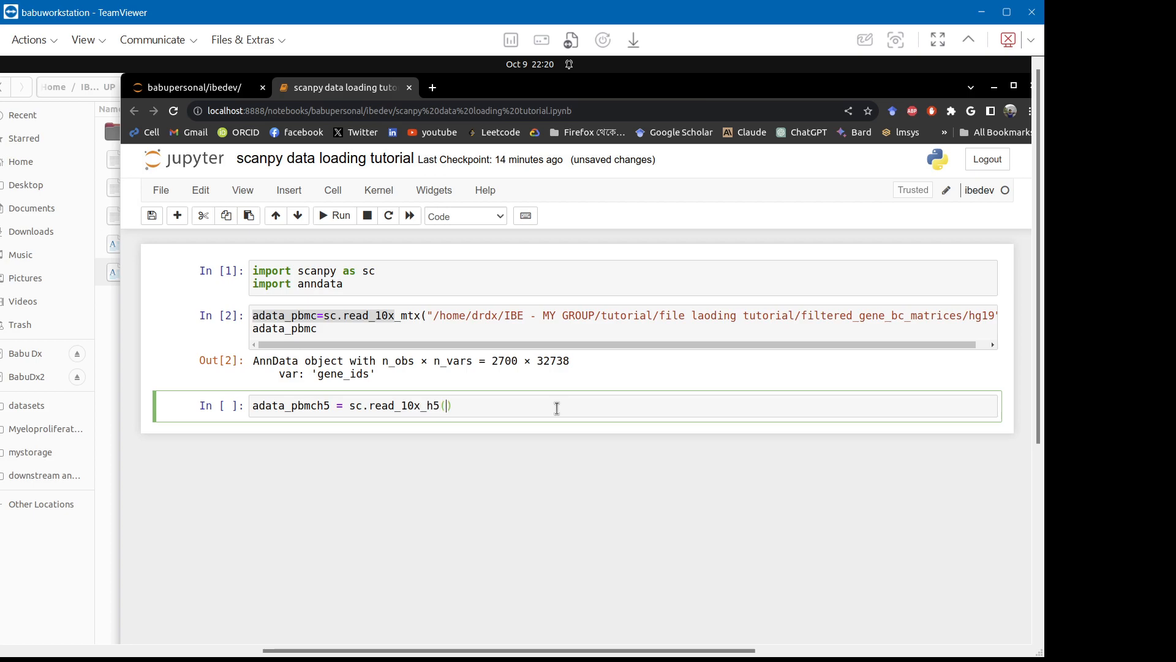
text("")
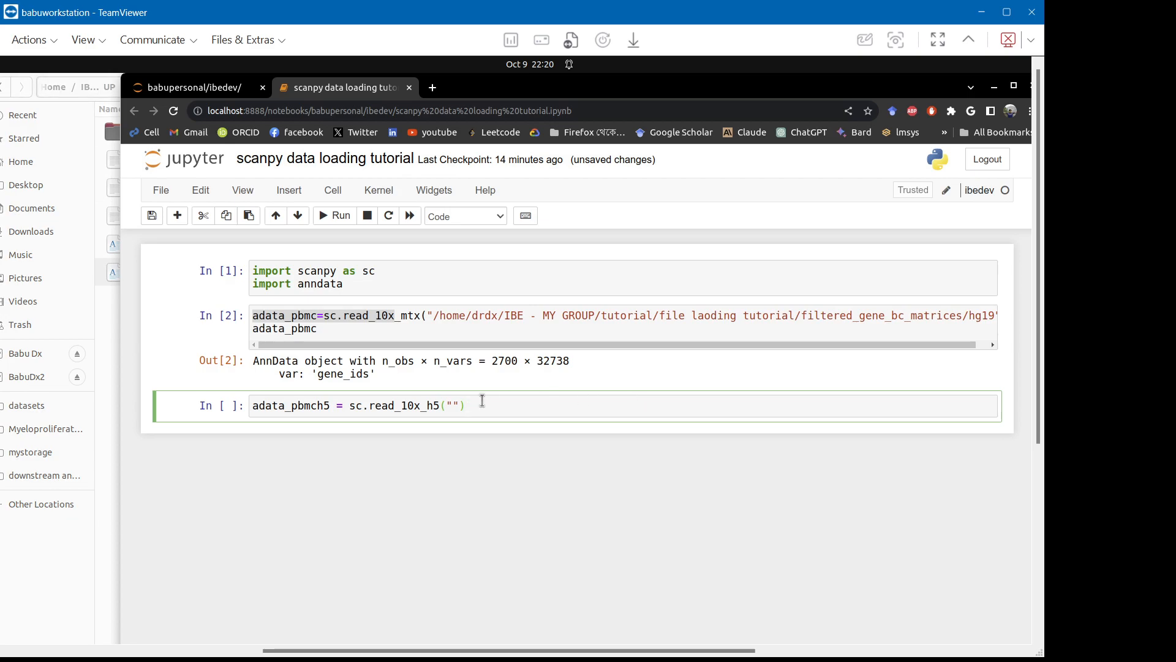
text(/home/drdx/IBE - MY GROUP/tutorial/file laoding tutorial/raw_feature_bc_matrix.h5)
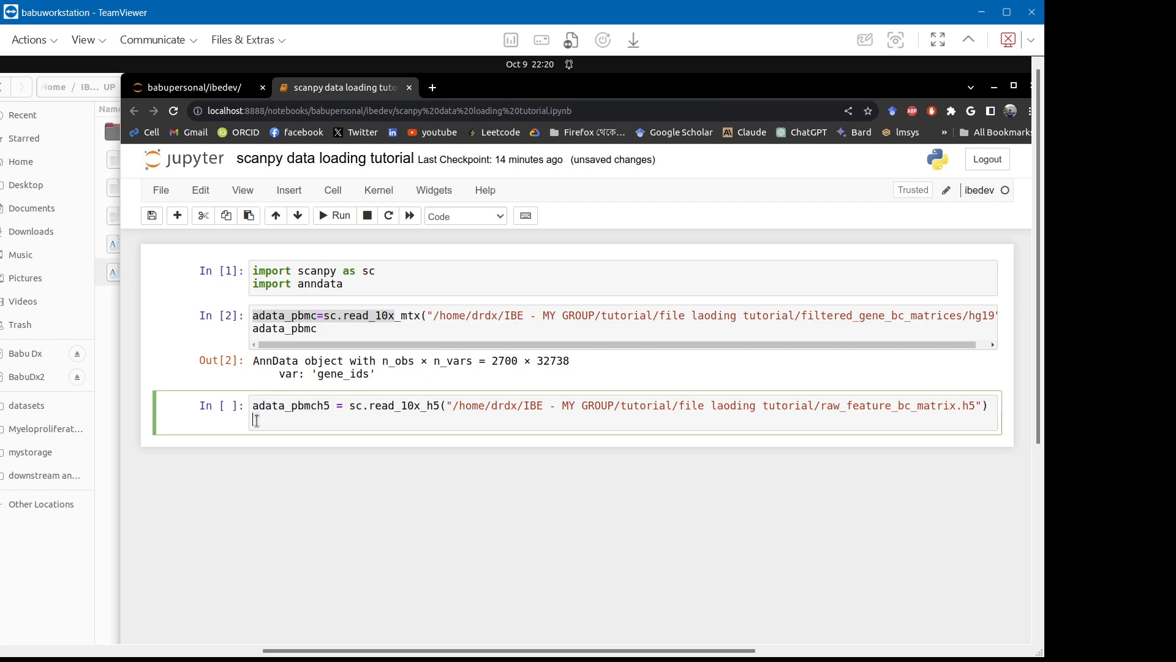
Add adata_pbmch5, run for a 2583690 × 36601 AnnData, and insert a new cell.
text(adata_pbmch5)
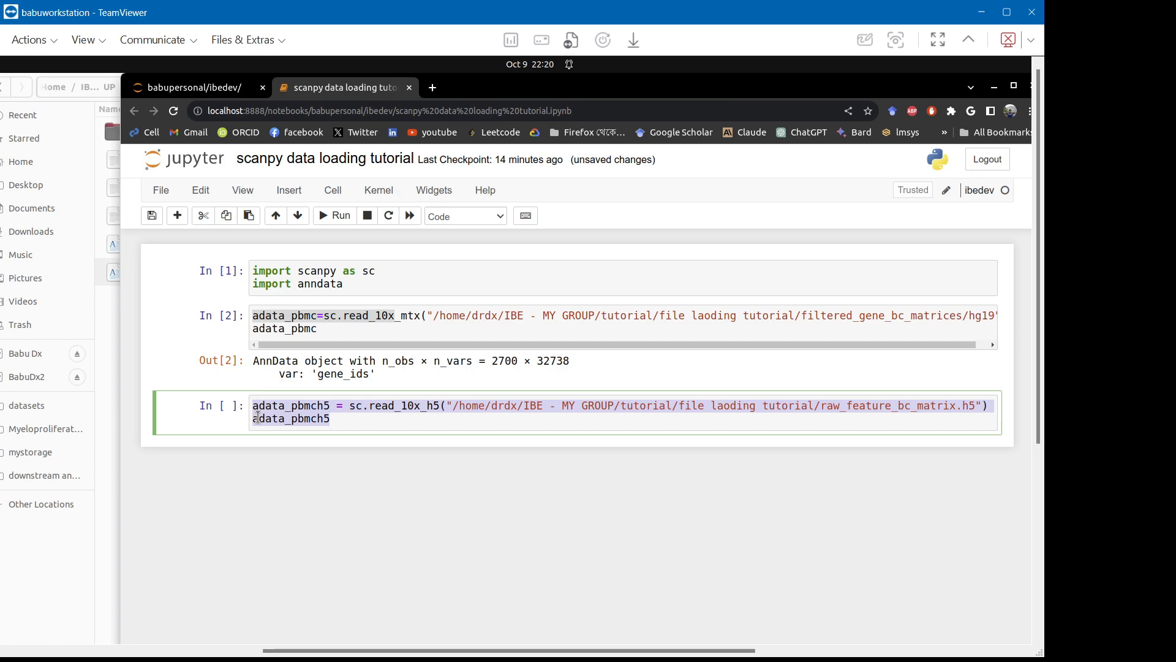
click(334, 216)
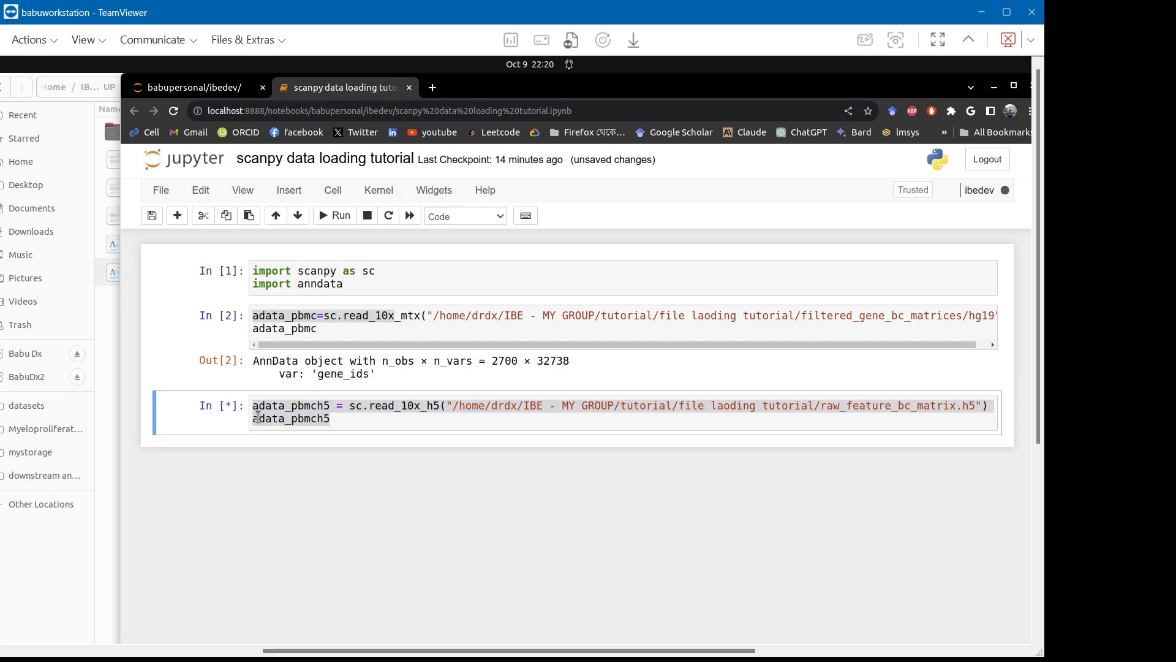
click(333, 215)
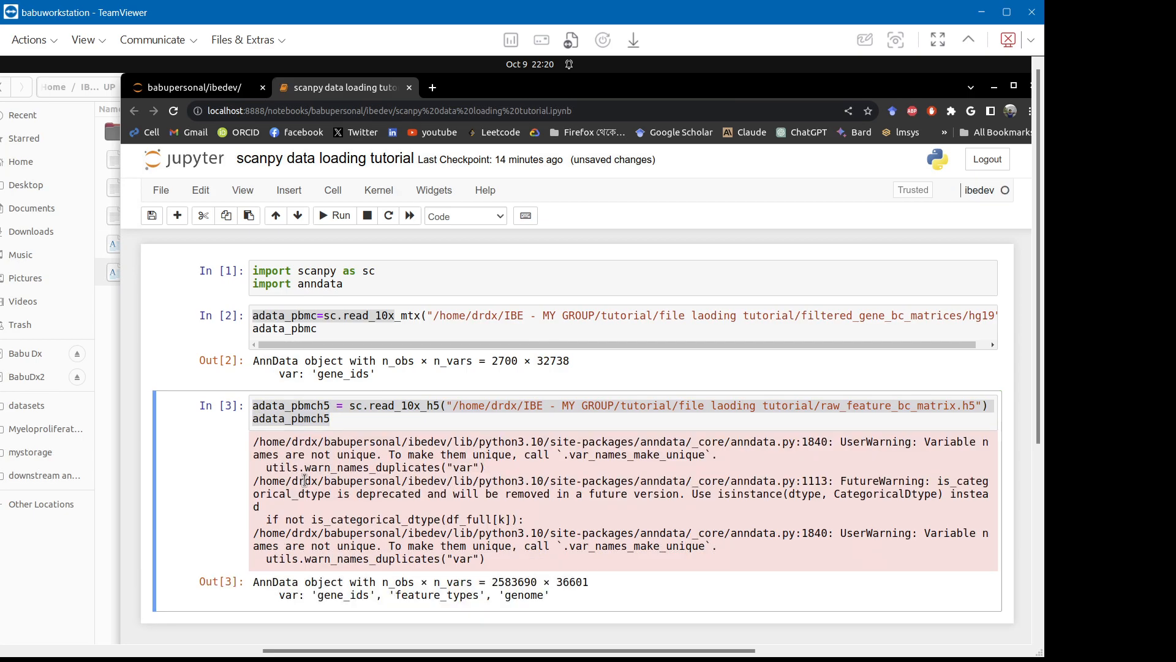
mouse_move(556, 612)
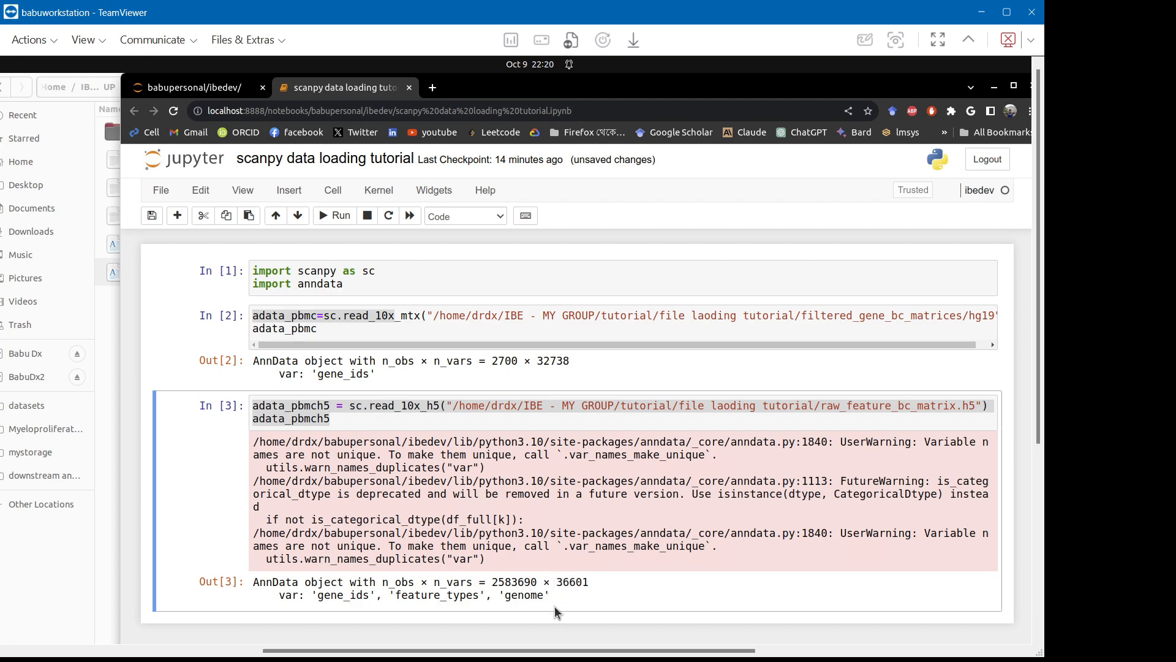
click(330, 419)
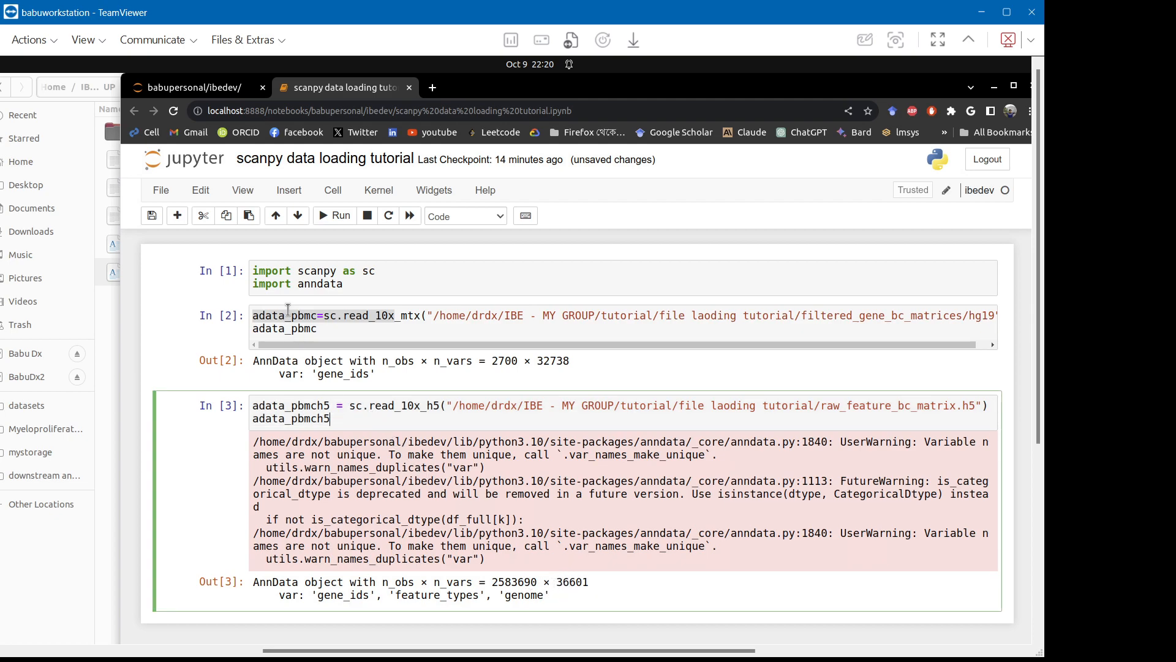
click(177, 216)
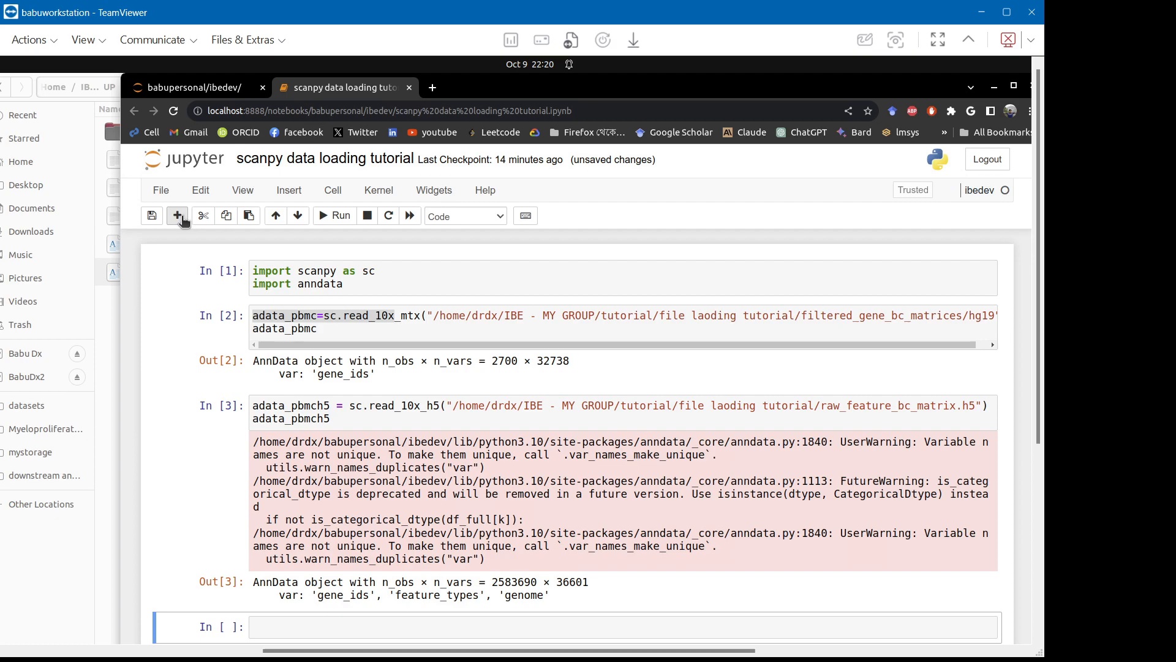
mouse_move(1036, 324)
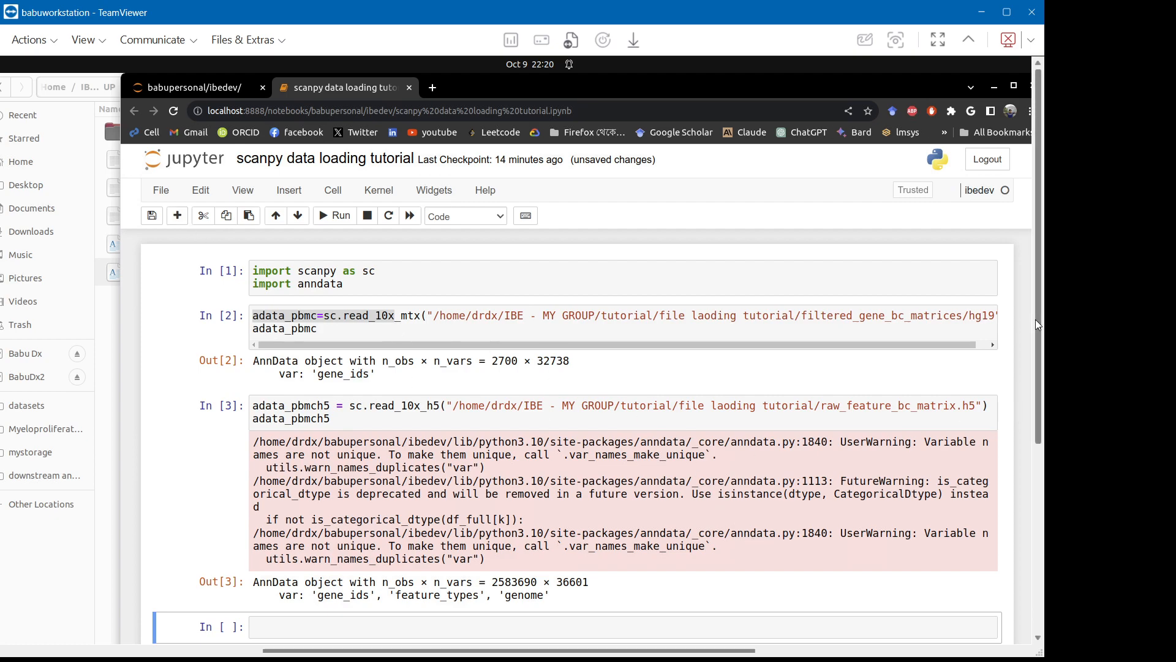
scroll(down, 3)
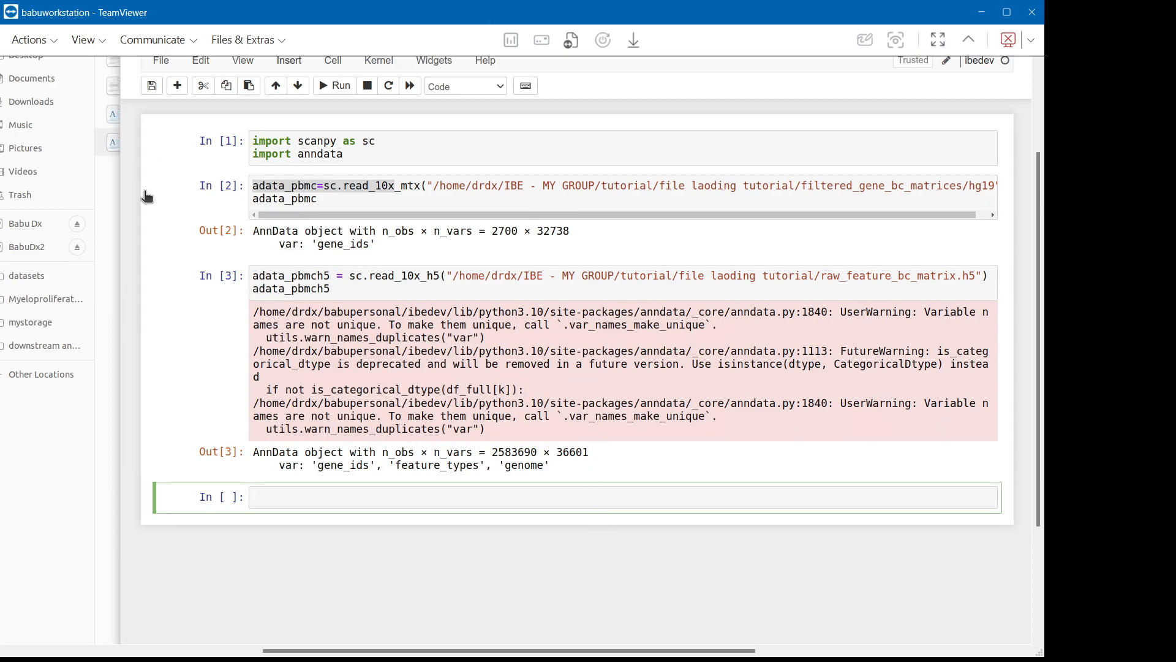
mouse_move(509, 398)
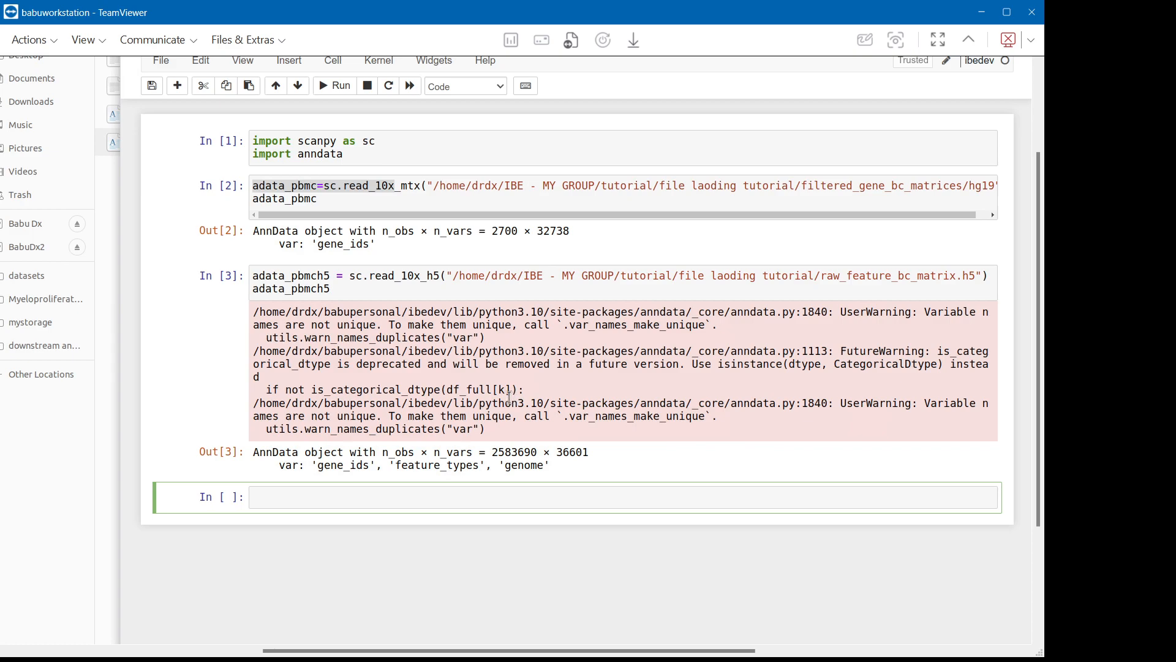
mouse_move(648, 337)
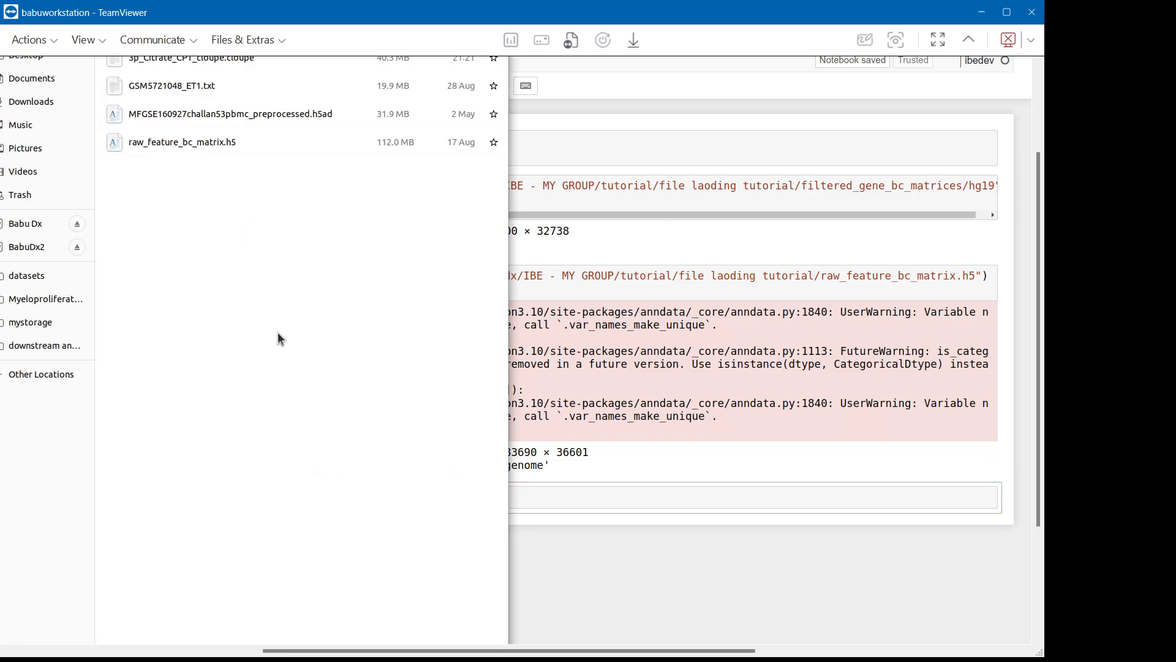
Select MFGSE160927challanS3pbmc_preprocessed.h5ad in the tutorial folder.
scroll(up, 3)
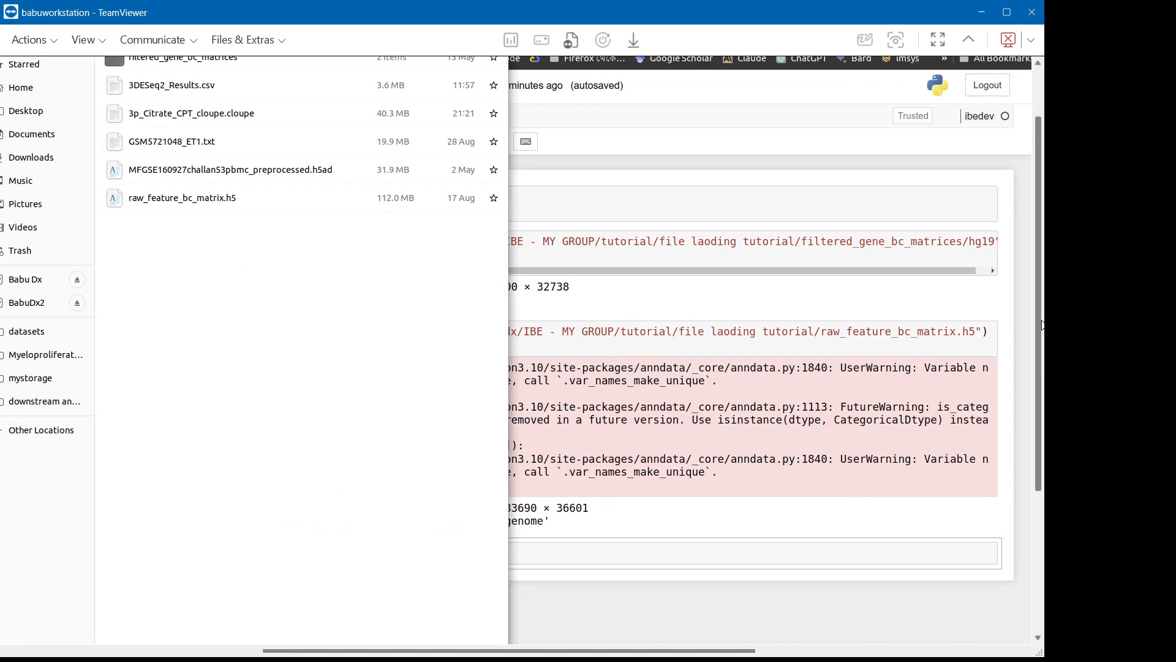
click(225, 170)
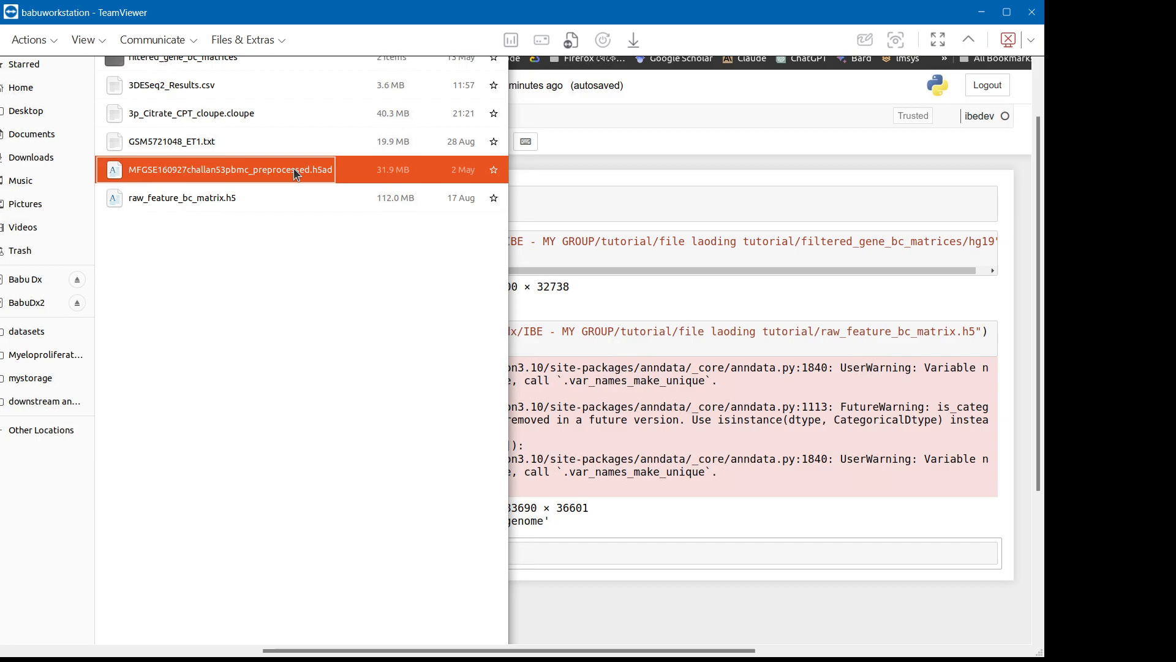
mouse_move(614, 576)
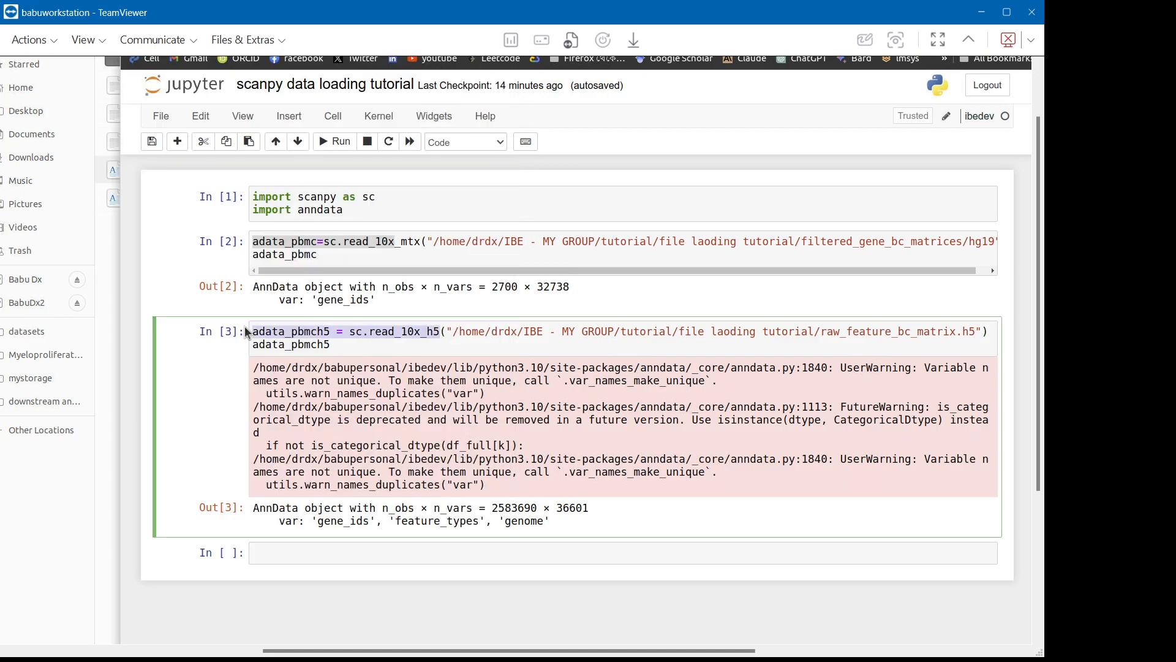
Write adata_pbmch5ad = sc.read_10x_h5ad() on the MFGSE160927challan53pbmc_preprocessed.h5ad path and run it.
text(adata_pbmch5 = sc.read_10x_h5)
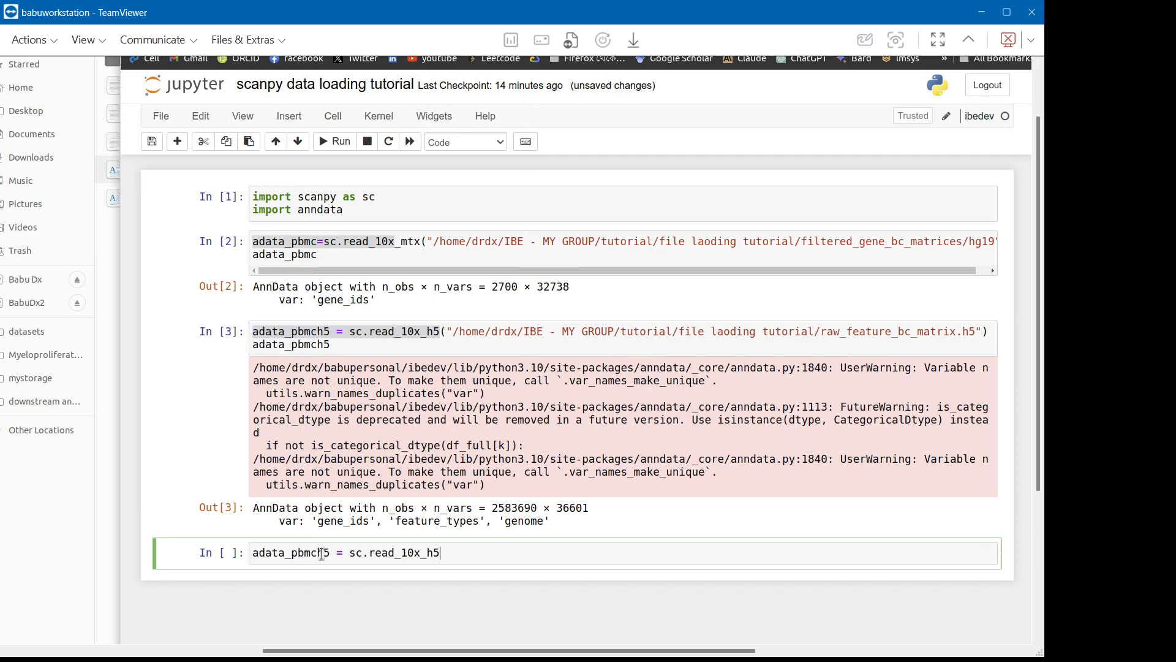
text(ad)
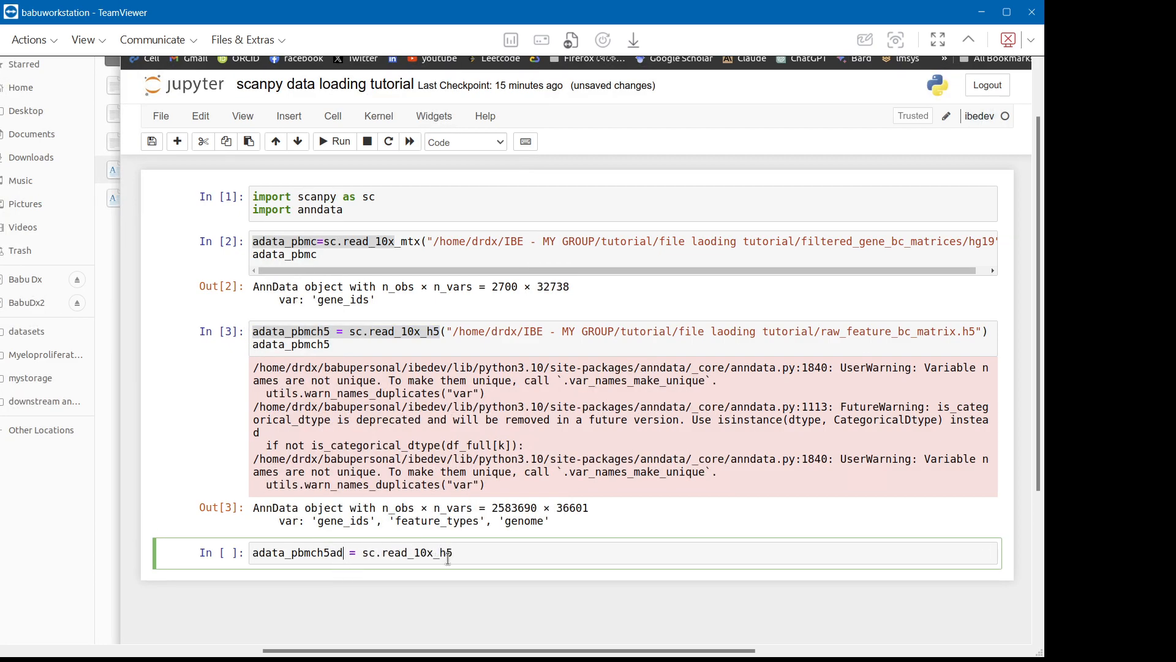
text(ad)
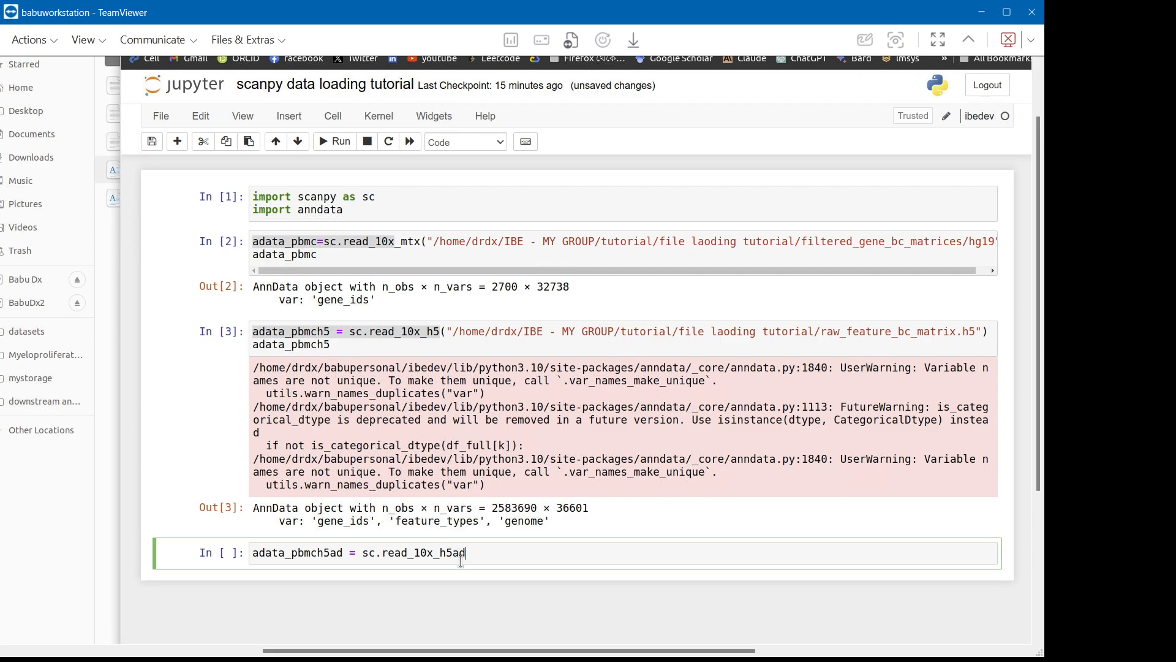
text(())
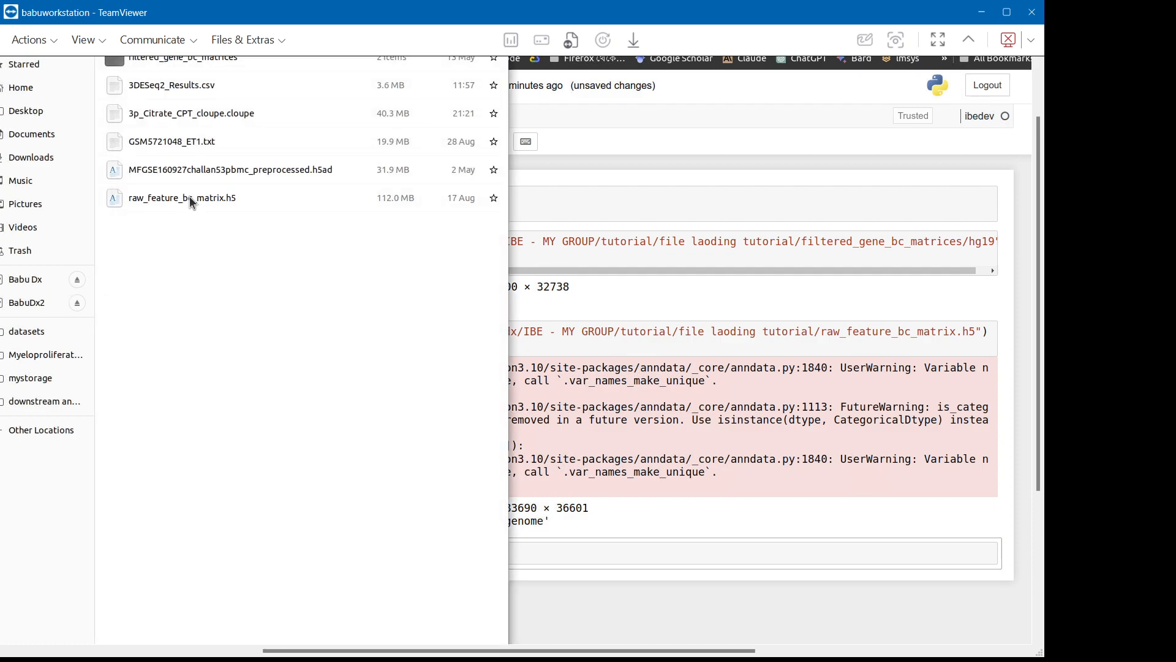
right_click(230, 170)
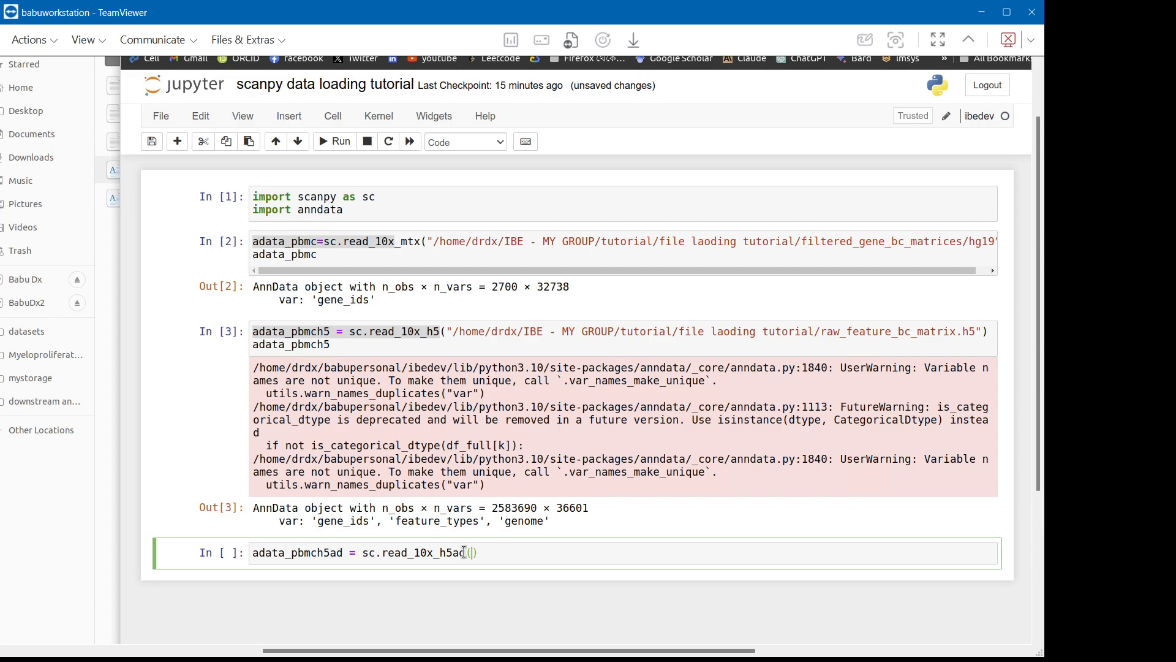
text("/home/drdx/IBE - MY GROUP/tutorial/file laoding tutorial/MFGSE160927challan53pbmc_preprocessed.h5ad")
text(adata_pbmch5ad)
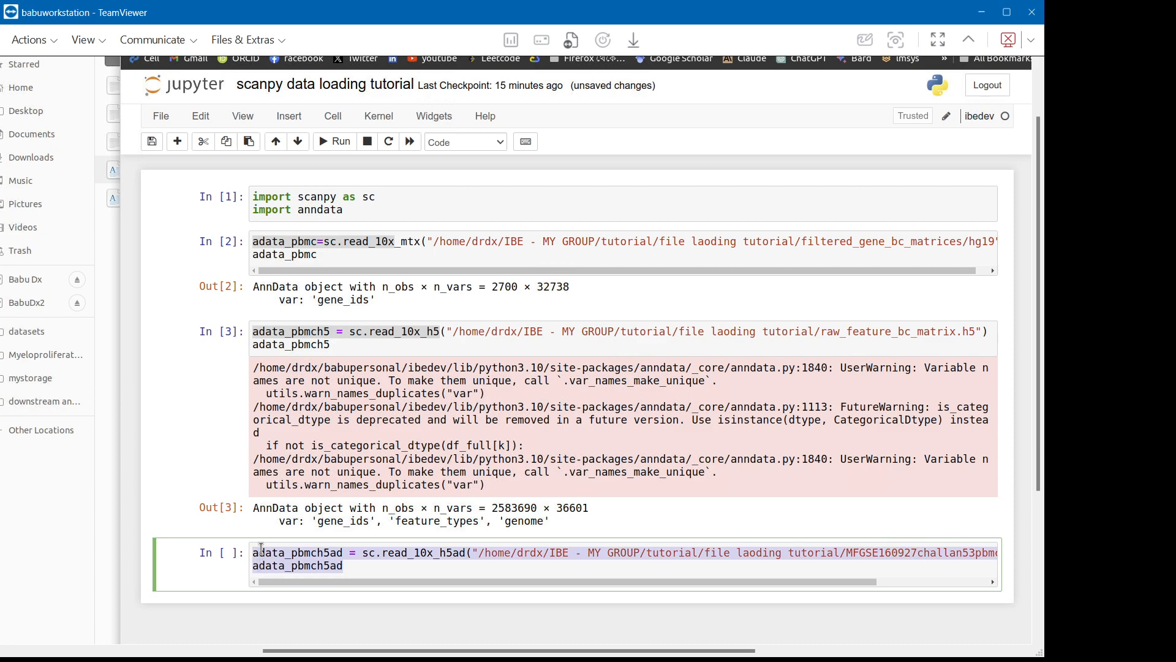
click(334, 141)
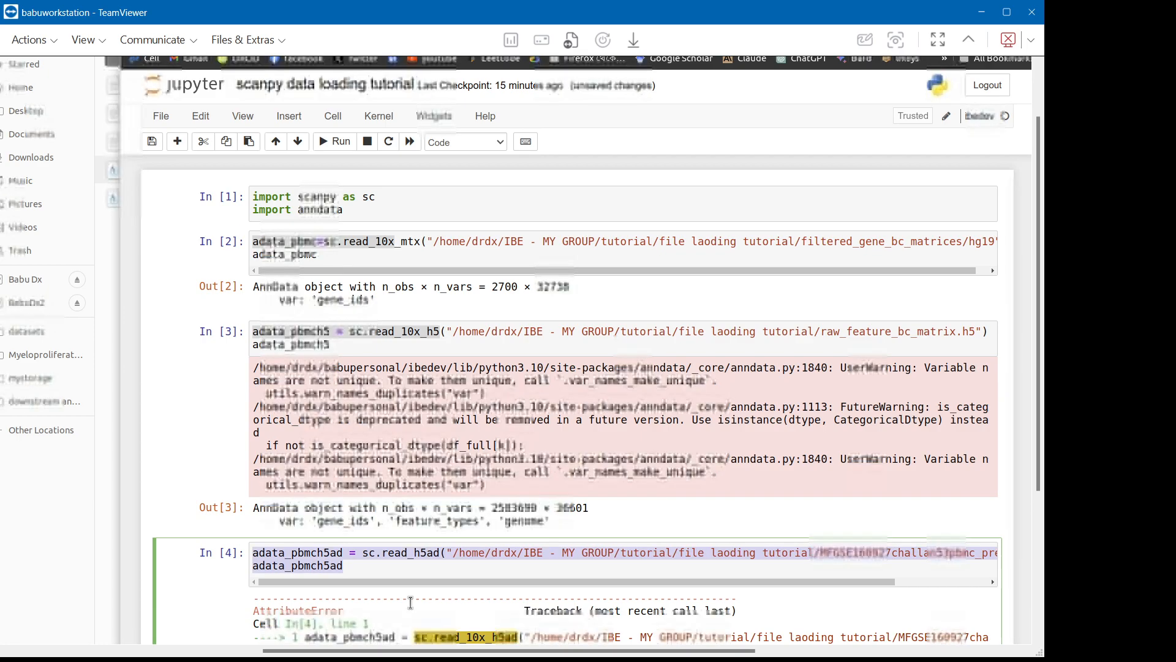
Switch the call to sc.read_h5ad and rerun, getting a 9447 × 3000 AnnData.
click(332, 141)
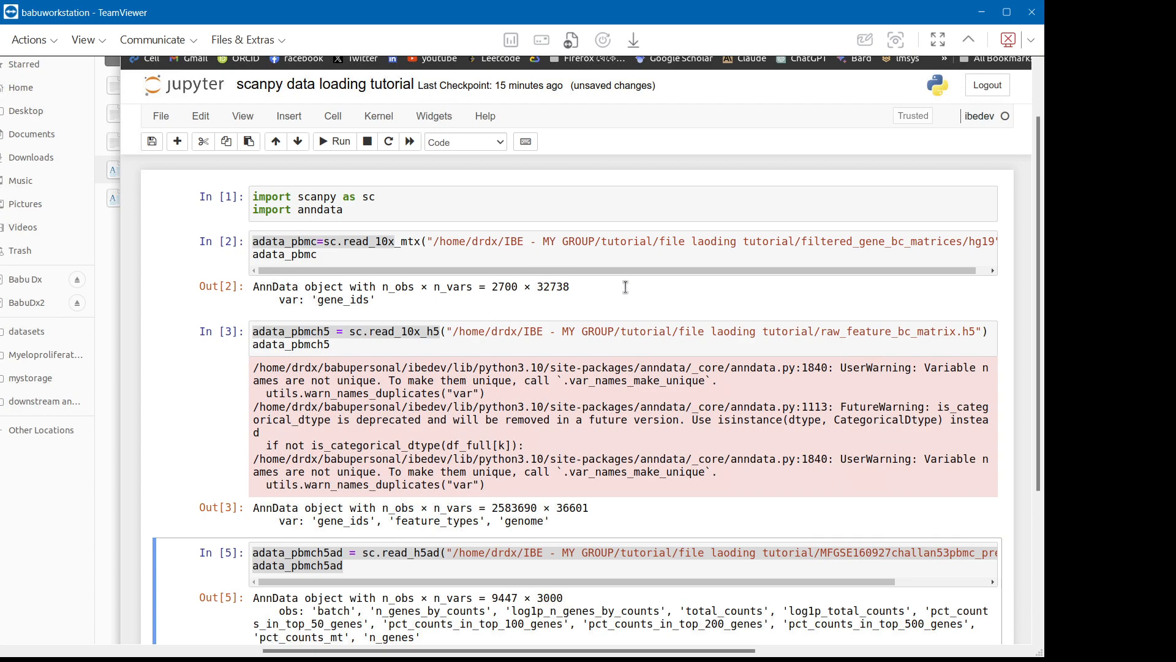
mouse_move(970, 479)
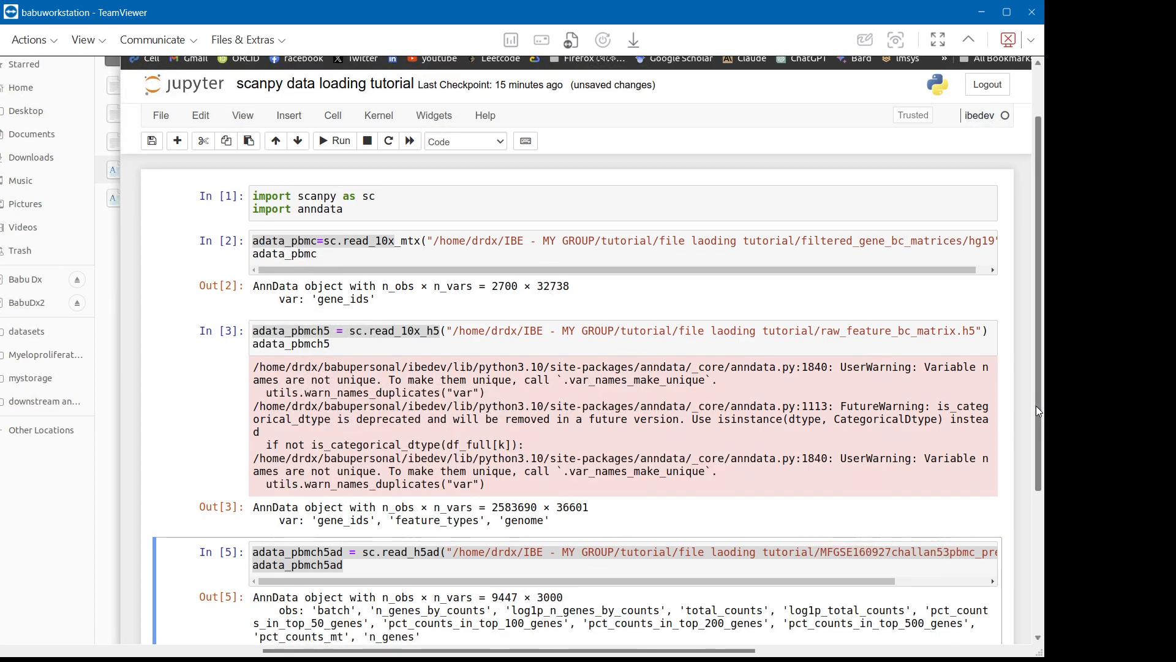
scroll(down, 3)
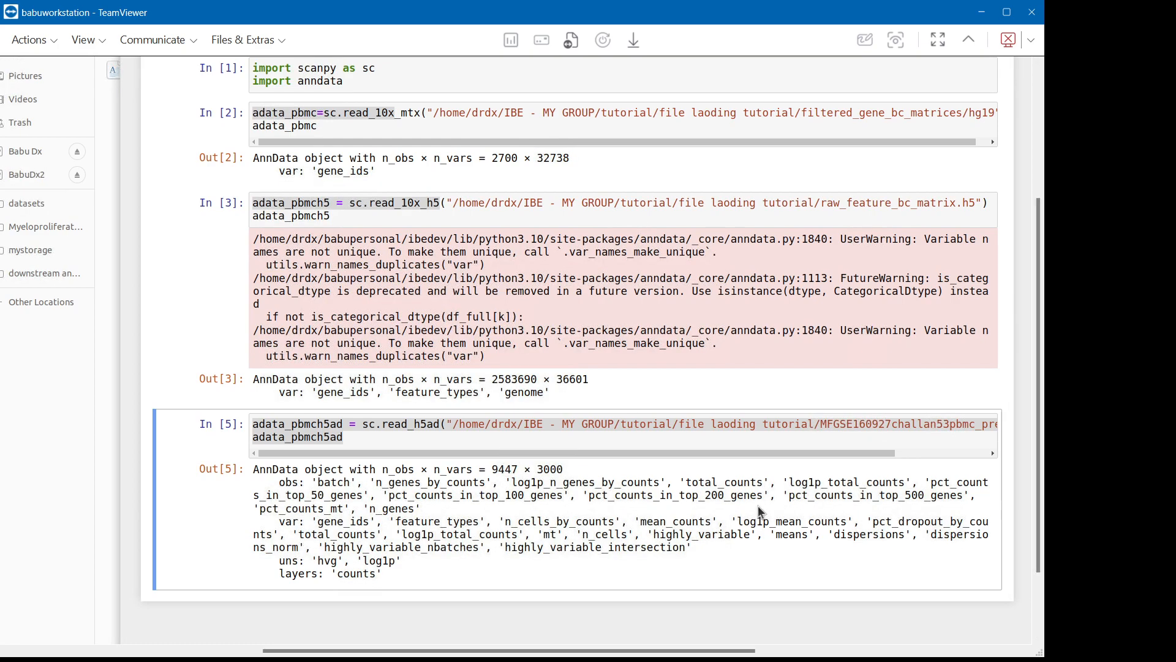
mouse_move(791, 589)
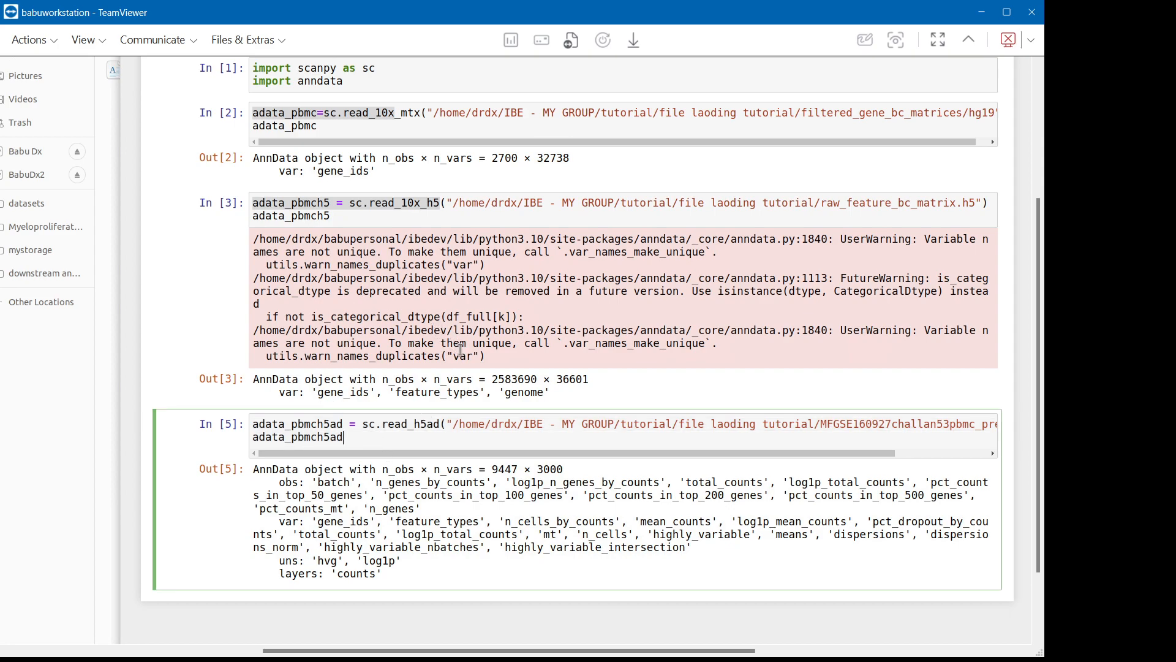
key(shift+Return)
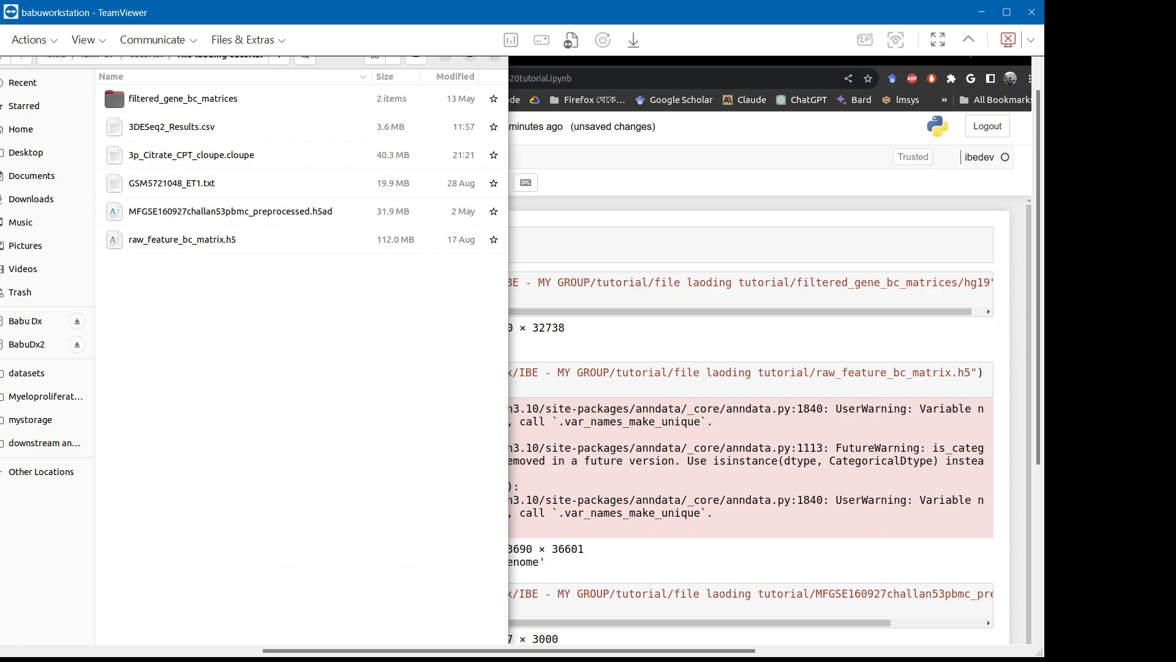
mouse_move(144, 197)
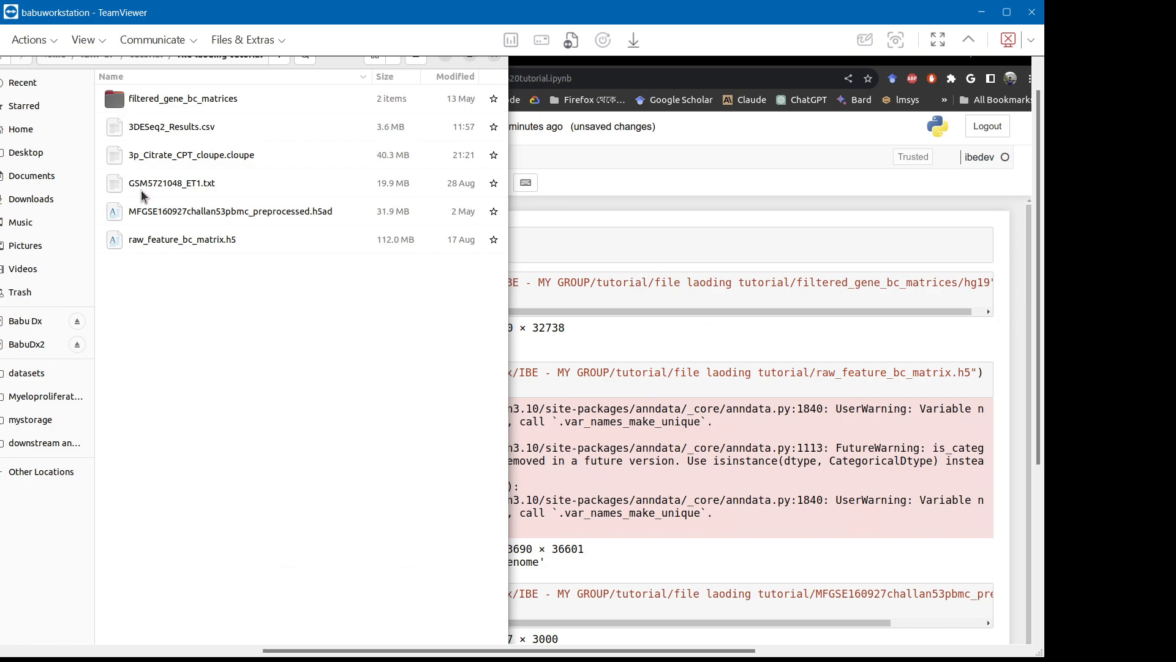
Inspect the 19.9 MB GSM5721048_ET1.txt file in Files by selecting it and opening its menu.
right_click(171, 183)
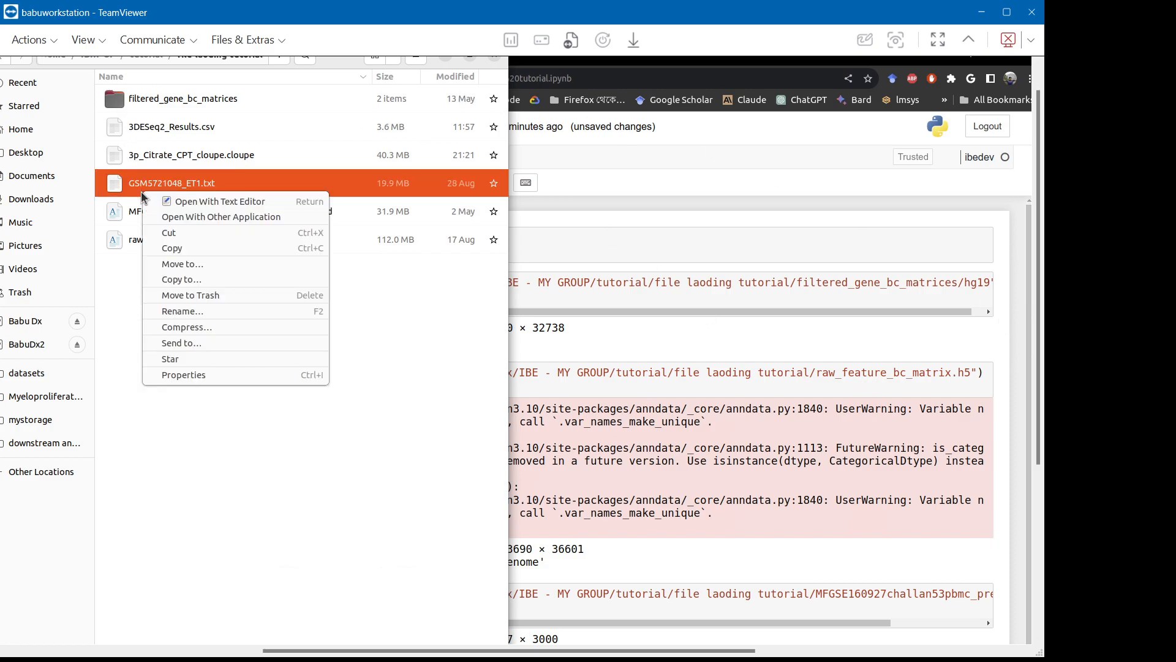
mouse_move(322, 436)
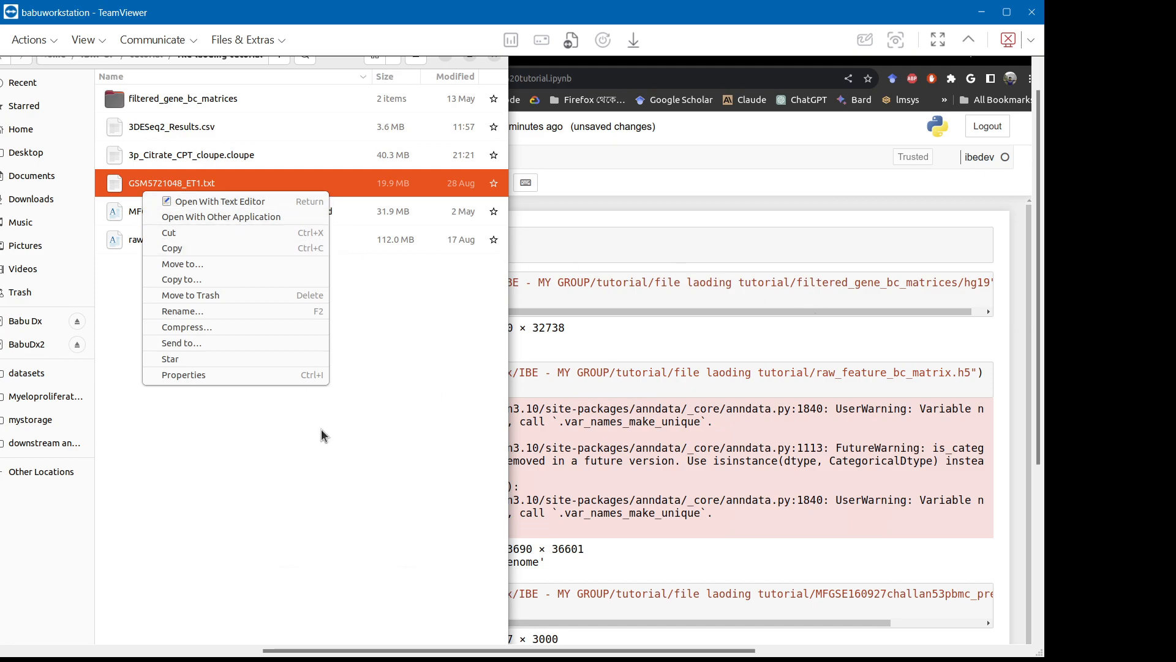
click(301, 435)
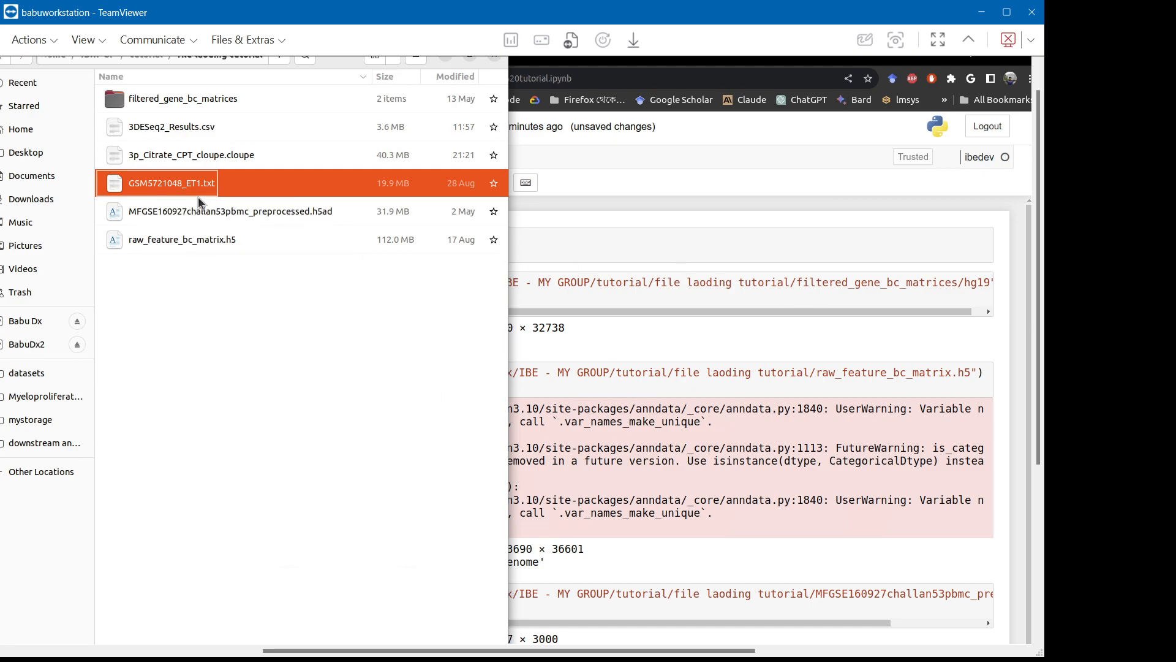
click(213, 275)
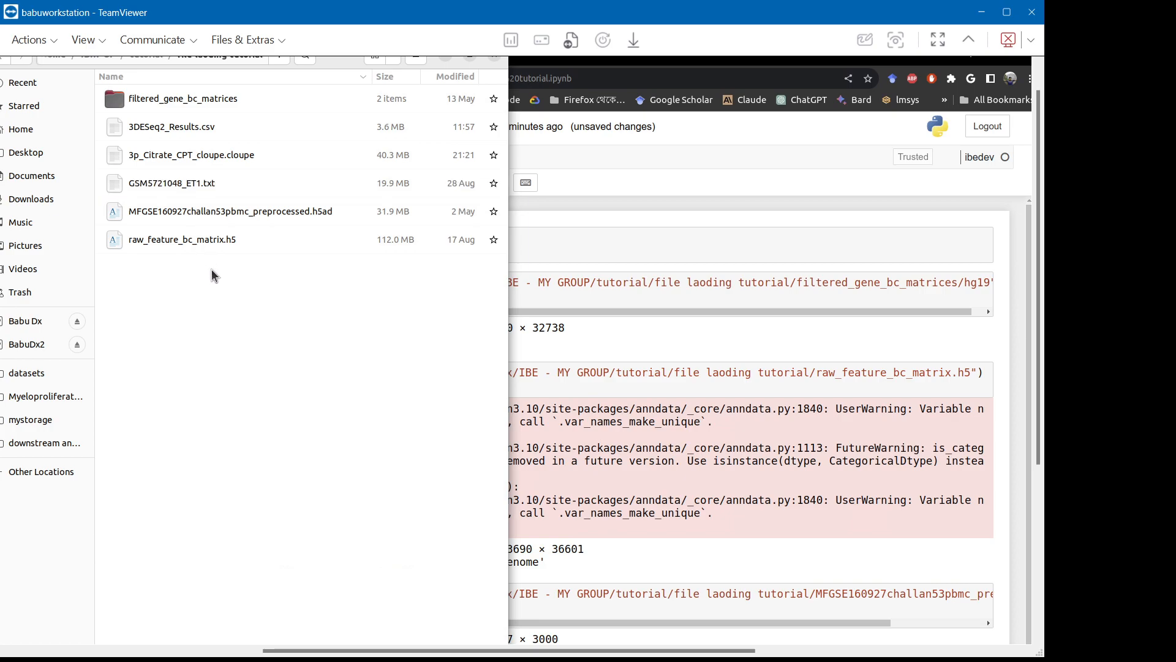
mouse_move(213, 181)
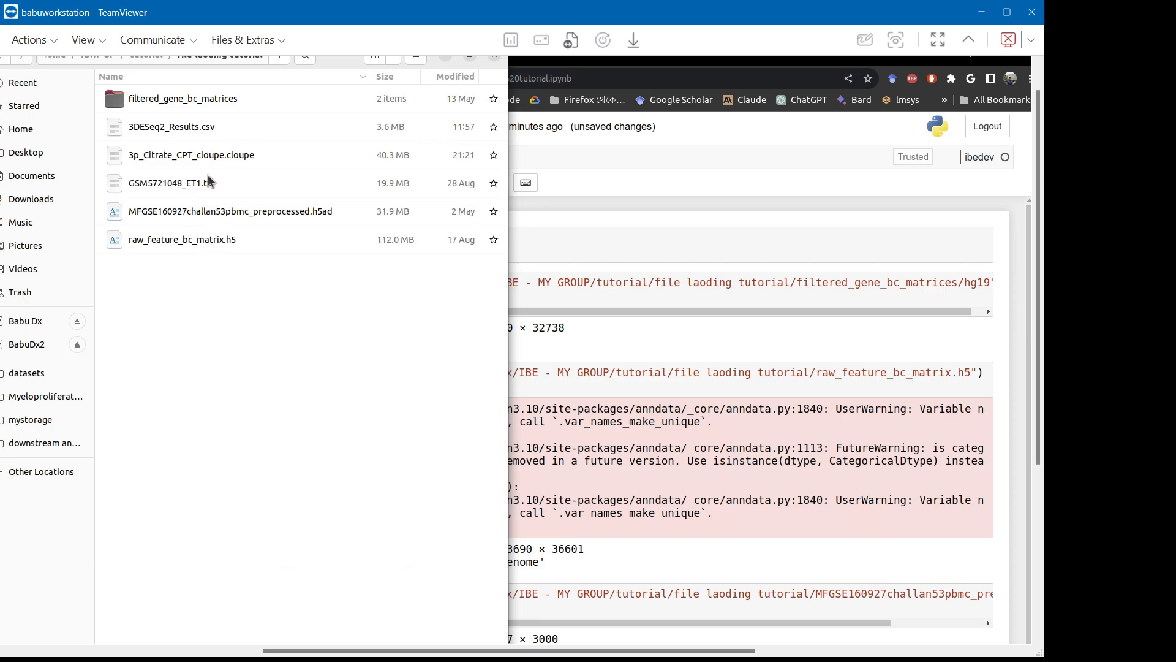
mouse_move(214, 186)
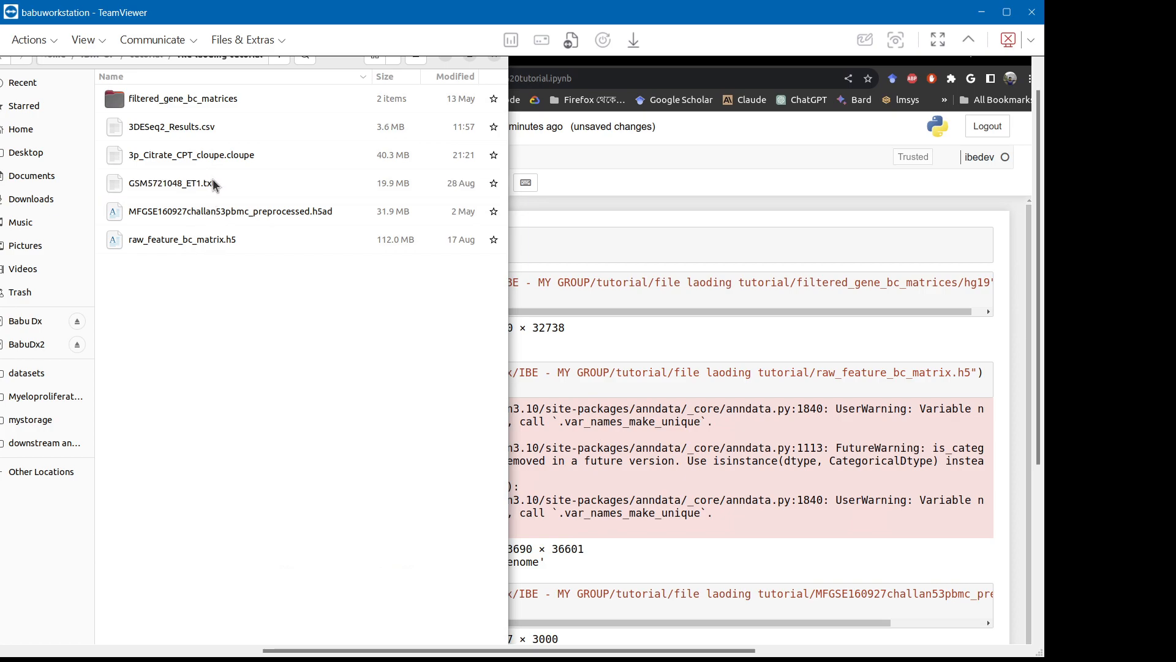
click(171, 183)
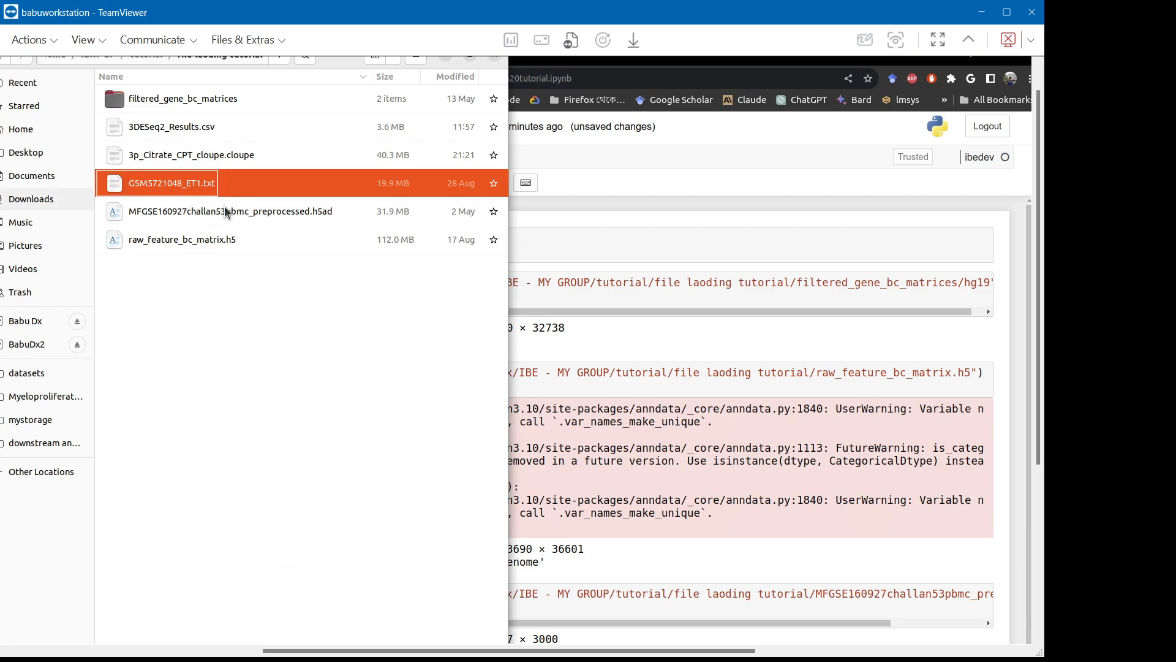
mouse_move(202, 198)
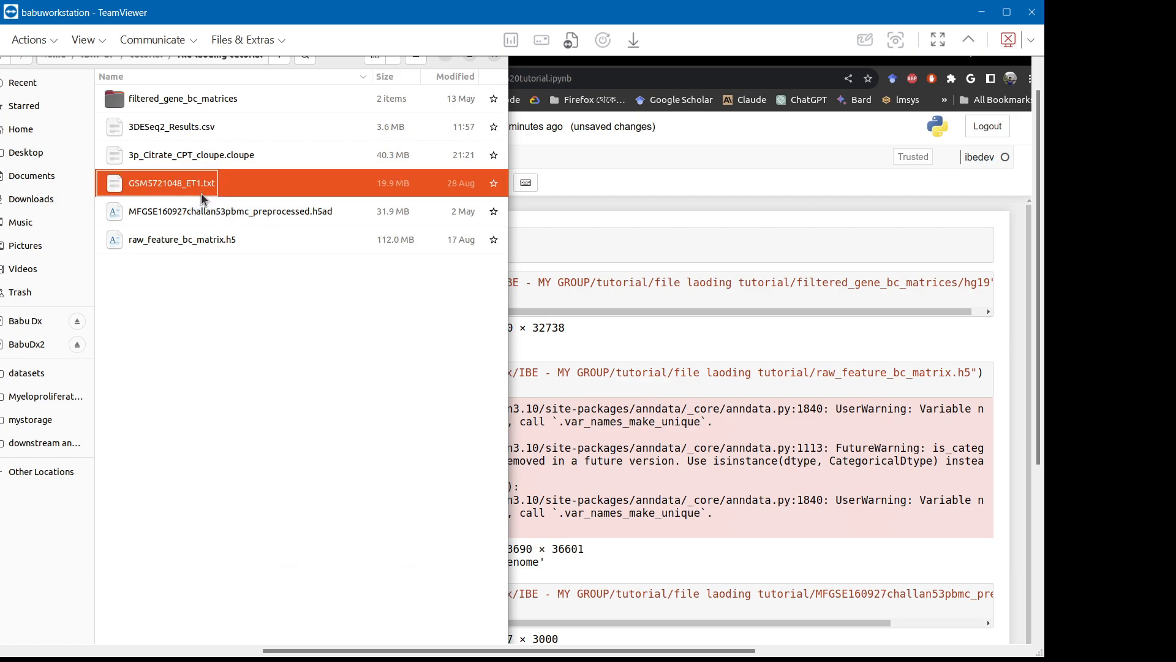
mouse_move(208, 186)
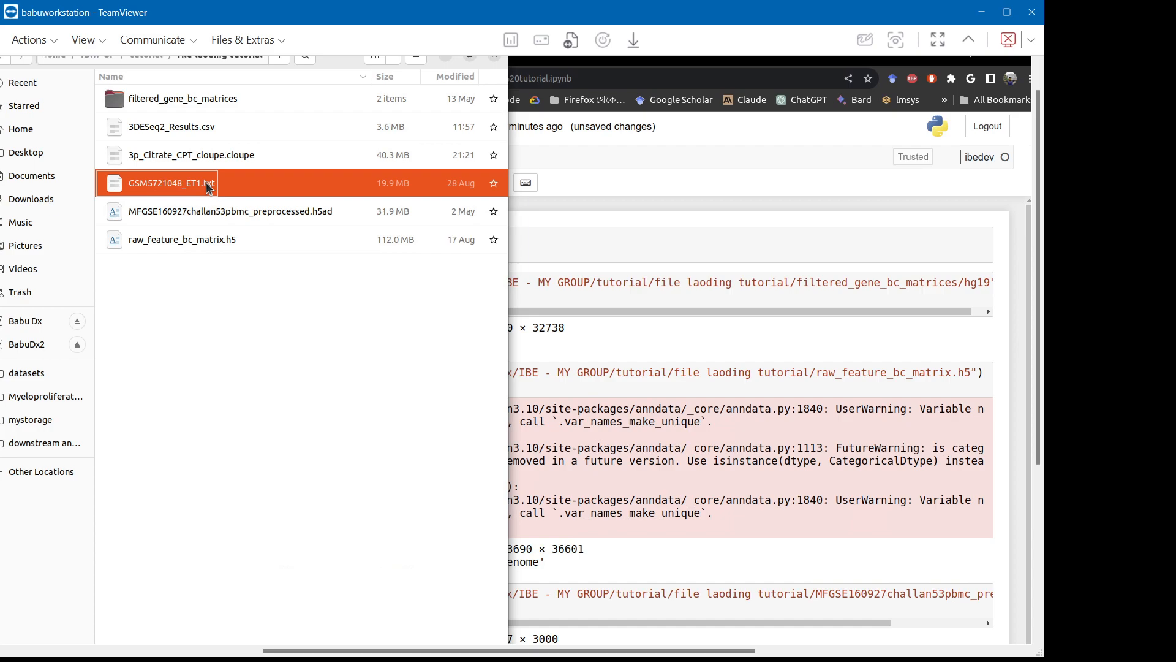
mouse_move(139, 194)
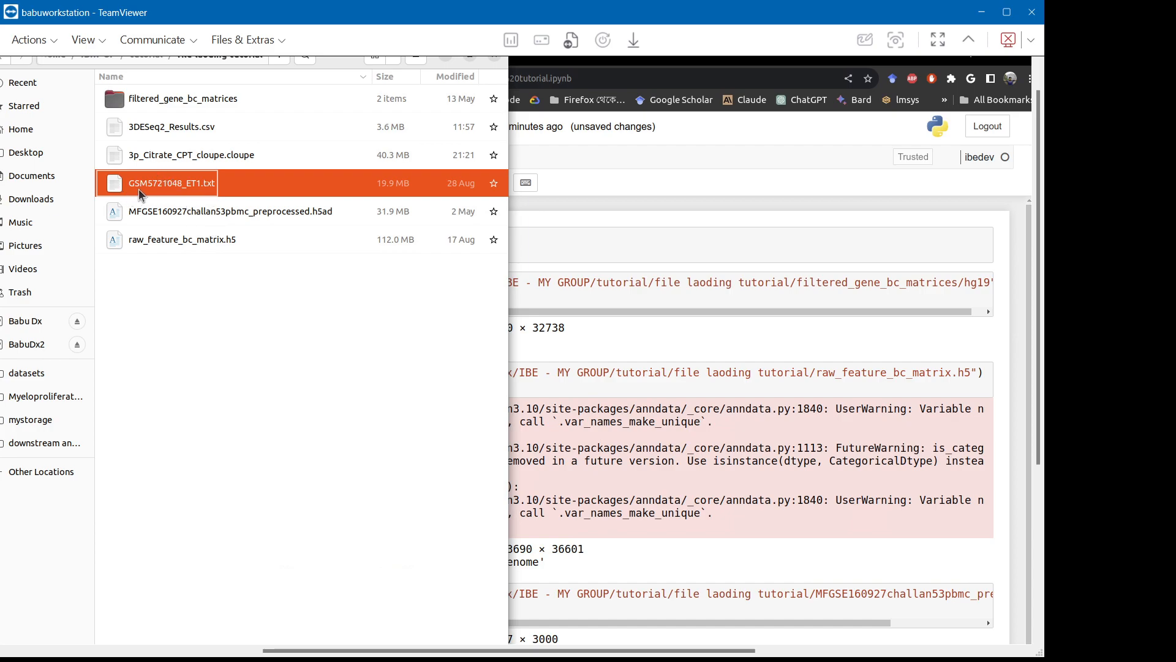
click(188, 333)
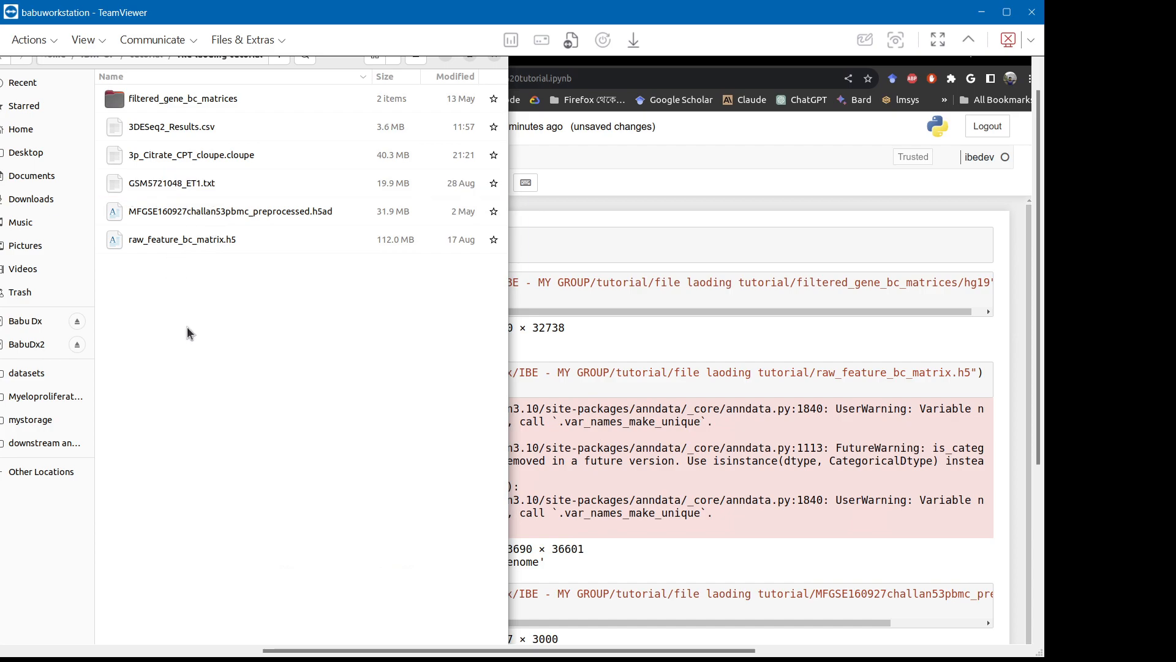
right_click(173, 183)
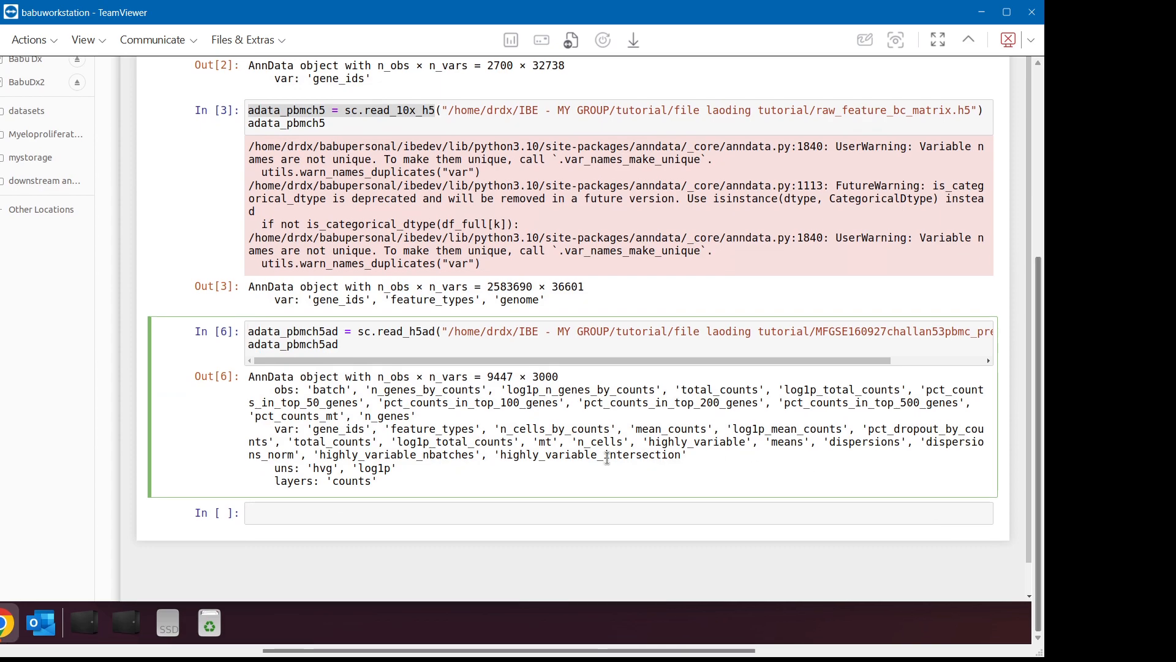
Write adata_geo = sc.read_text() on GSM5721048_ET1.txt, producing a 15059 × 657 AnnData.
click(525, 512)
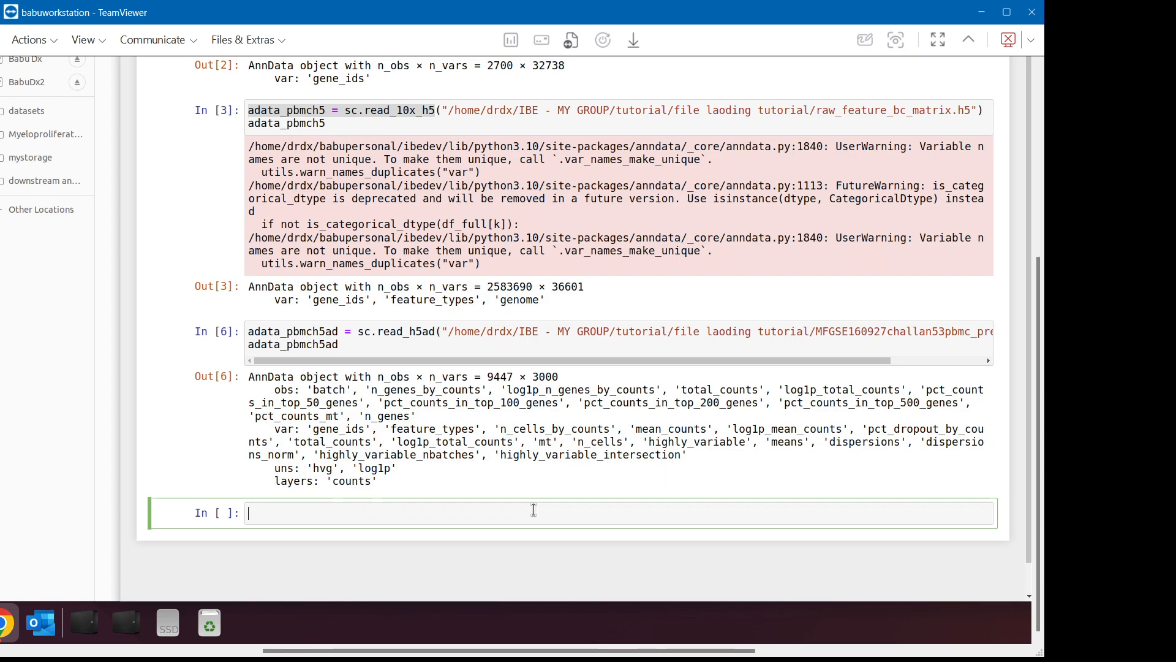
mouse_move(300, 566)
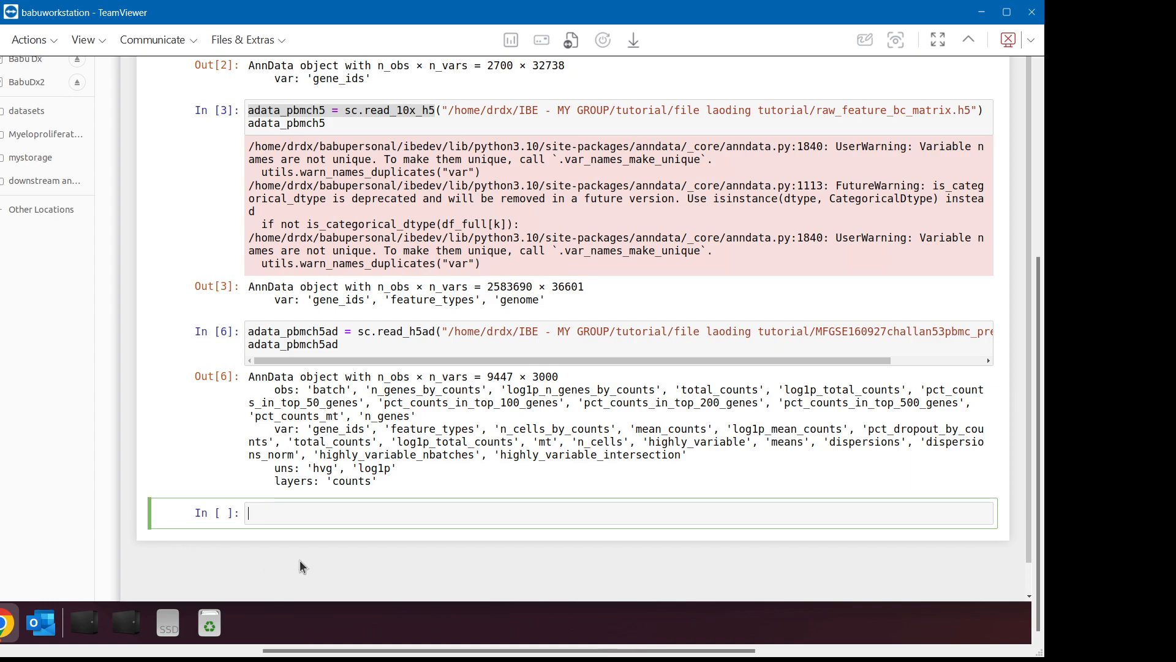
text(adata_geo =)
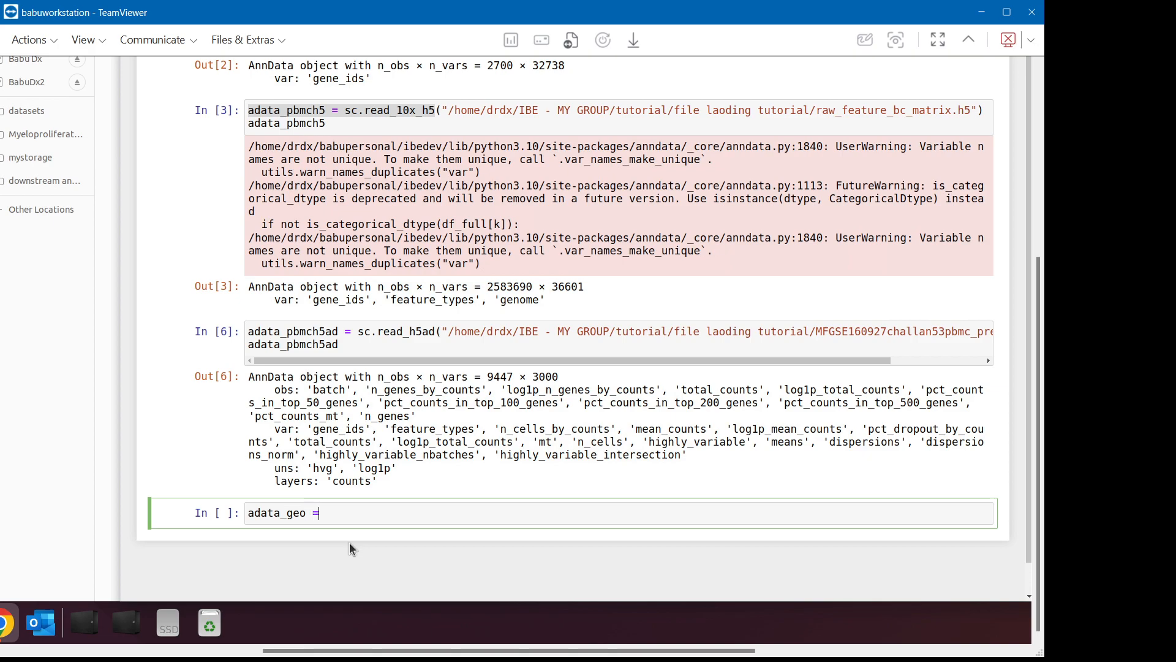
text(sc)
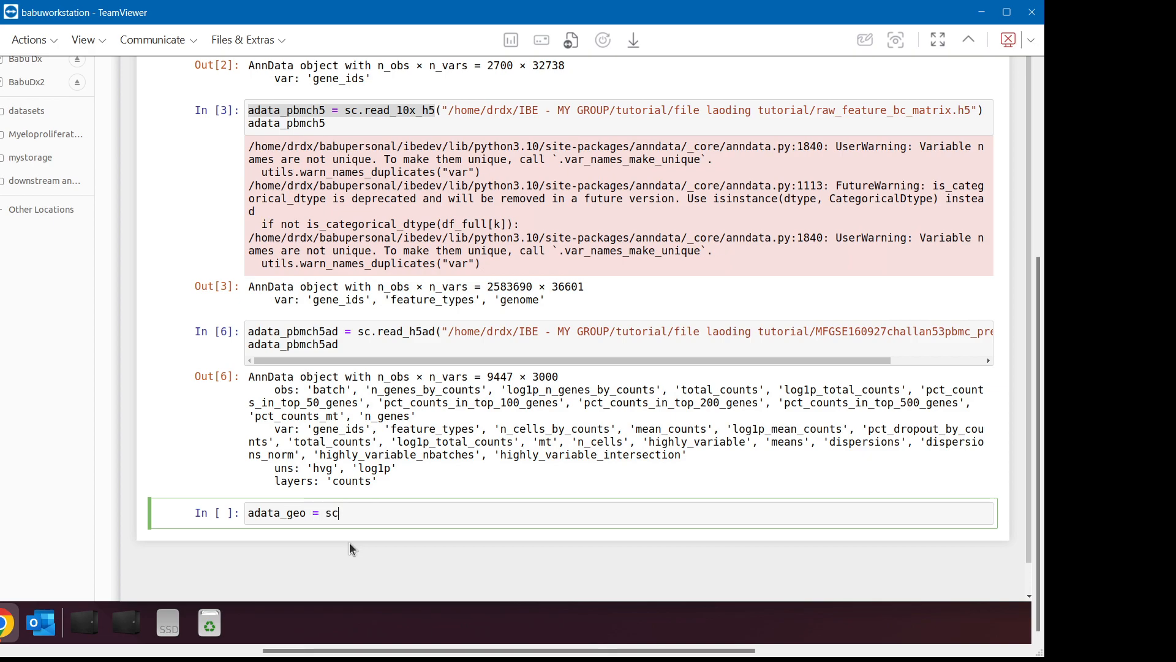
text(.read)
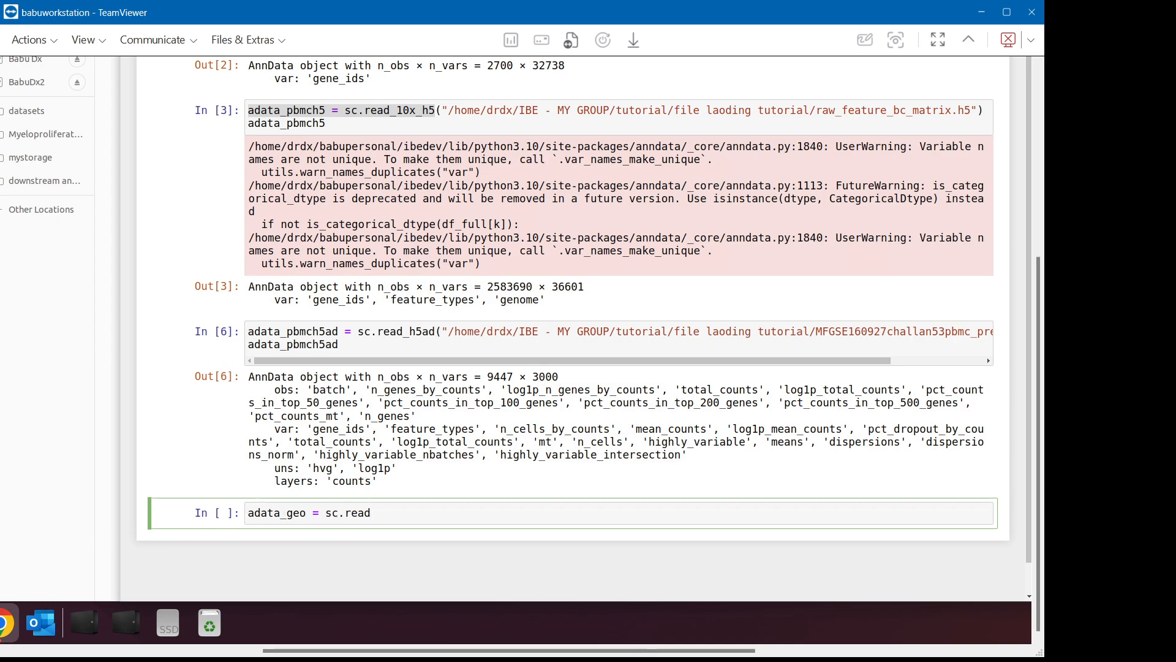
text(_)
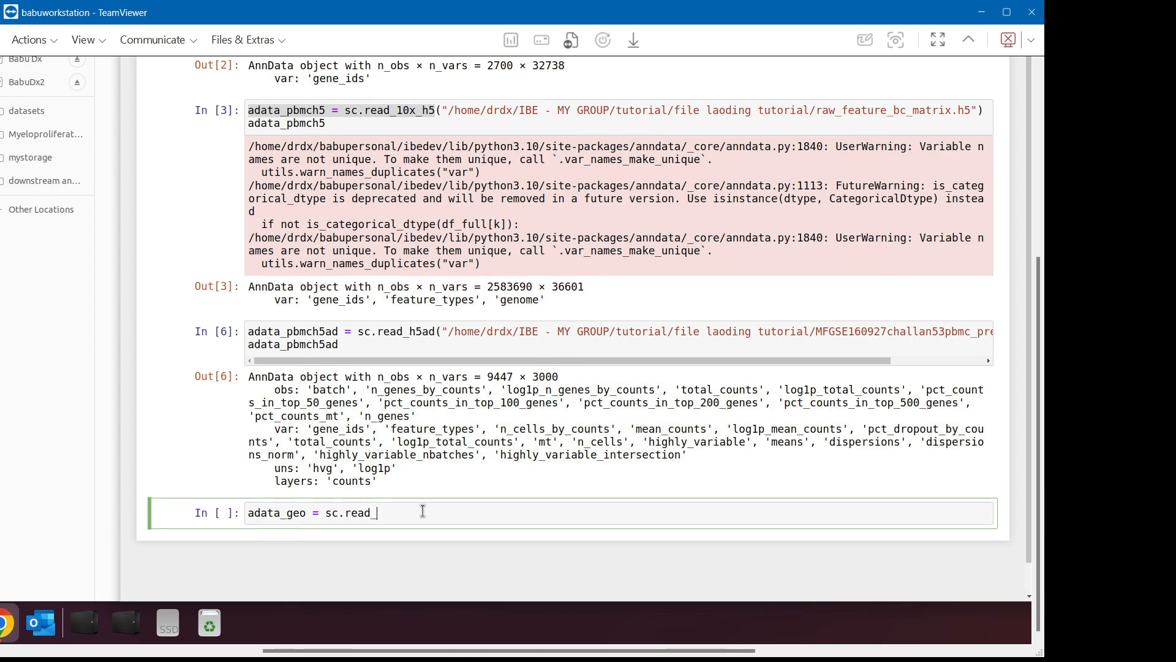
text(text())
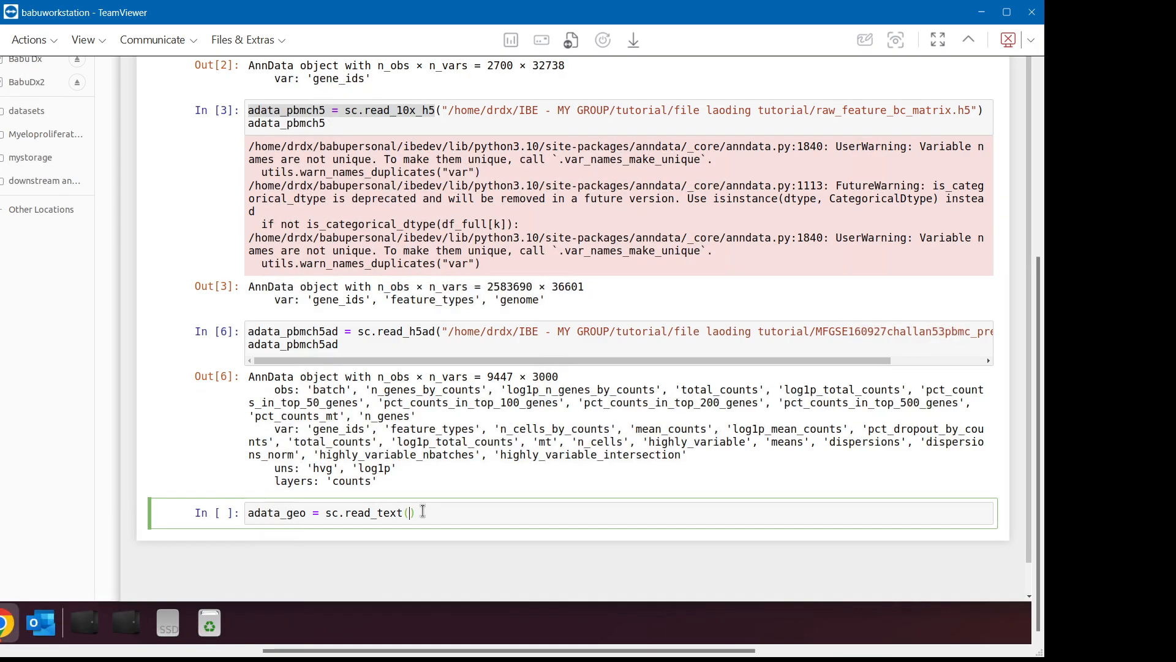
text("/home/drdx/IBE - MY GROUP/tutorial/file laoding tutorial/GSM5721048_ET1.txt")
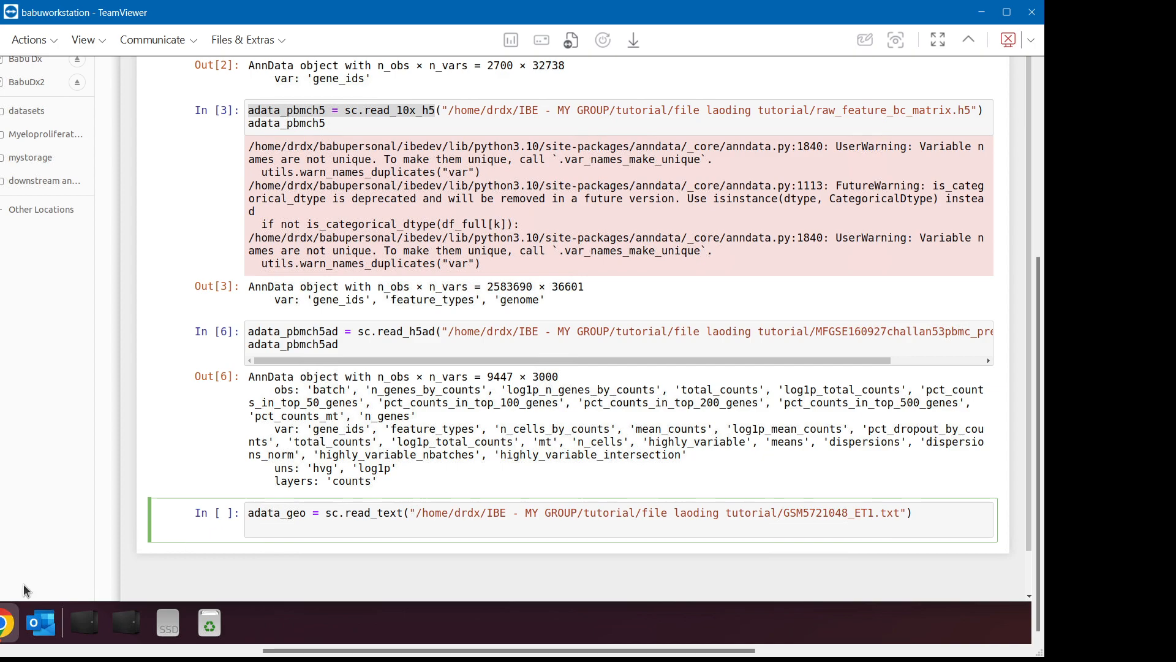
double_click(274, 512)
text(adata_geo)
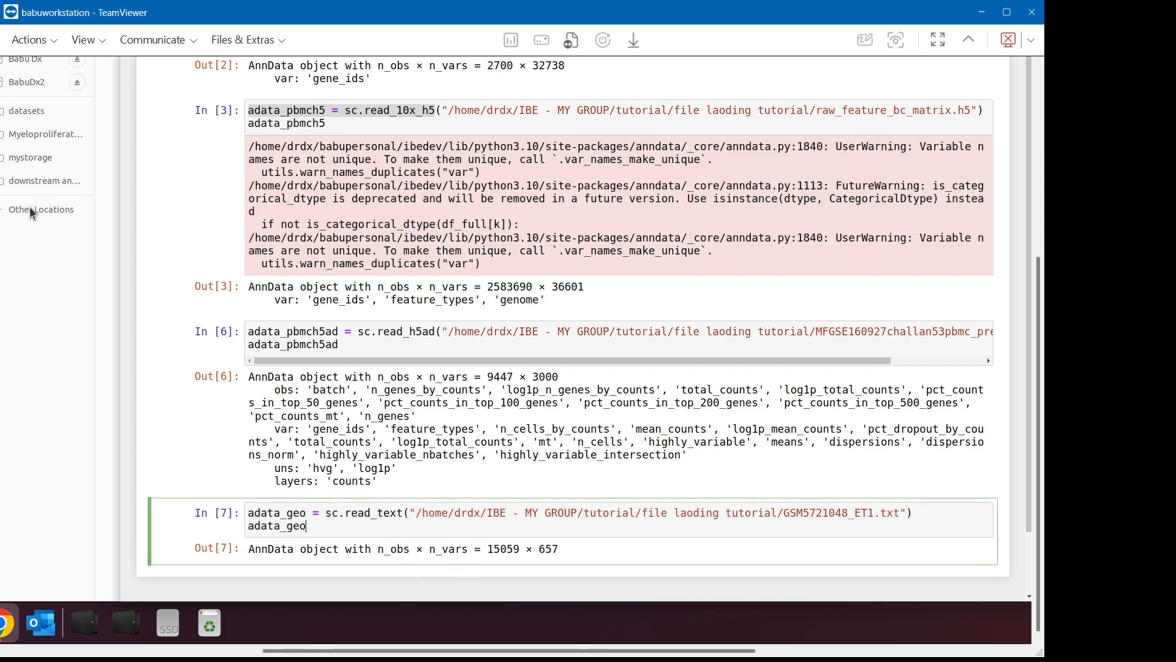
mouse_move(304, 234)
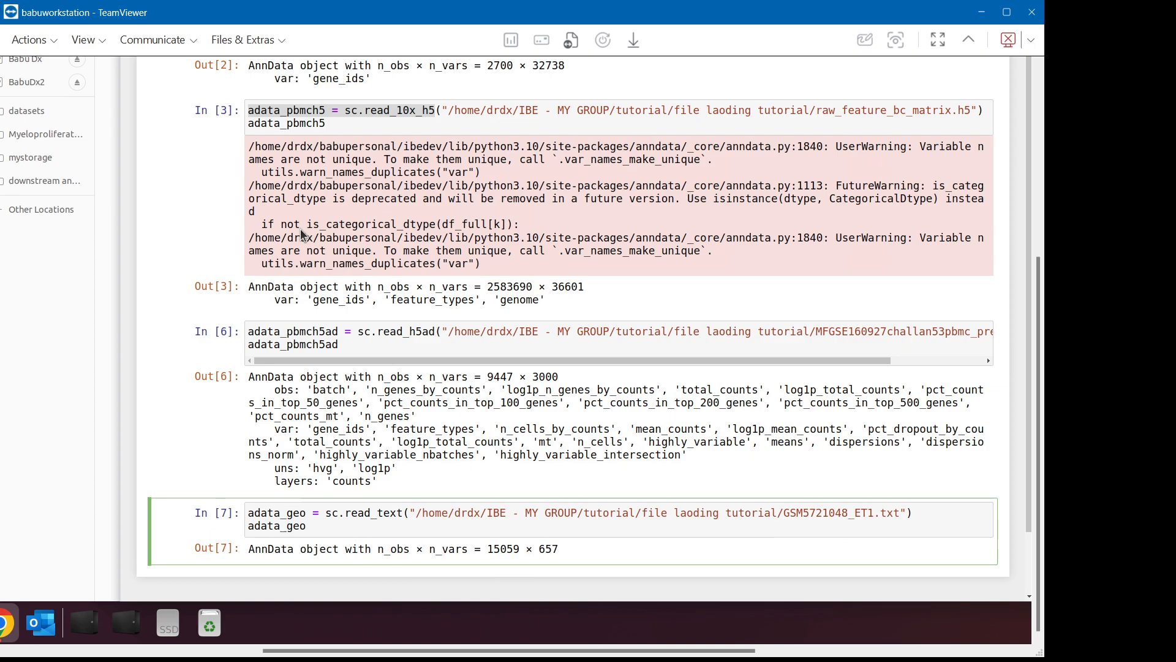
mouse_move(992, 422)
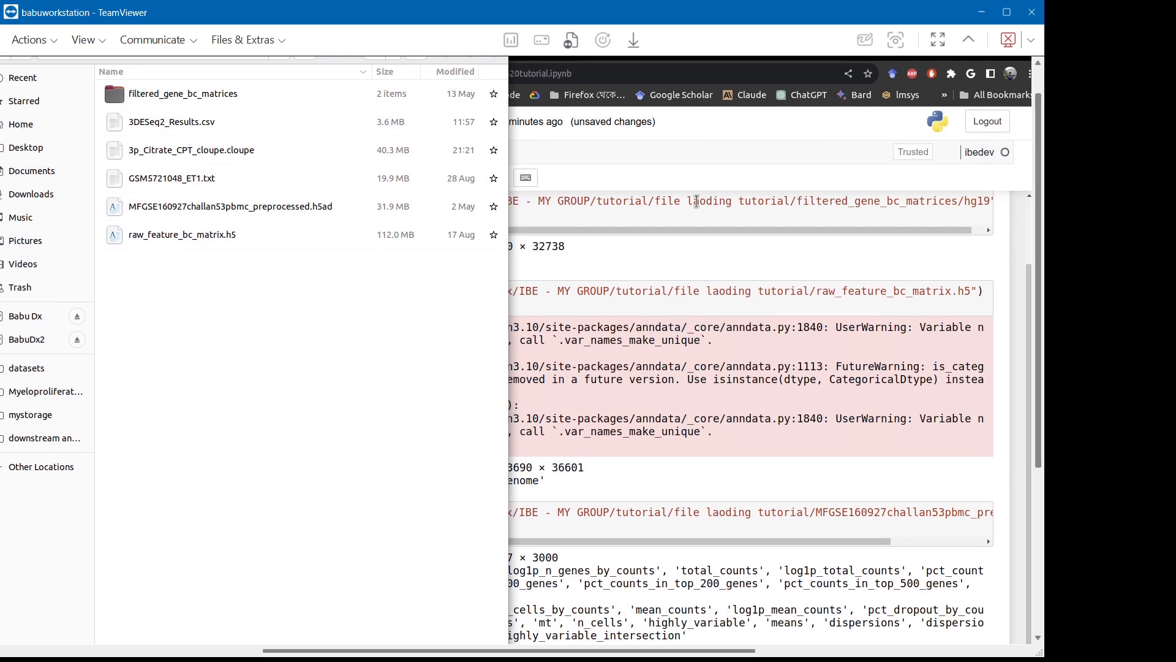
Return to the notebook, where the GEO cell reran as cell 8 with 15059 × 657.
click(171, 121)
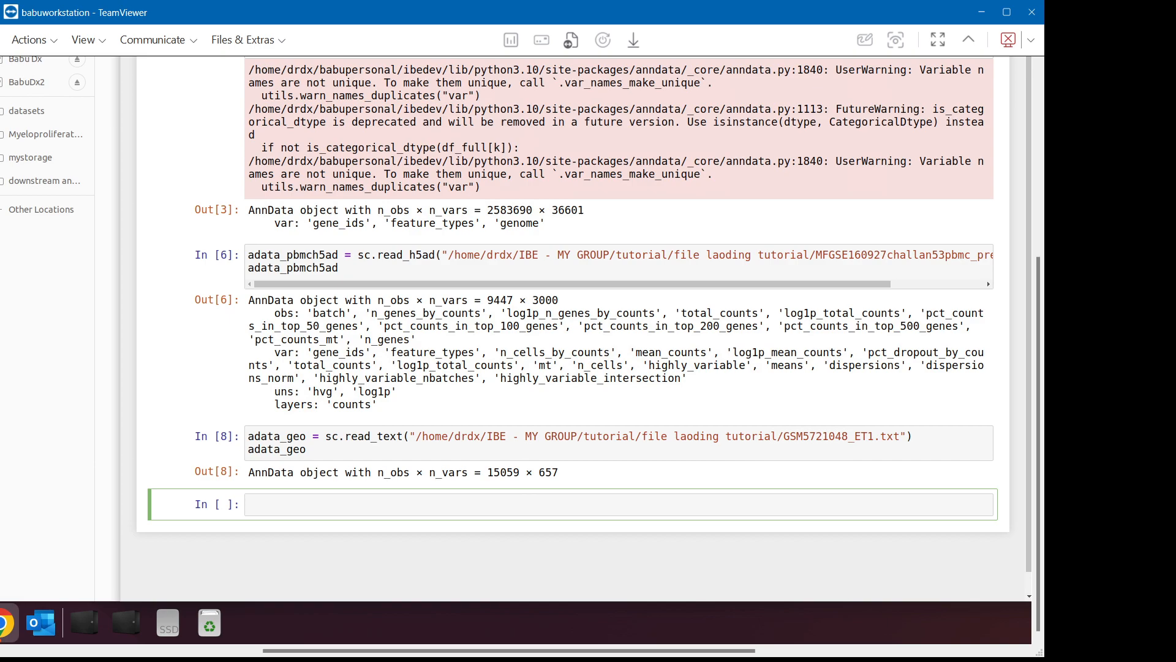
Scroll up through the earlier loading cells, then bring the tutorial folder window forward.
click(525, 447)
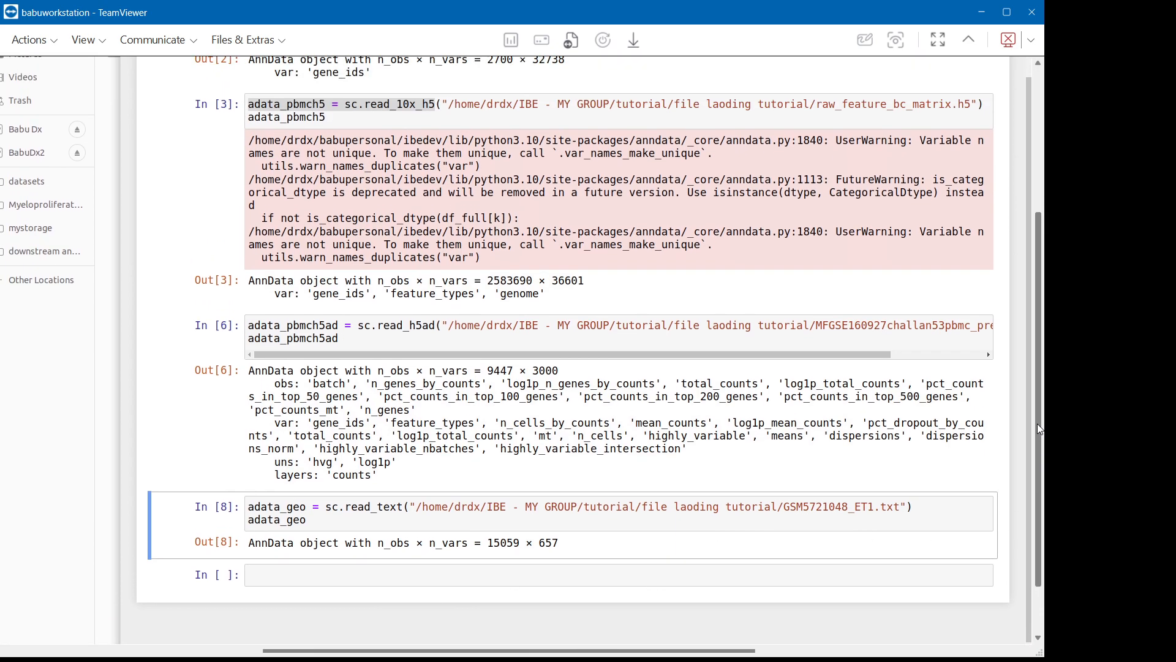
scroll(up, 3)
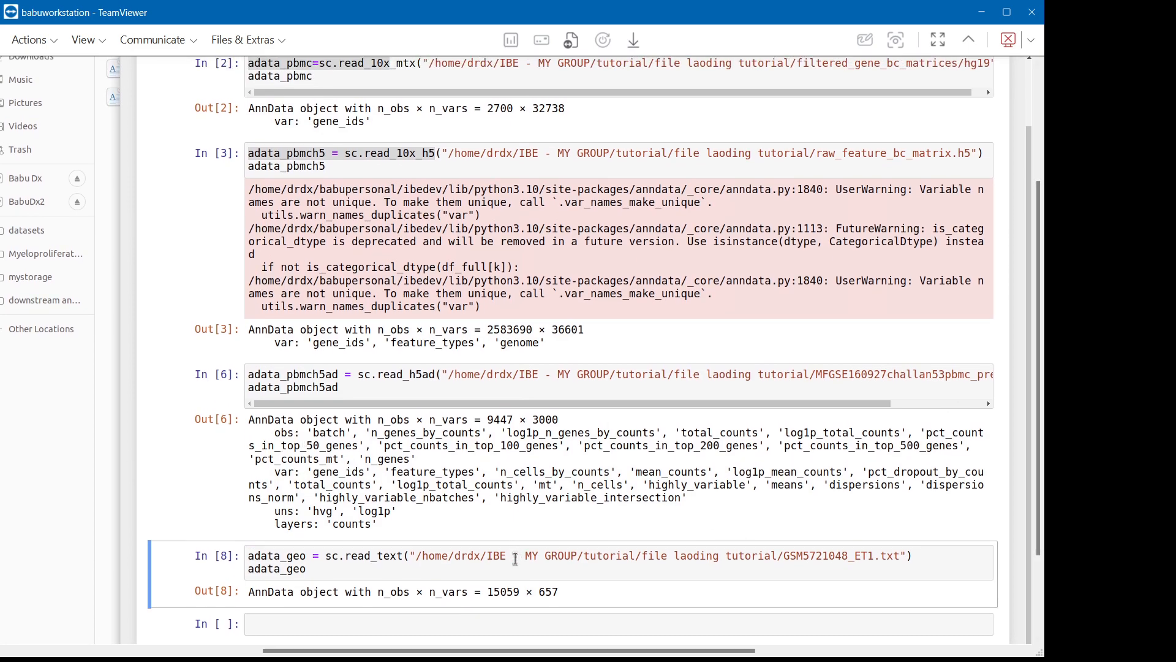
mouse_move(400, 578)
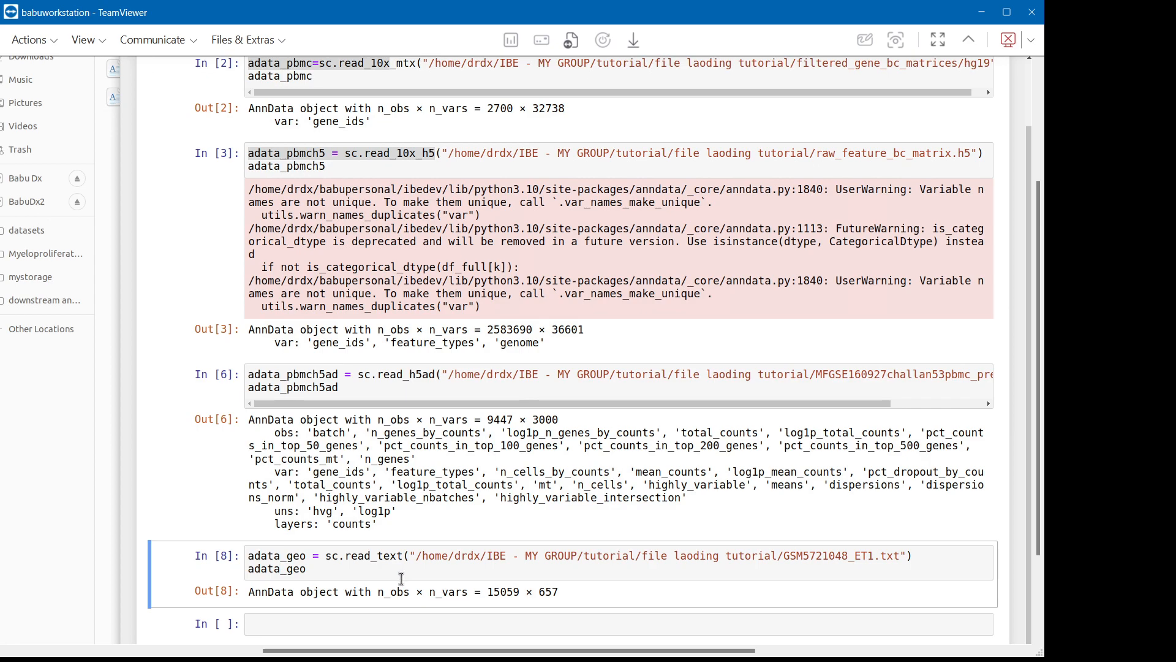
mouse_move(582, 462)
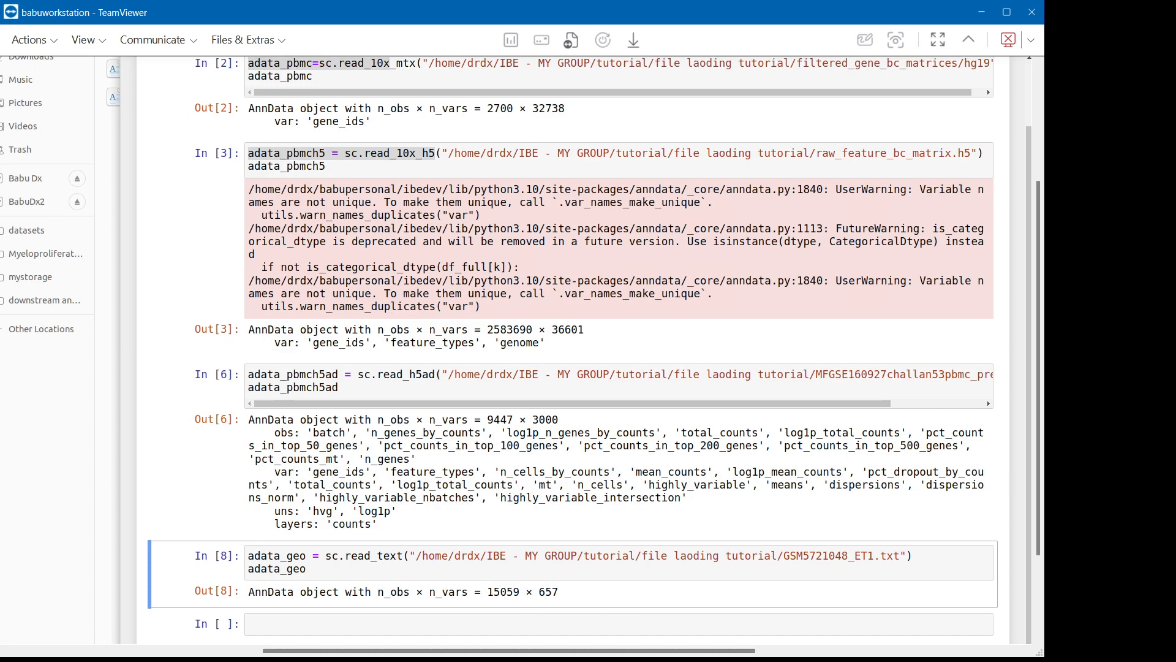
click(337, 388)
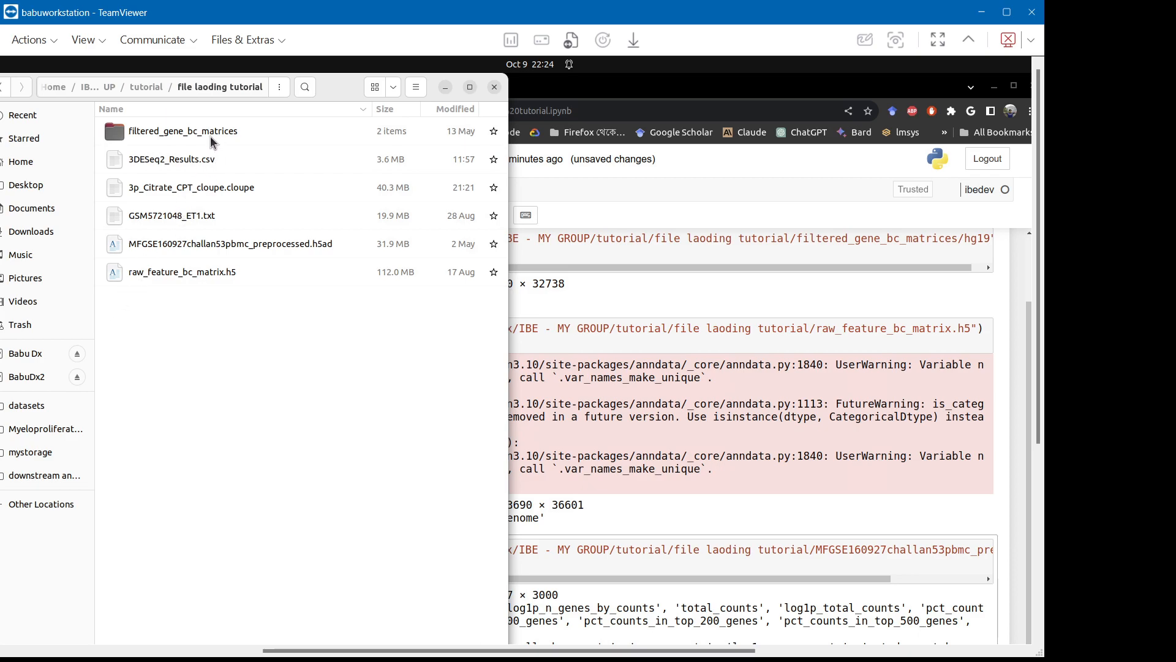
Check hg19's matrix files in filtered_gene_bc_matrices, go back to file laoding tutorial, then the notebook.
double_click(182, 130)
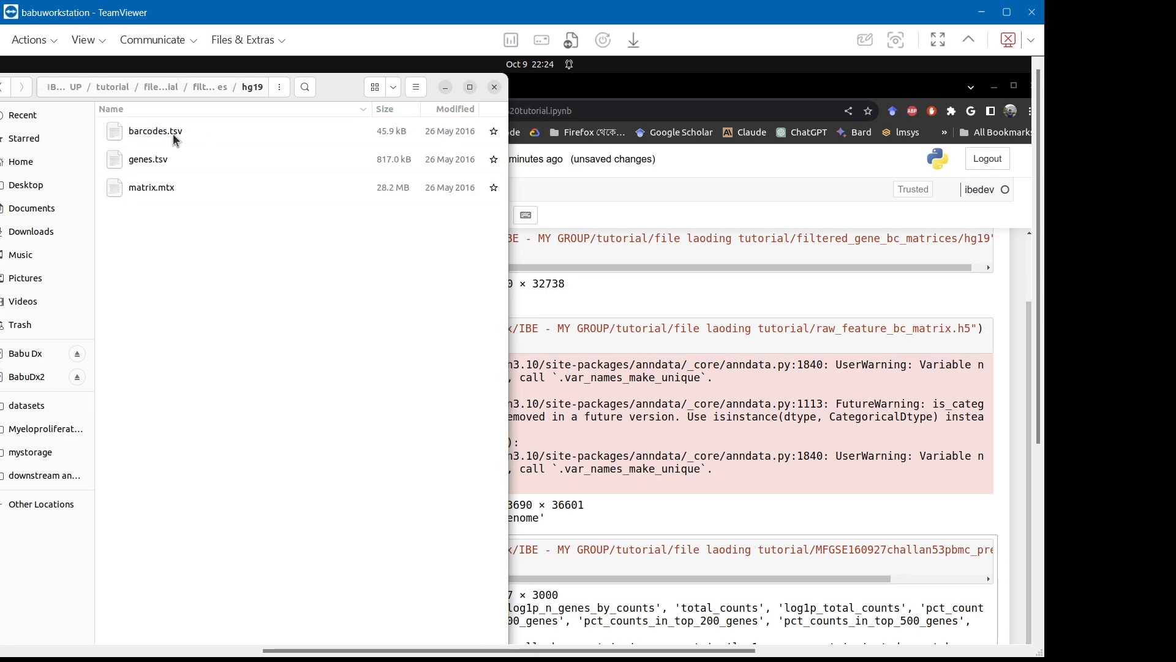
mouse_move(184, 169)
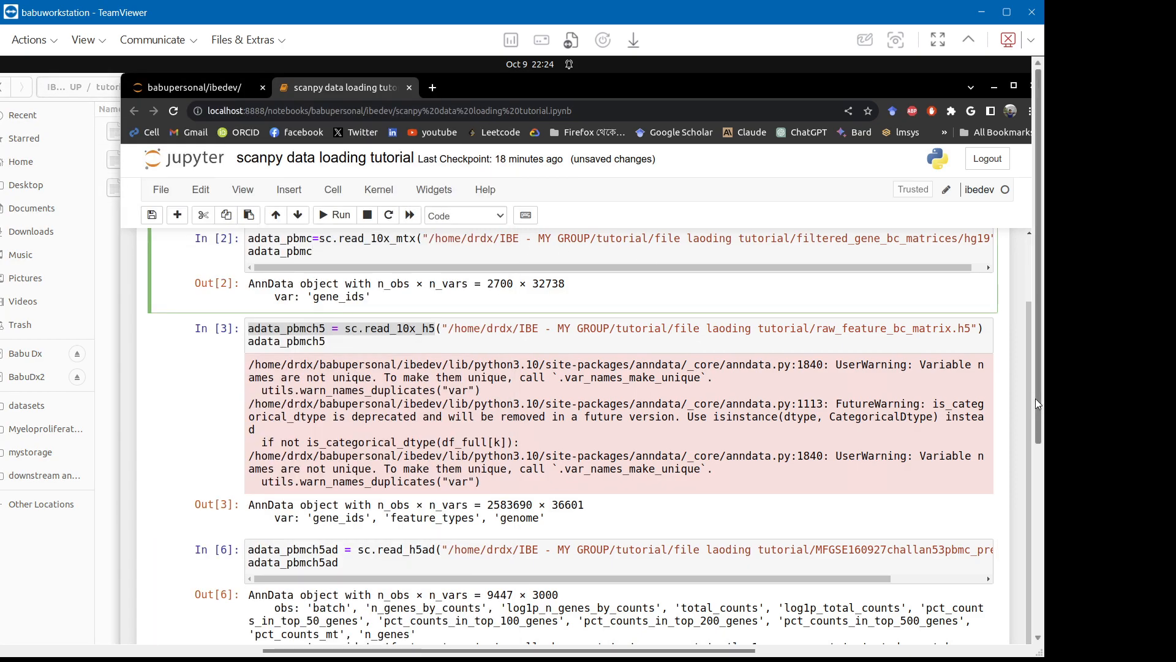
scroll(up, 3)
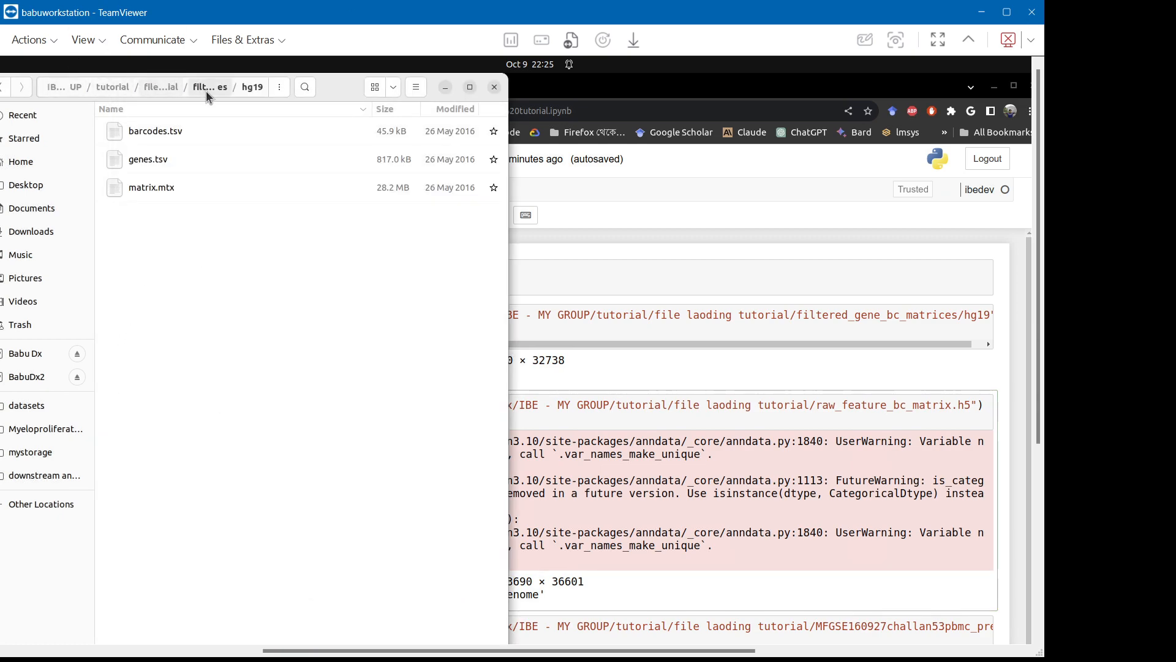
click(210, 87)
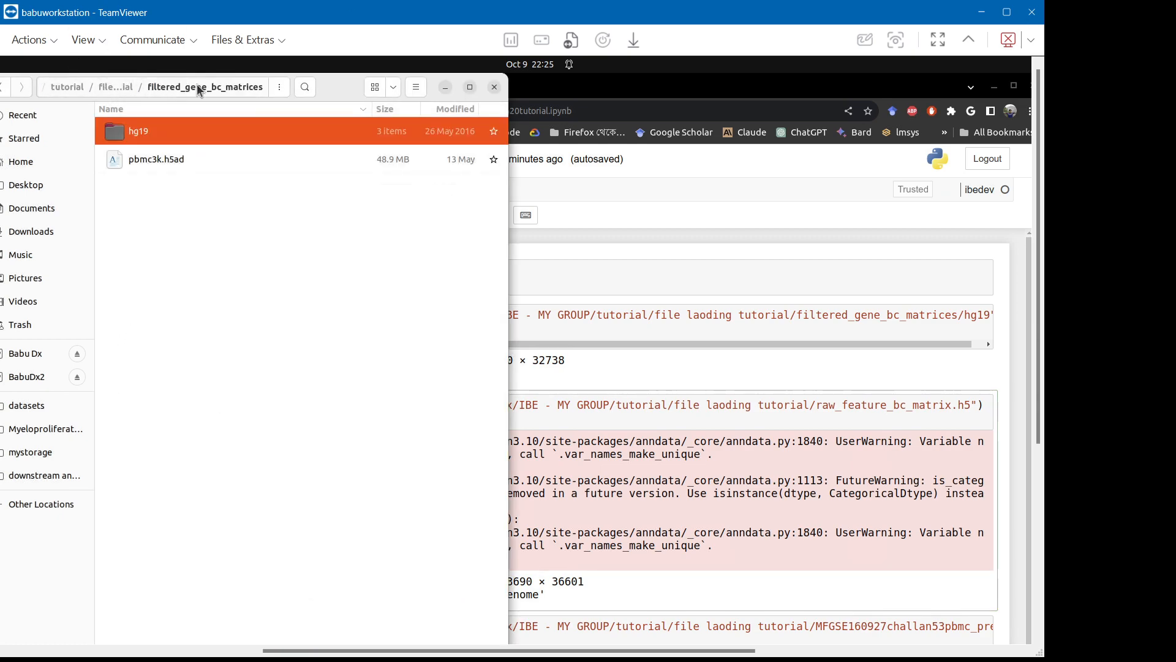
click(116, 87)
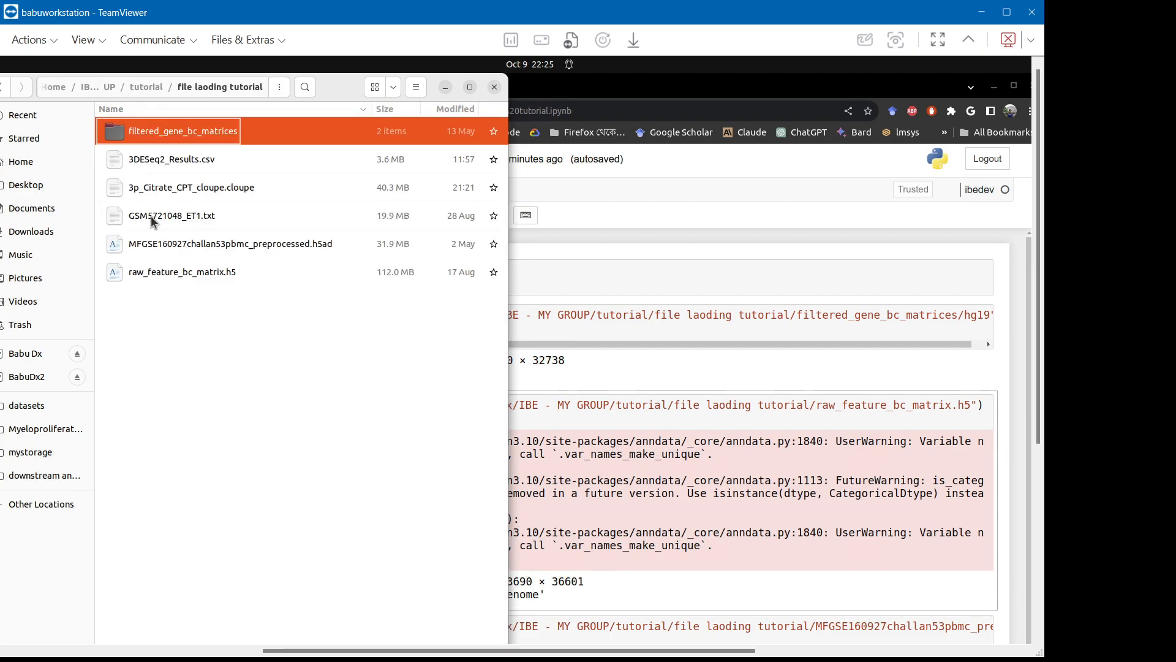
mouse_move(280, 389)
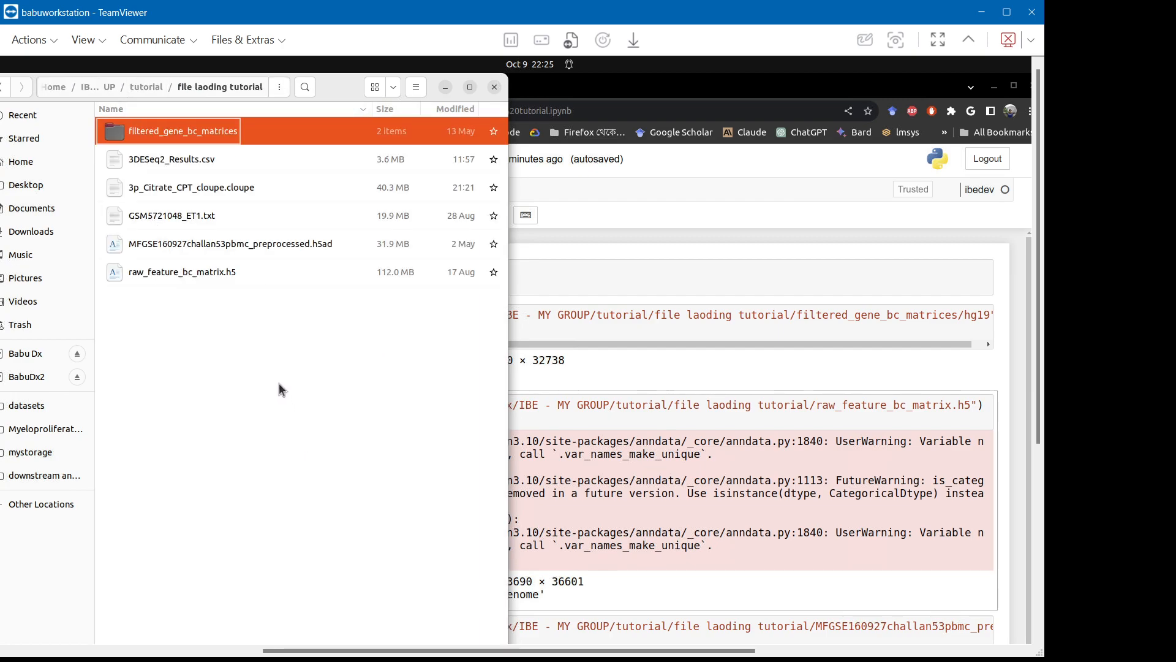
click(183, 271)
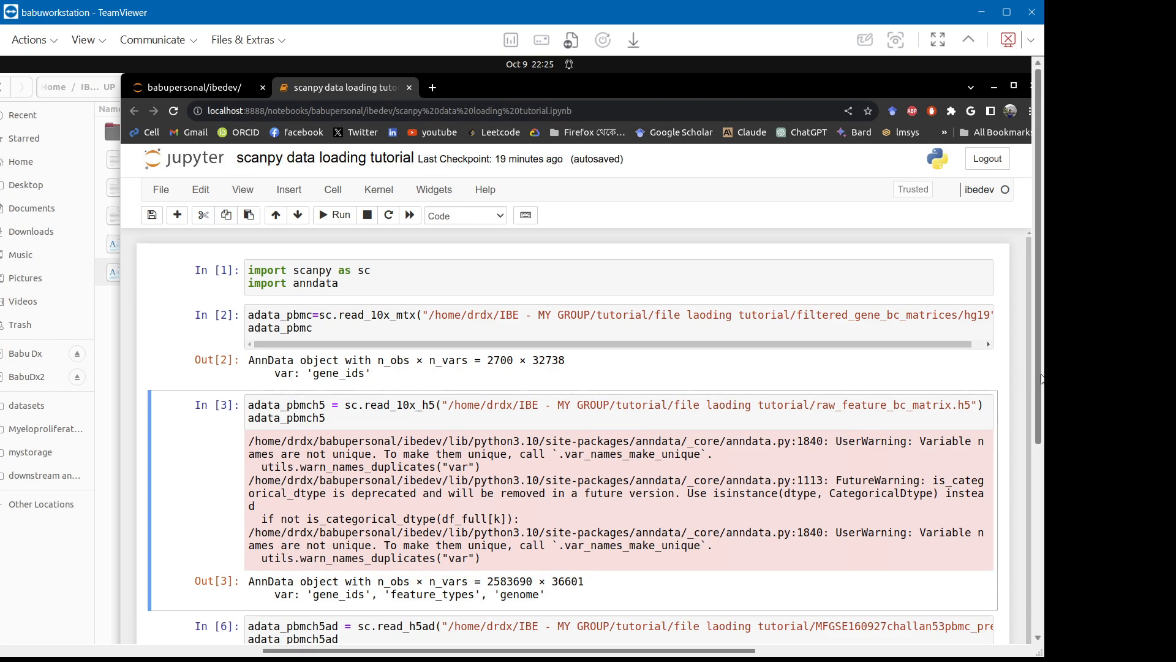
scroll(down, 3)
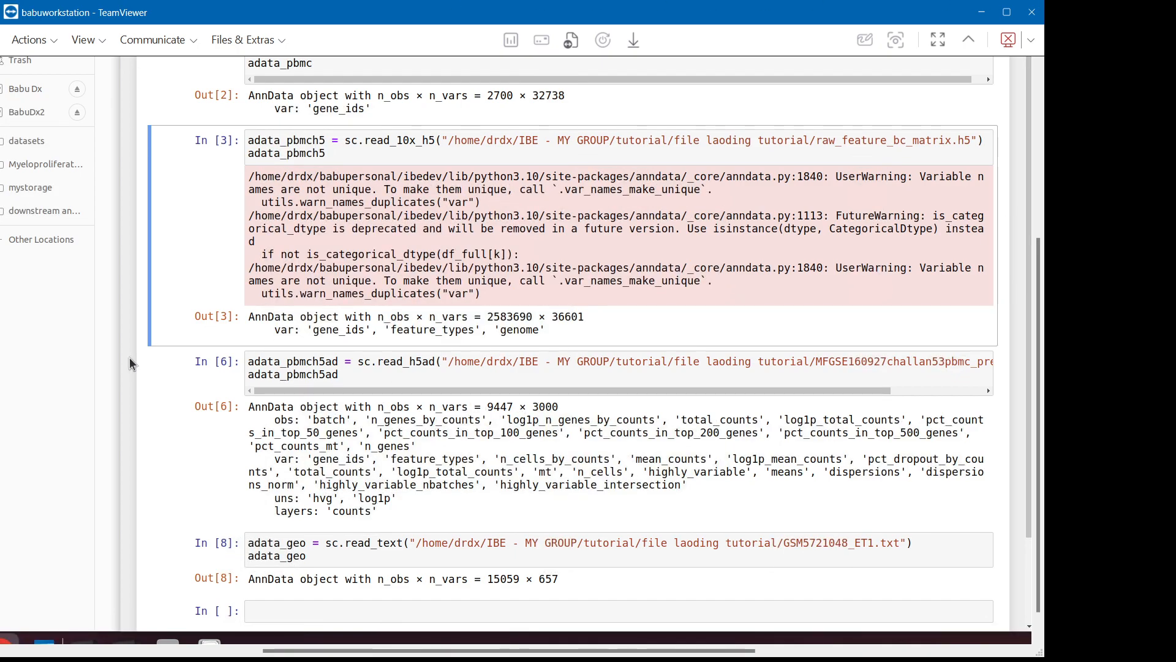
mouse_move(95, 380)
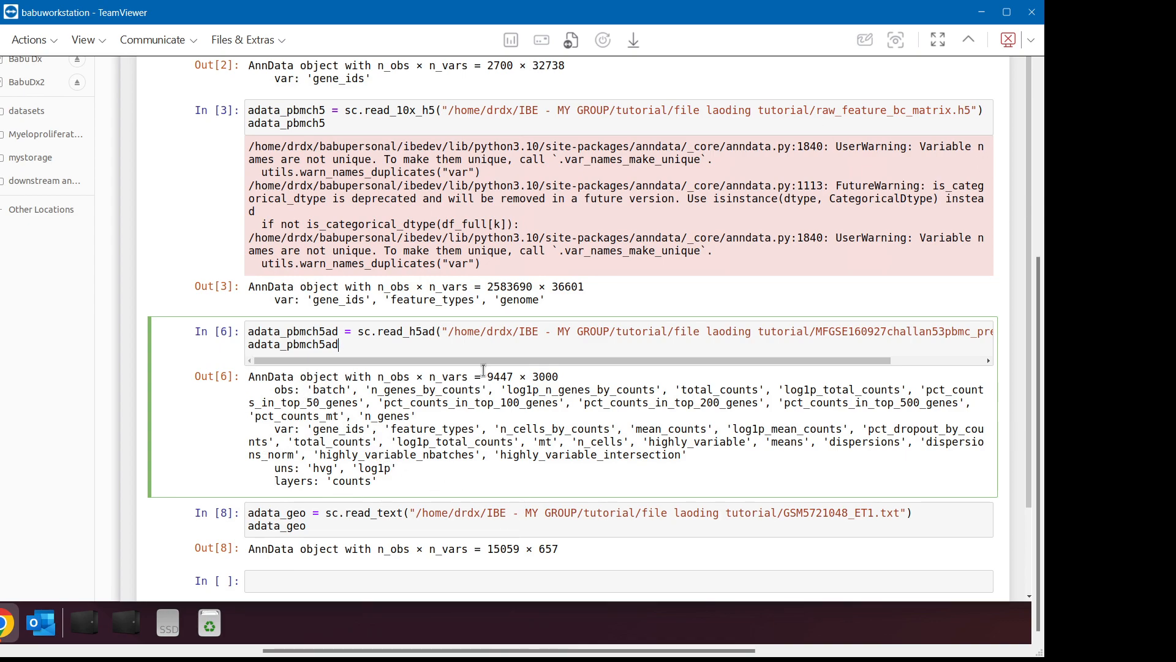
triple_click(301, 330)
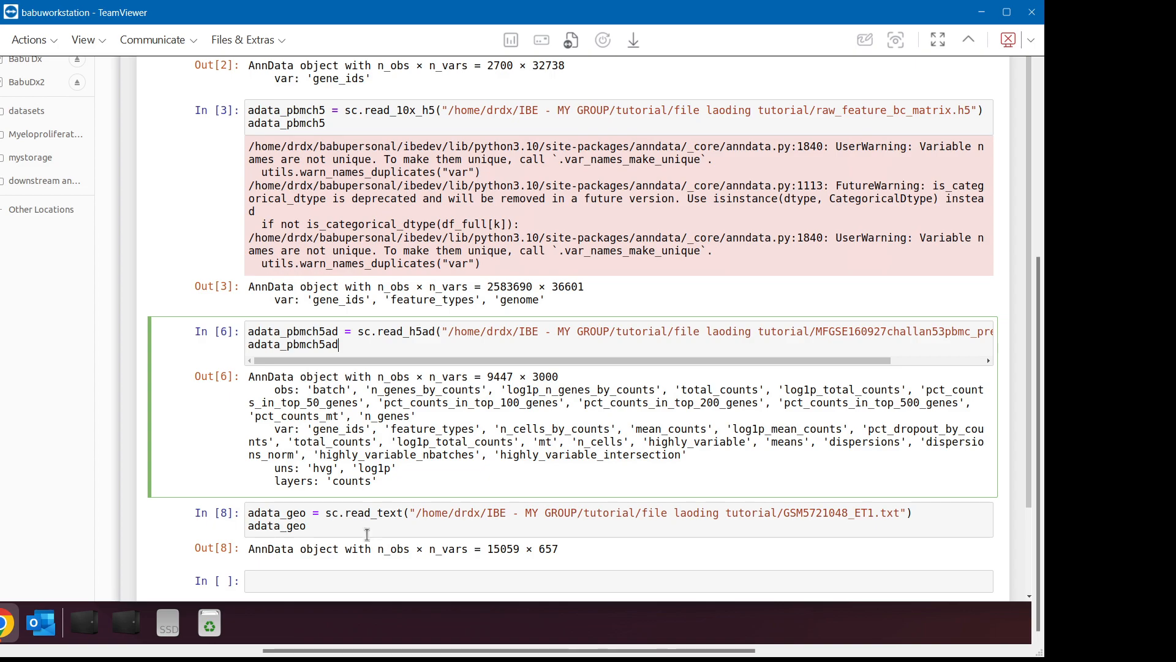
click(365, 525)
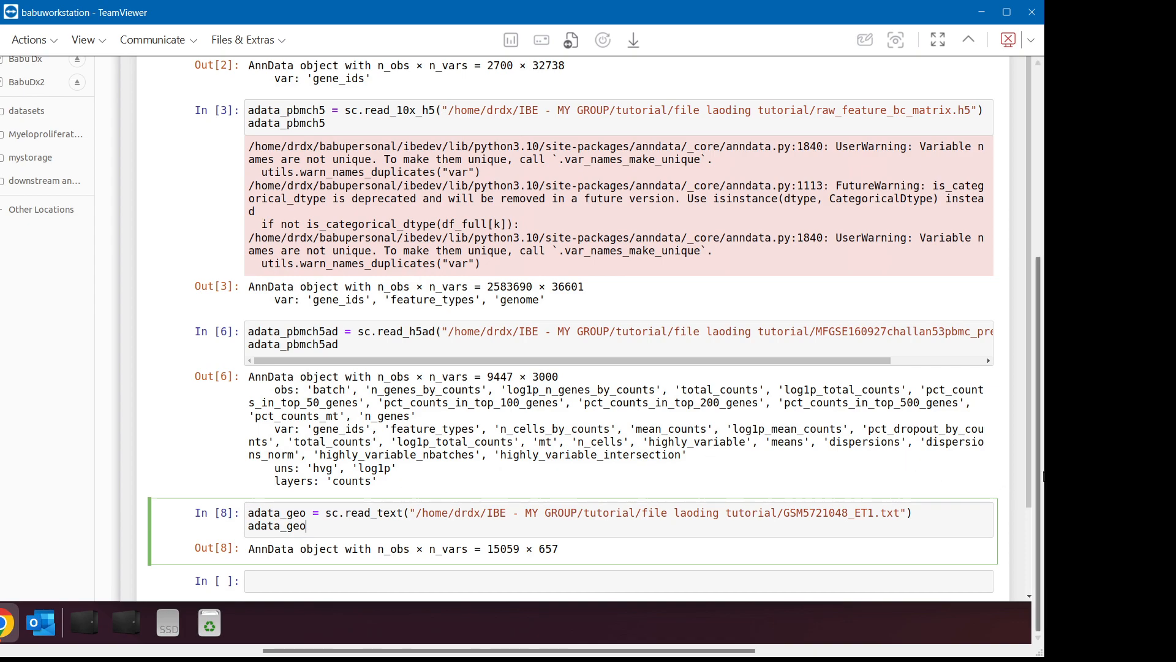
mouse_move(1025, 480)
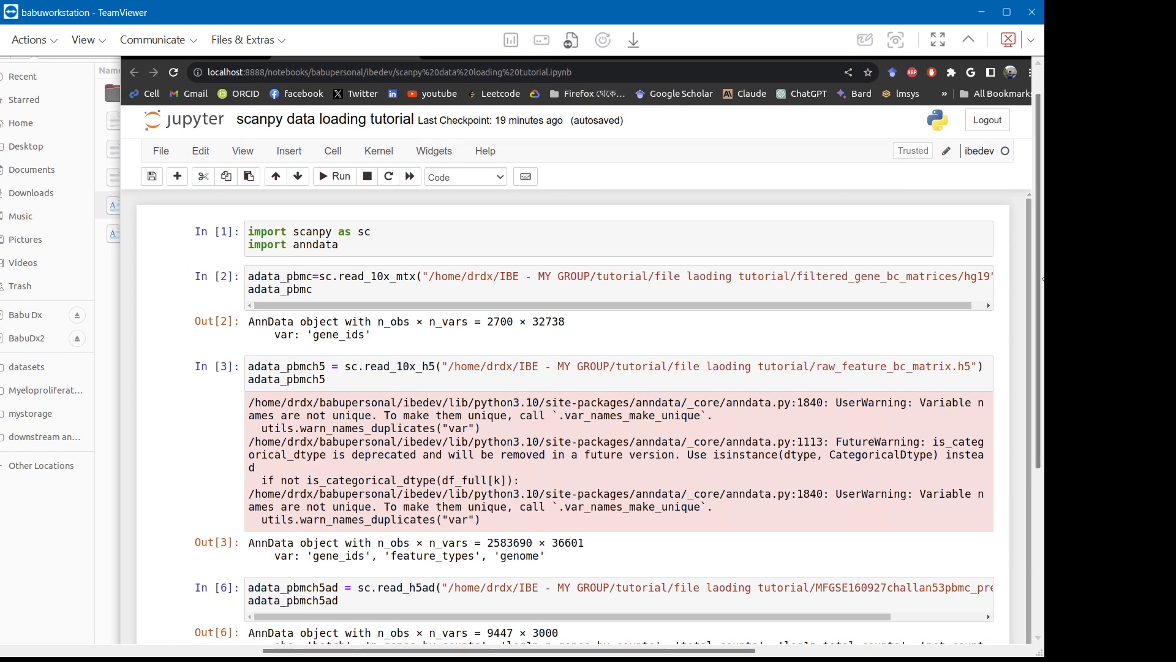
mouse_move(475, 391)
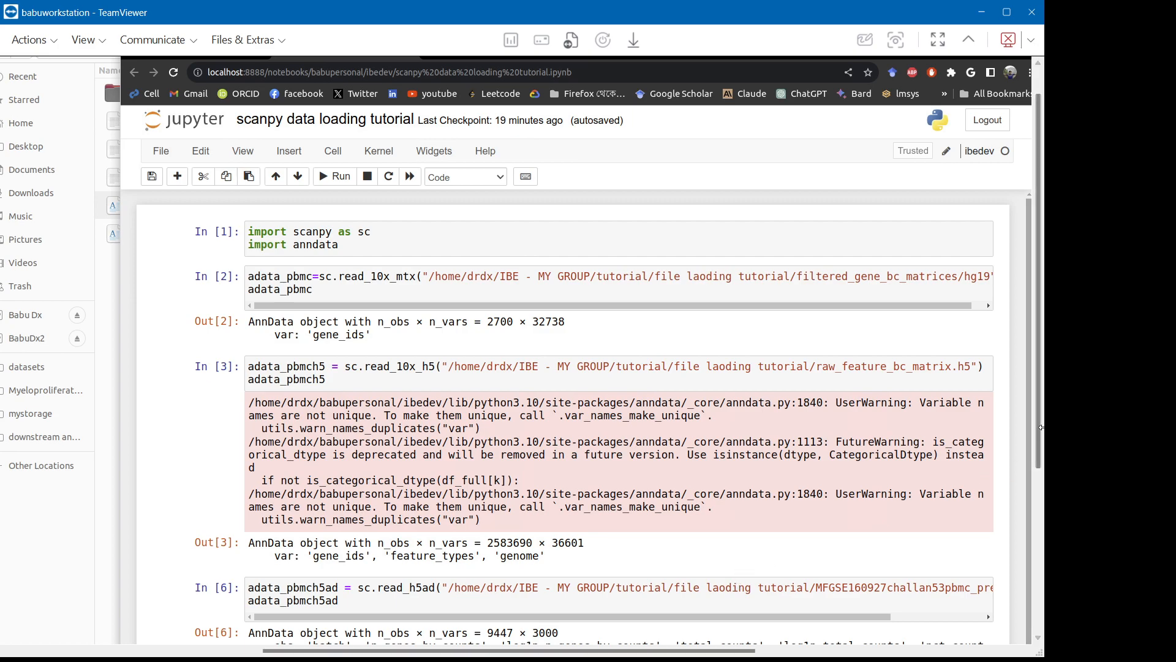
scroll(down, 3)
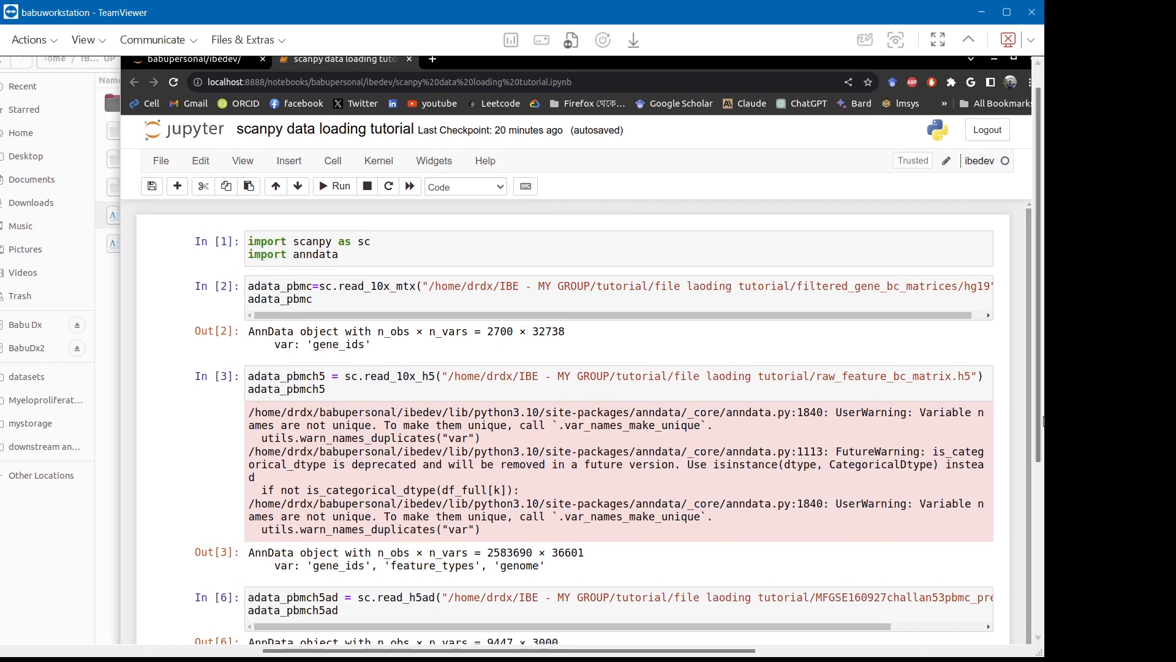
mouse_move(741, 488)
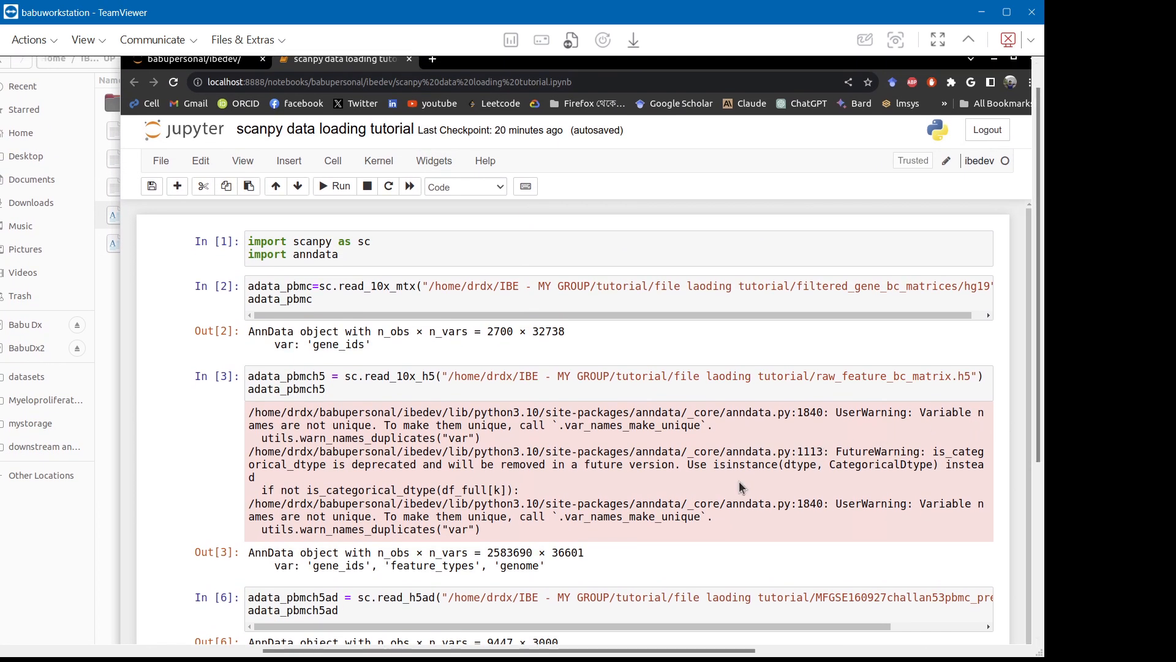
mouse_move(931, 286)
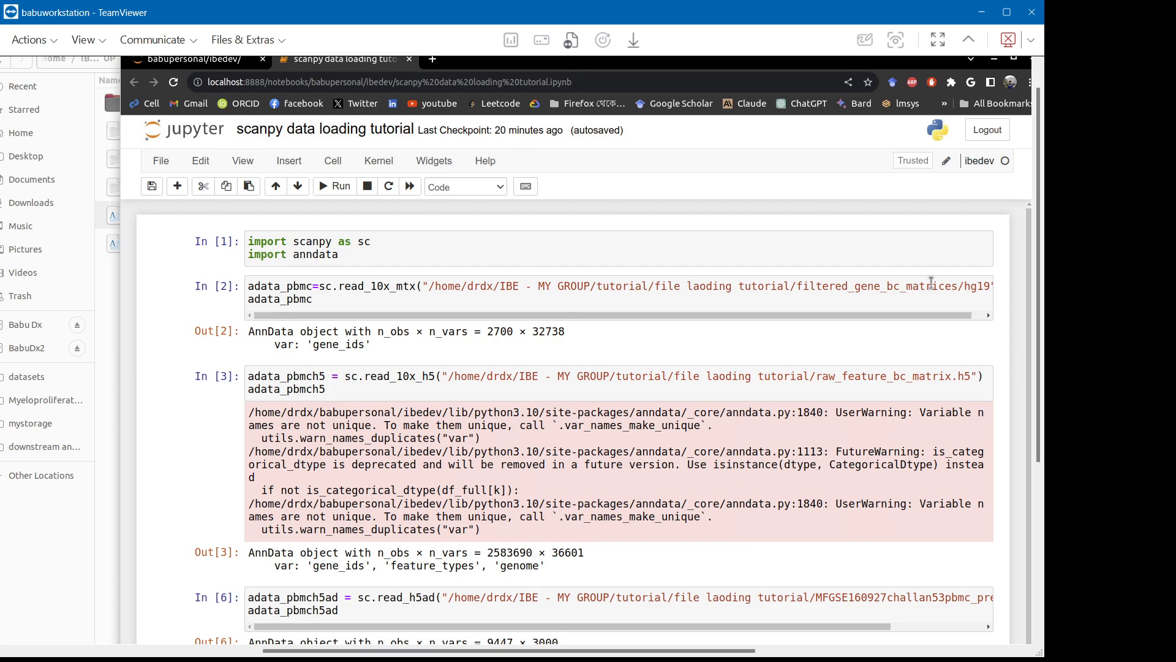
mouse_move(780, 138)
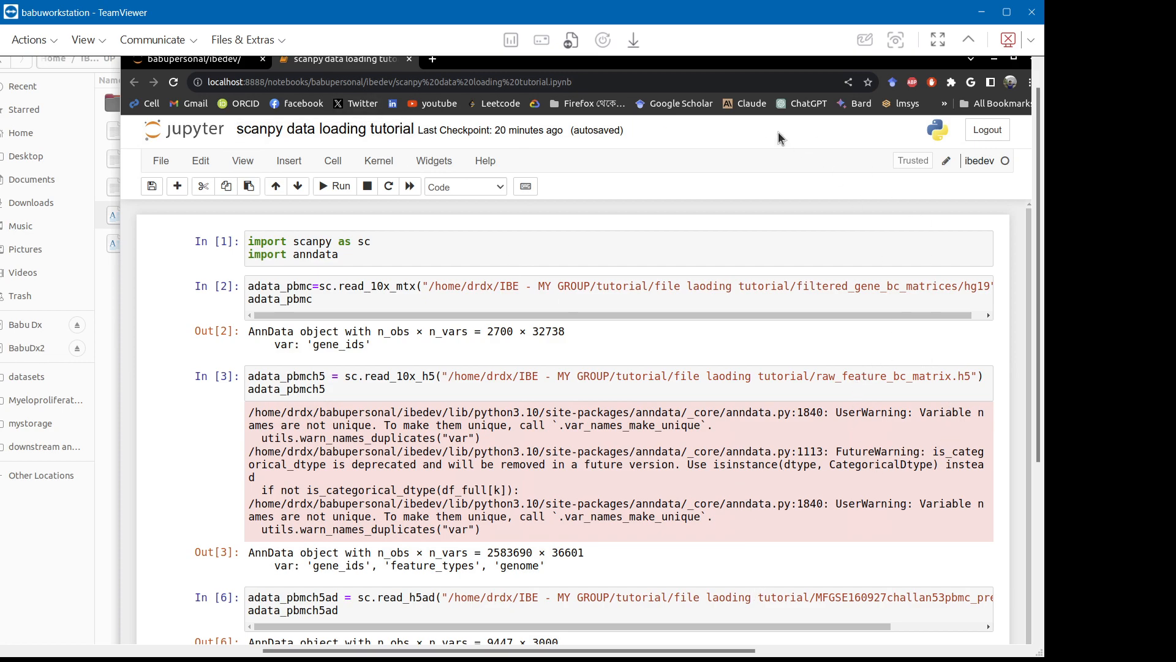
scroll(down, 3)
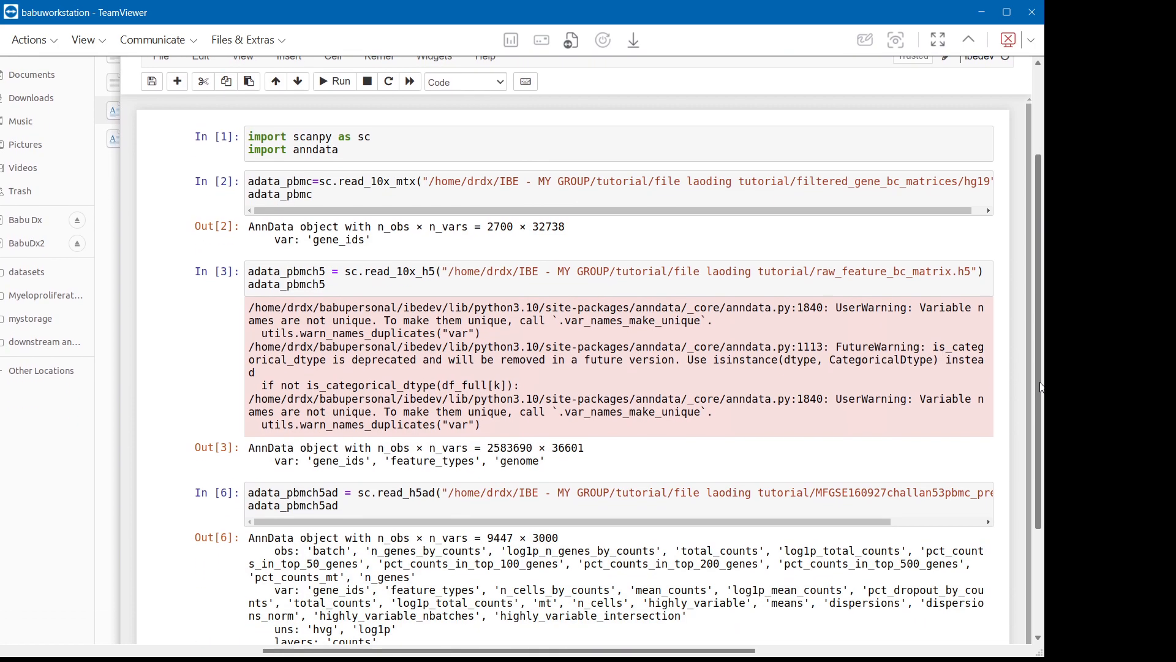
scroll(down, 3)
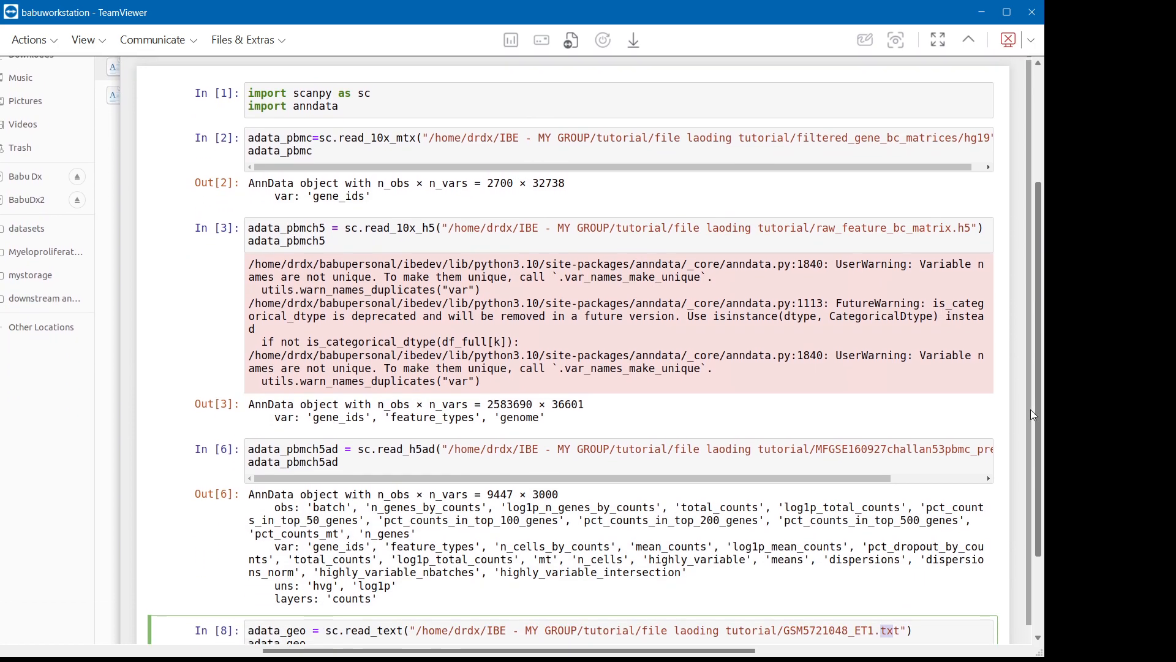